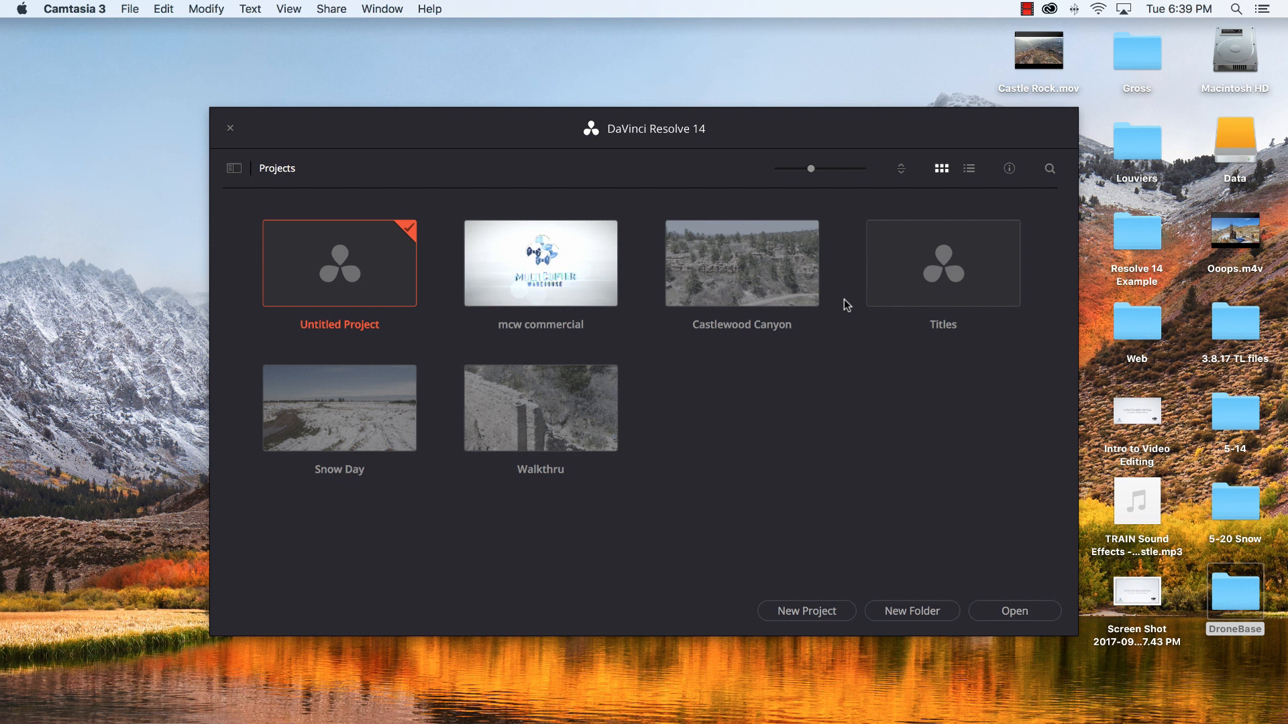
mouse_move(776, 213)
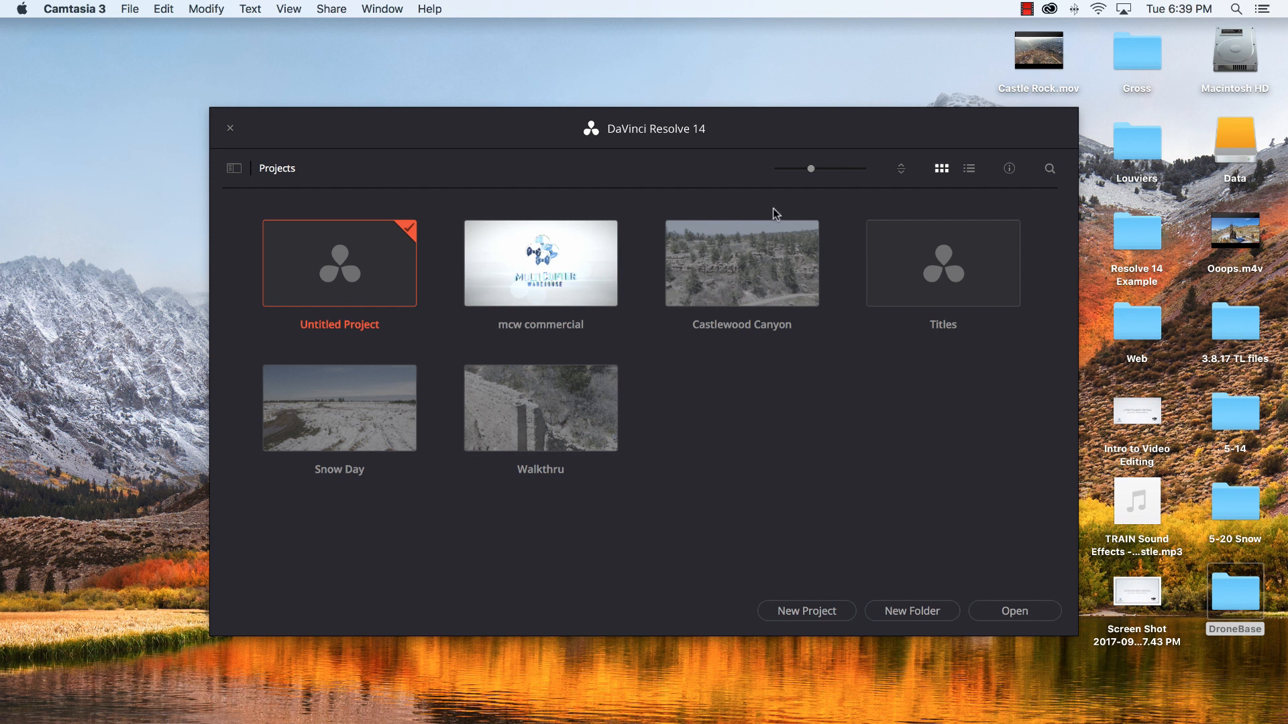
mouse_move(341, 257)
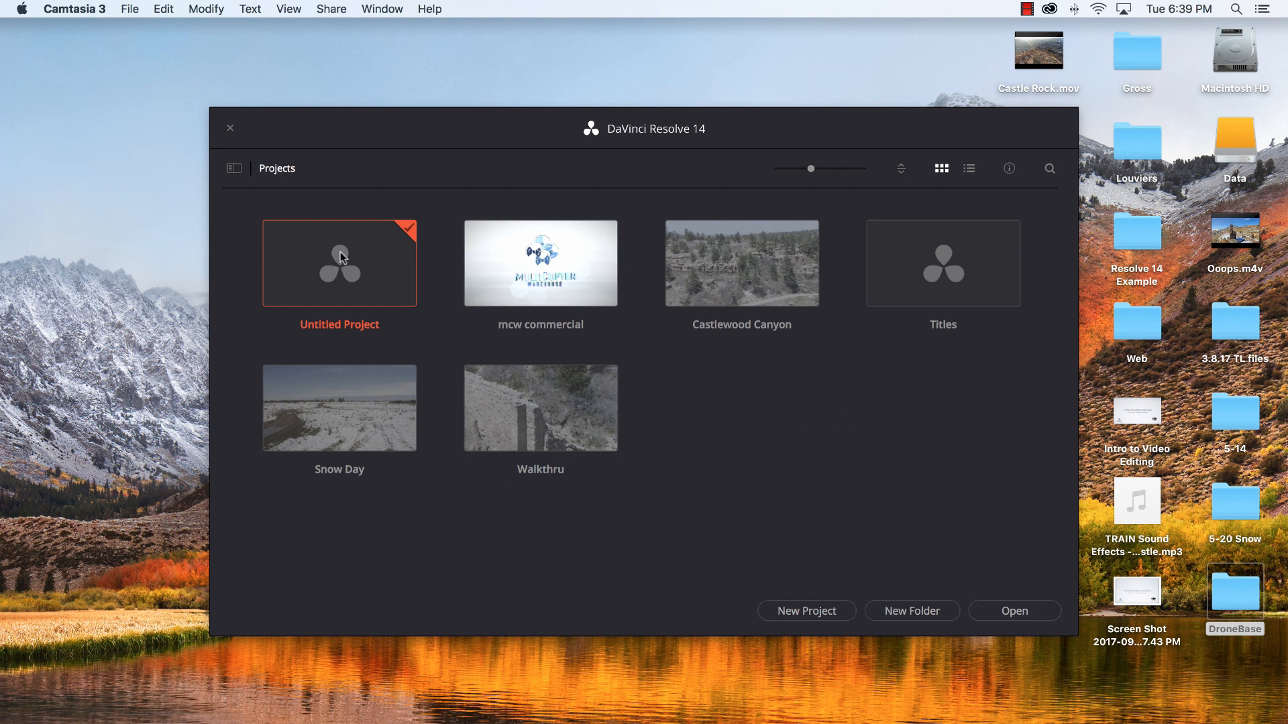
mouse_move(1028, 273)
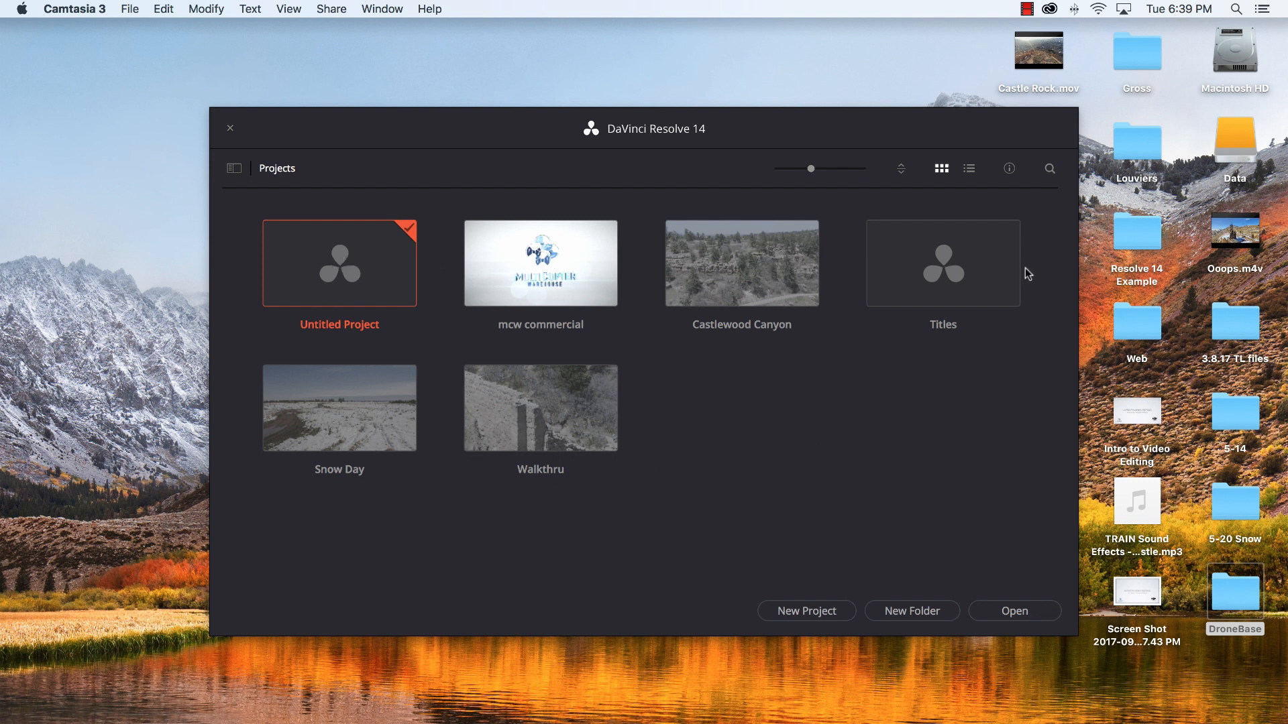
mouse_move(931, 292)
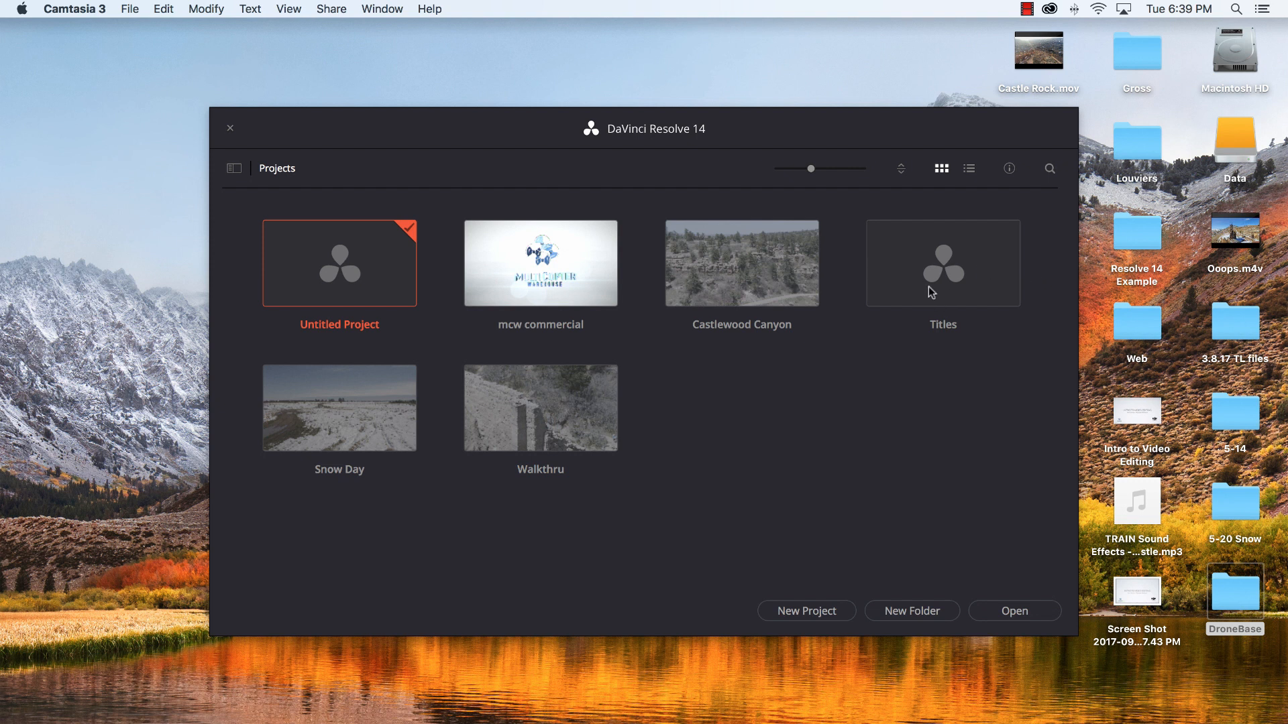
mouse_move(330, 265)
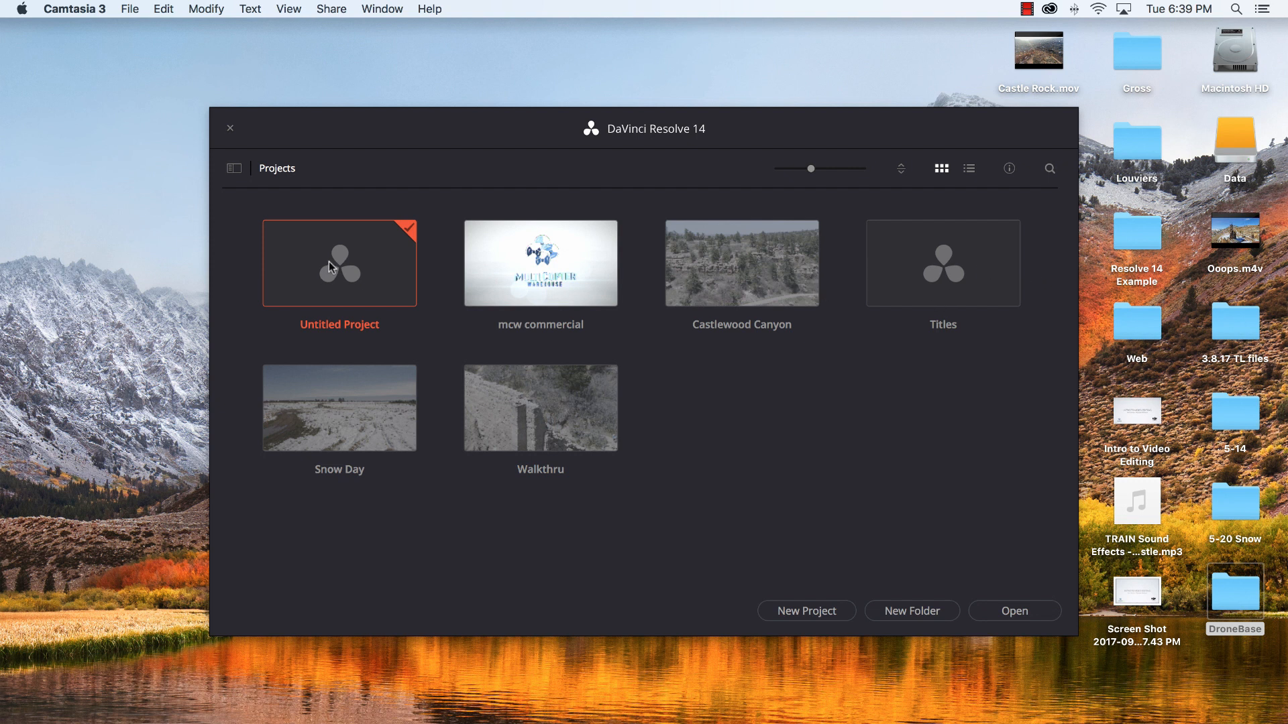
Step: Open Untitled Project from the Project Manager into the editing workspace
double_click(339, 263)
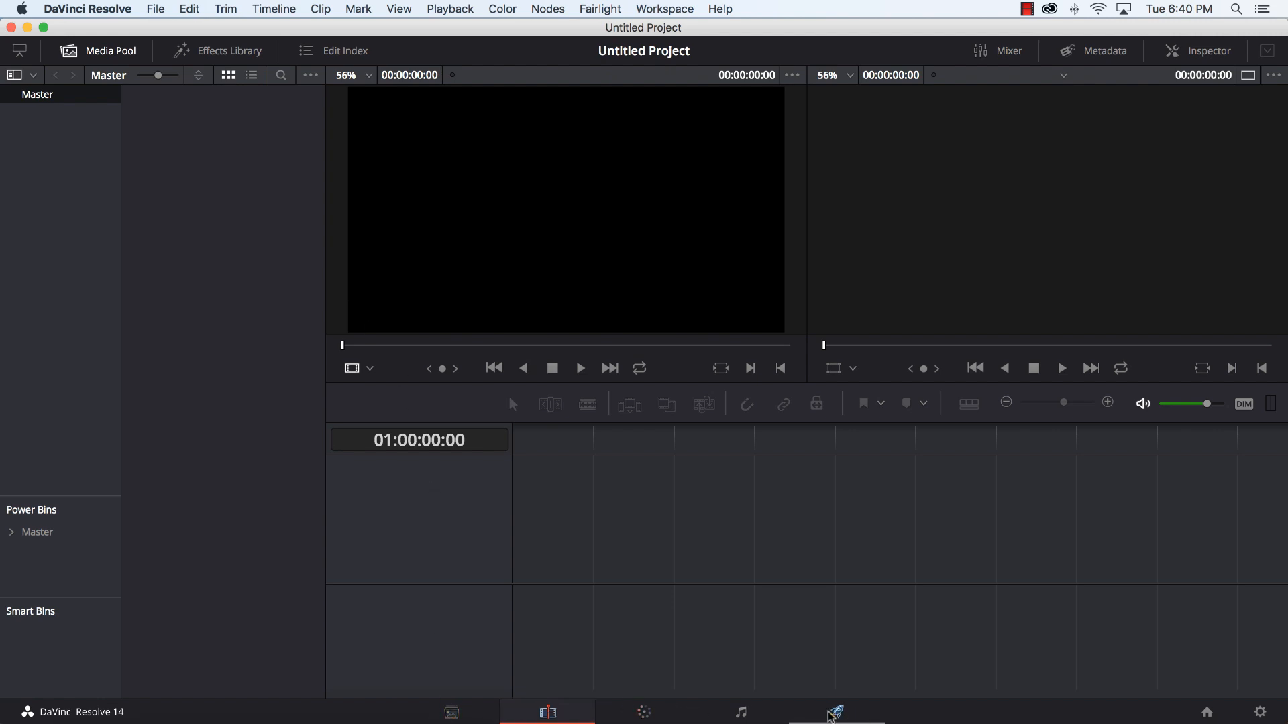
mouse_move(415, 718)
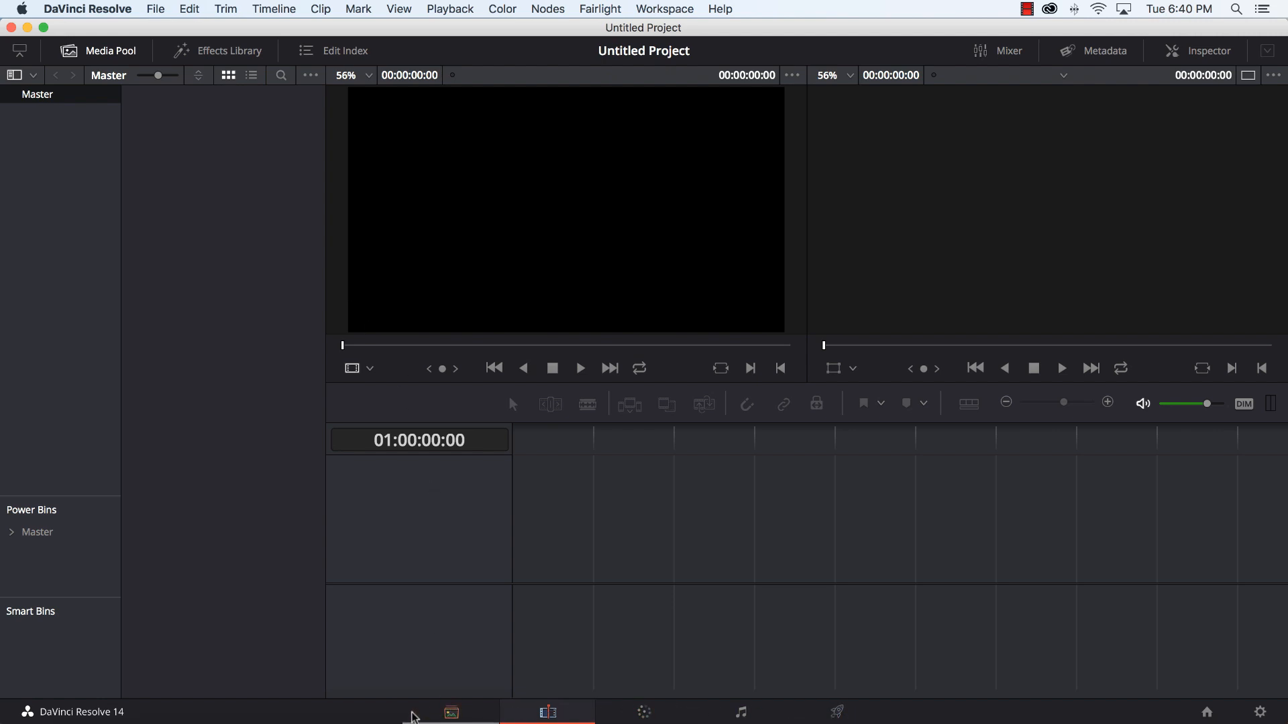
mouse_move(451, 711)
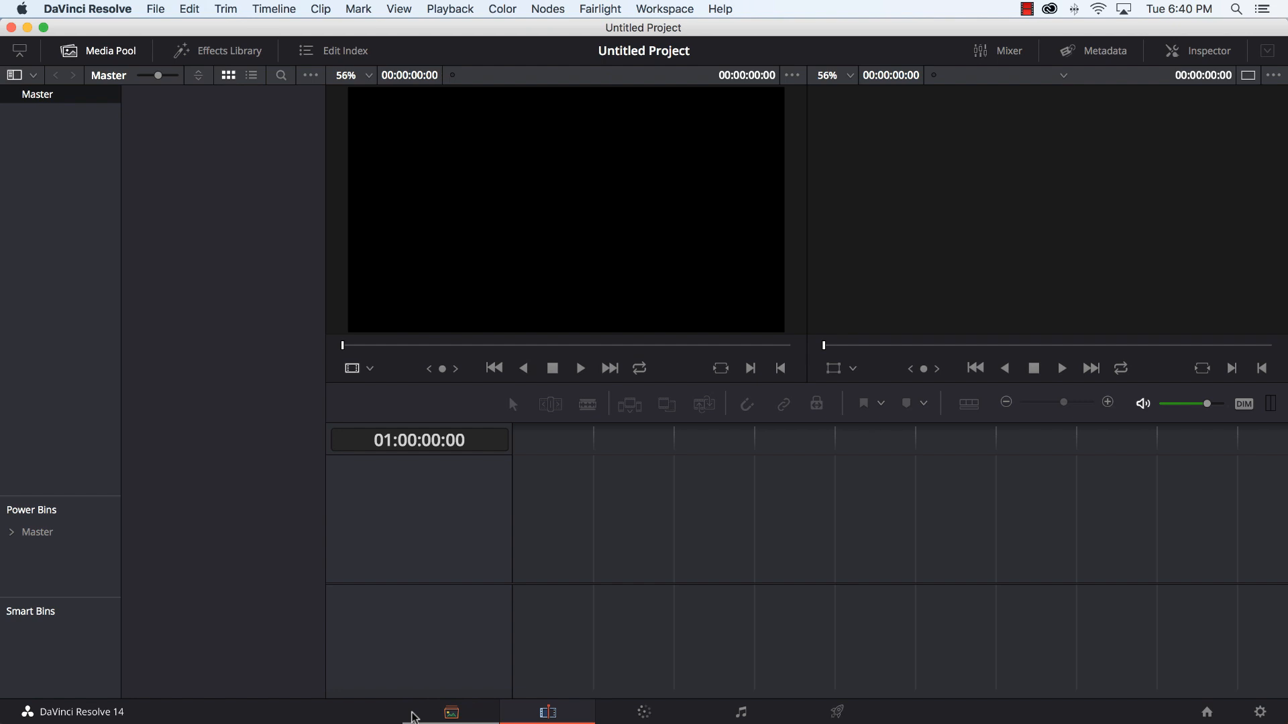
mouse_move(465, 714)
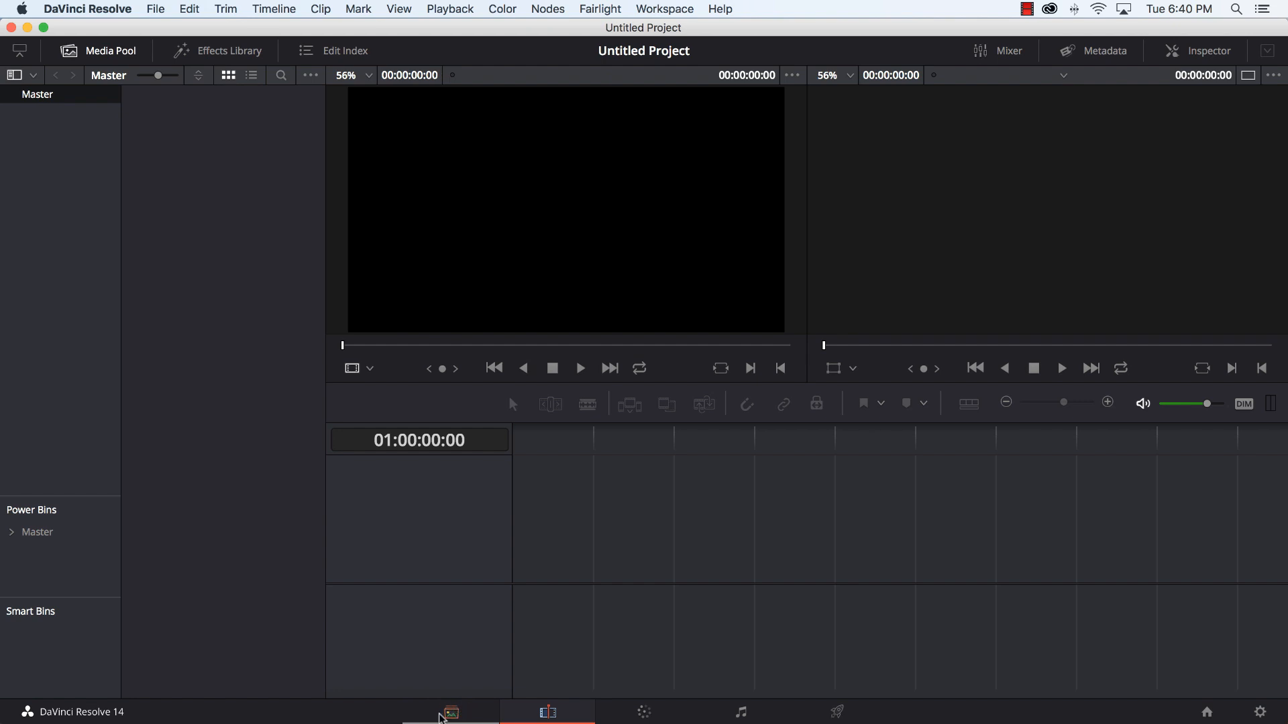
mouse_move(450, 711)
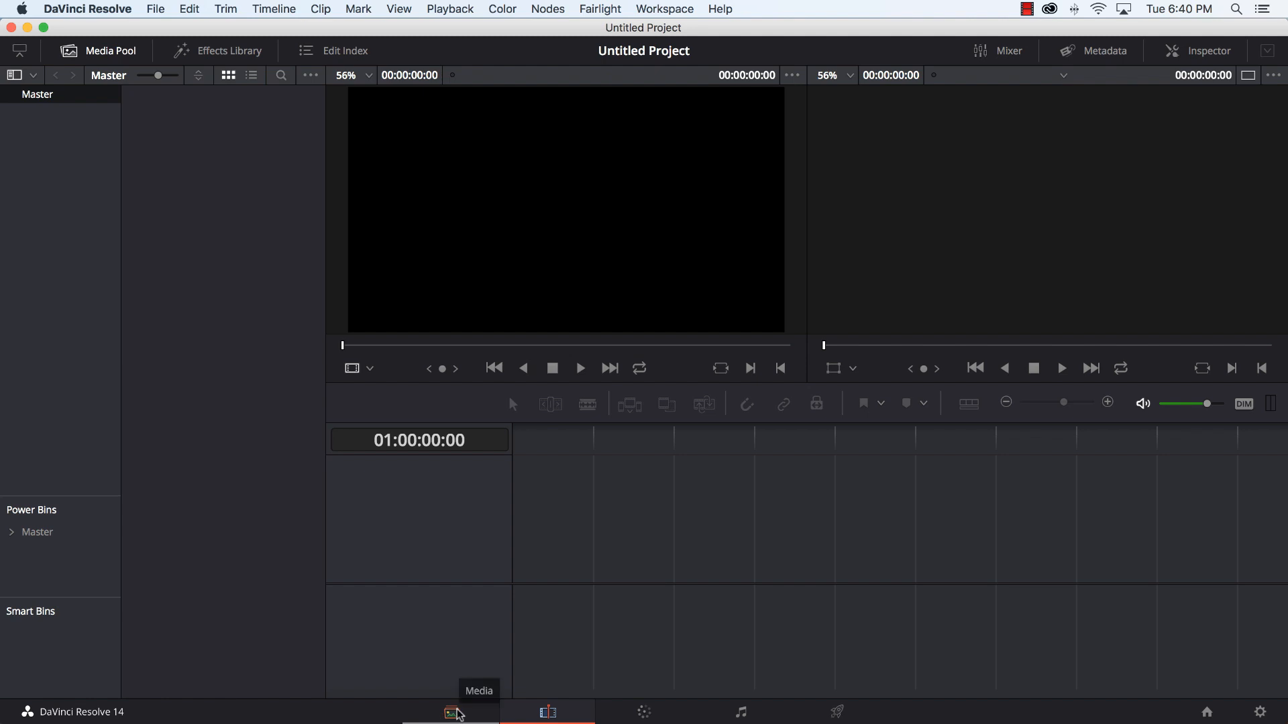
mouse_move(547, 712)
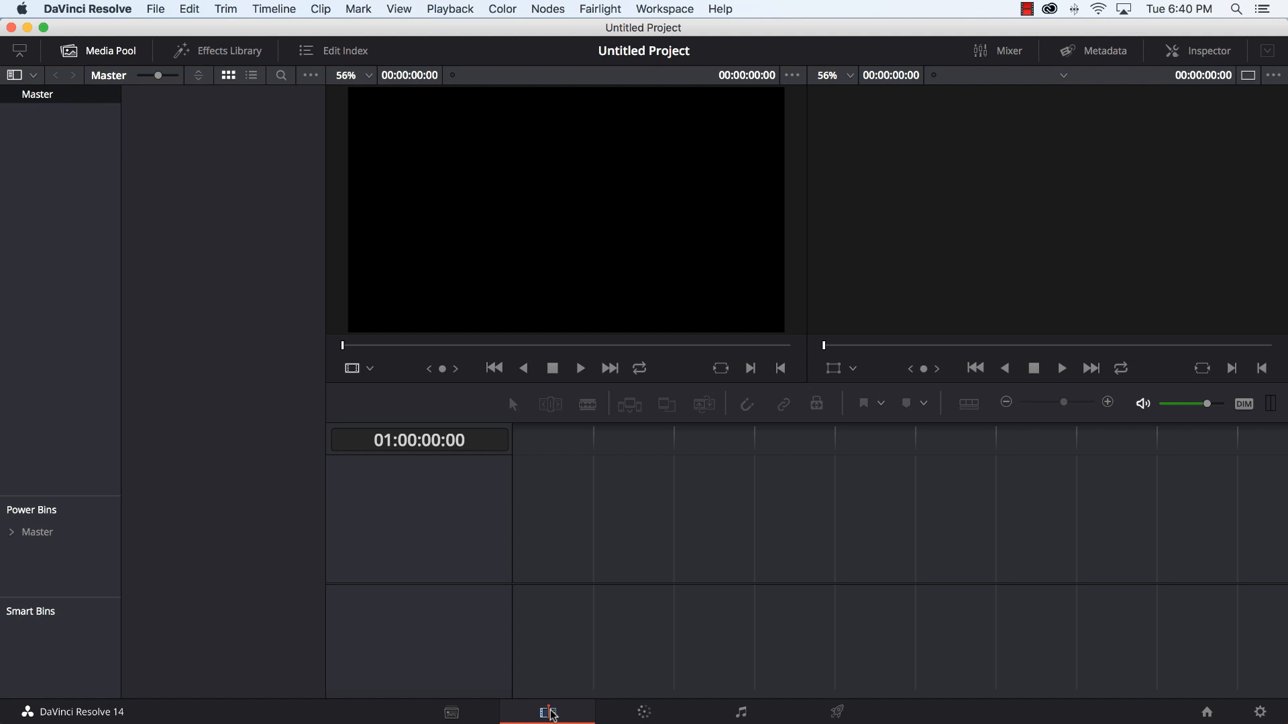
mouse_move(643, 712)
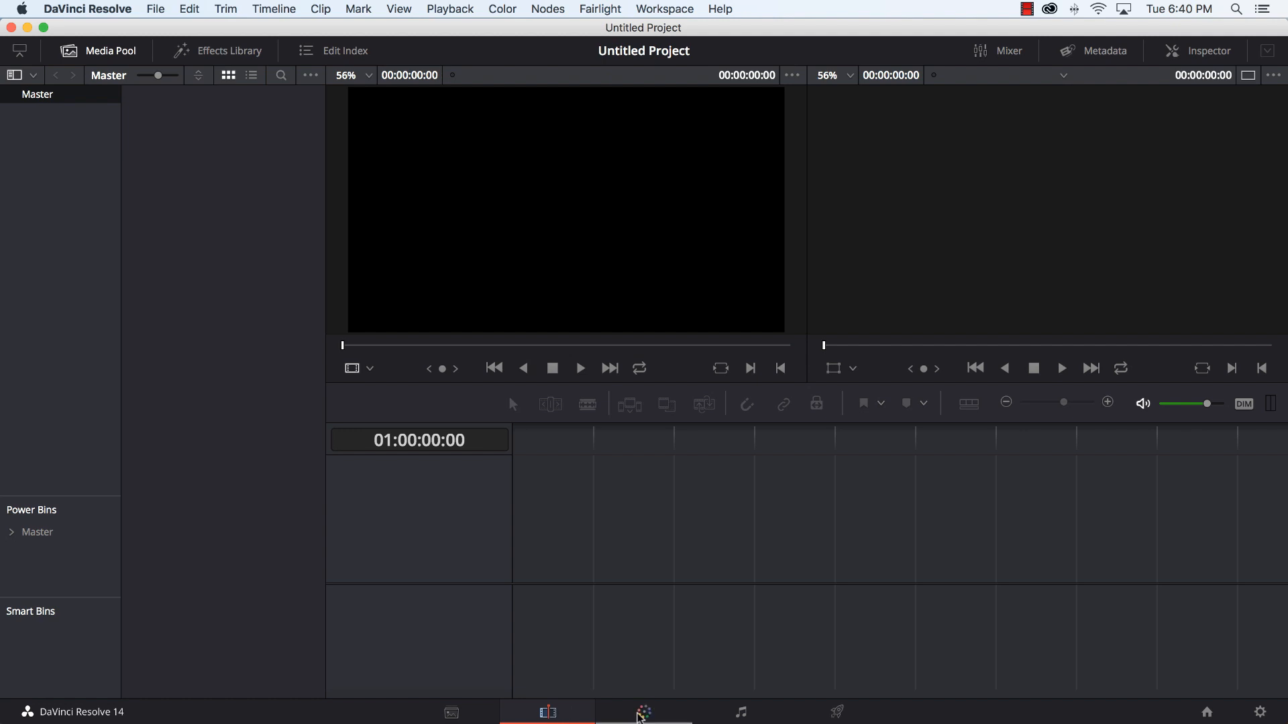
mouse_move(643, 713)
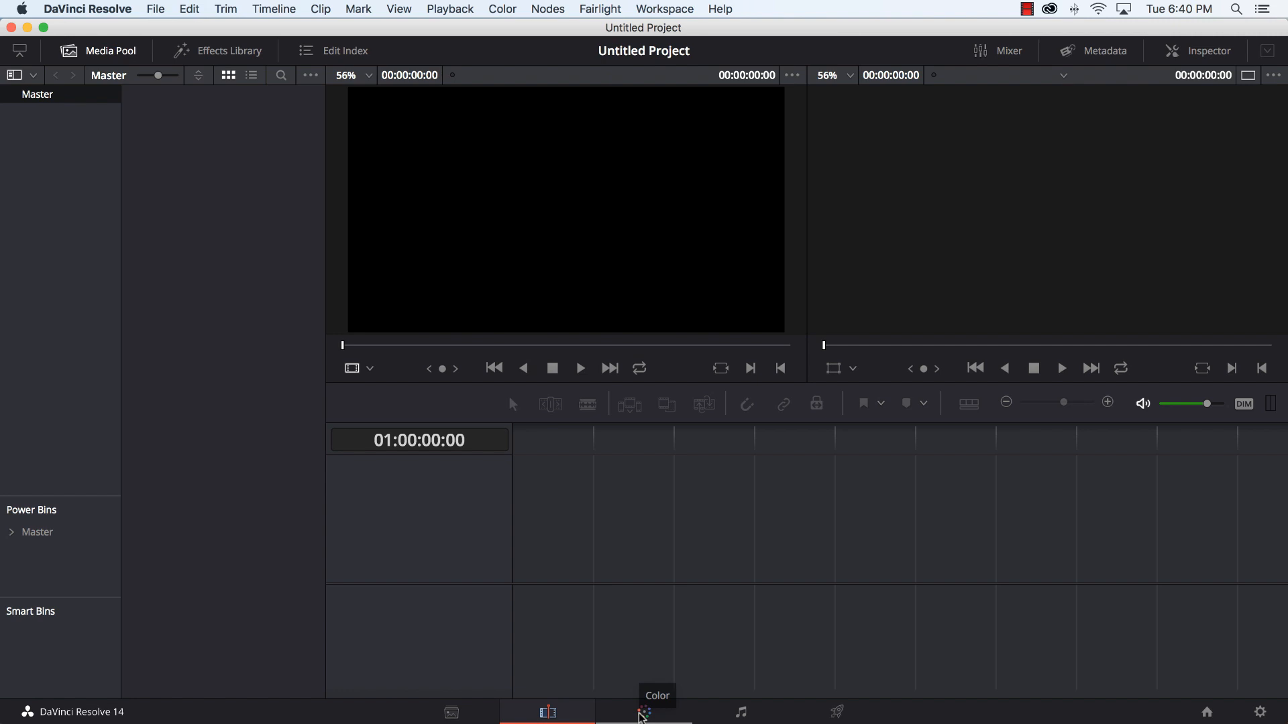
mouse_move(643, 711)
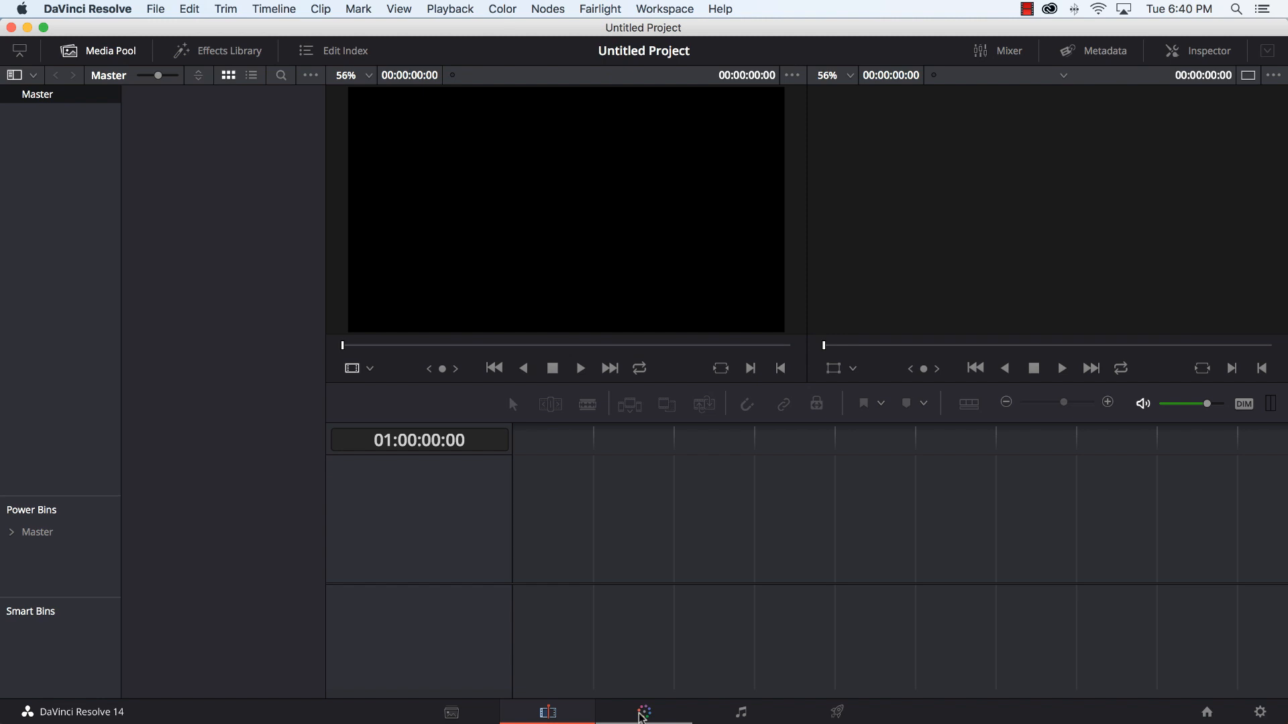
mouse_move(731, 712)
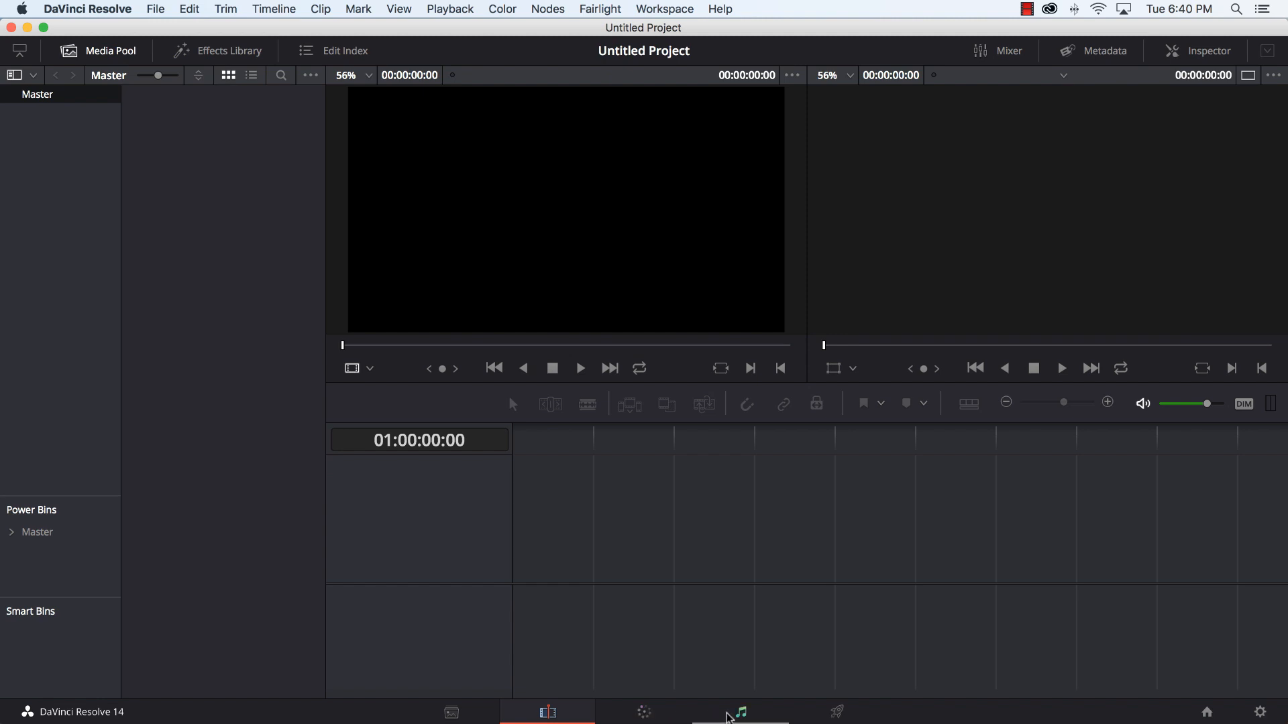
mouse_move(739, 711)
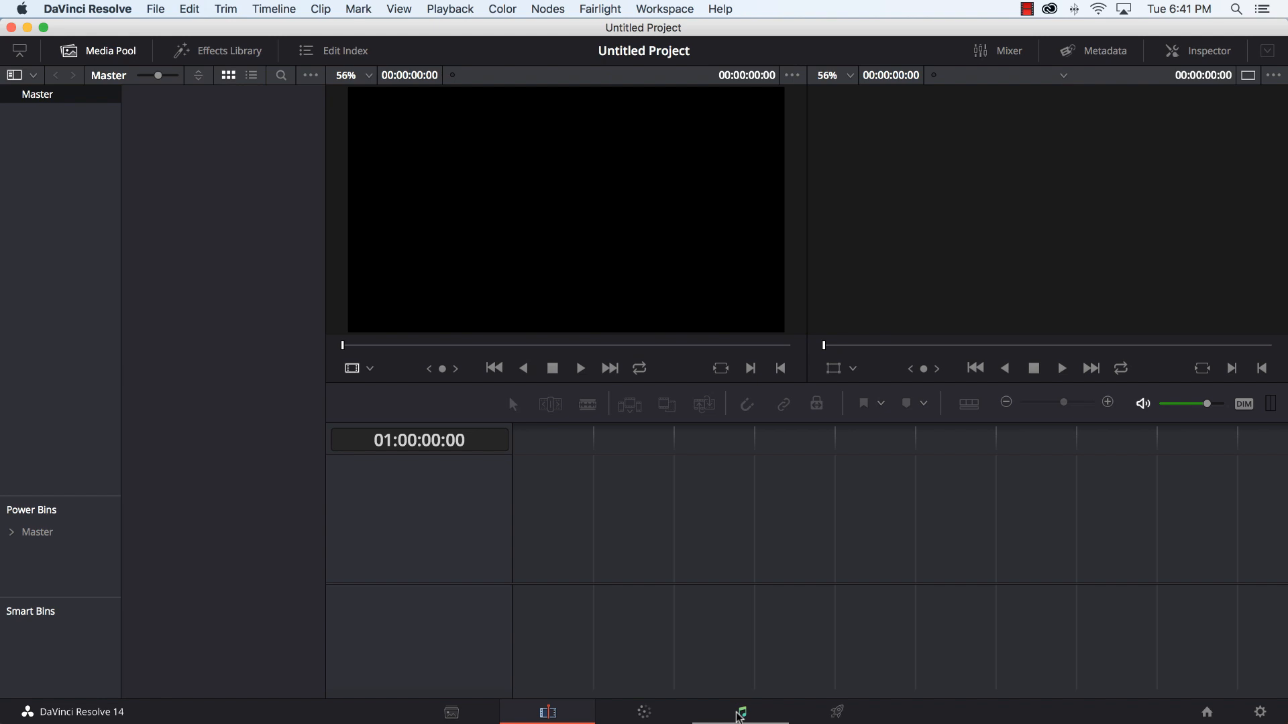
mouse_move(836, 712)
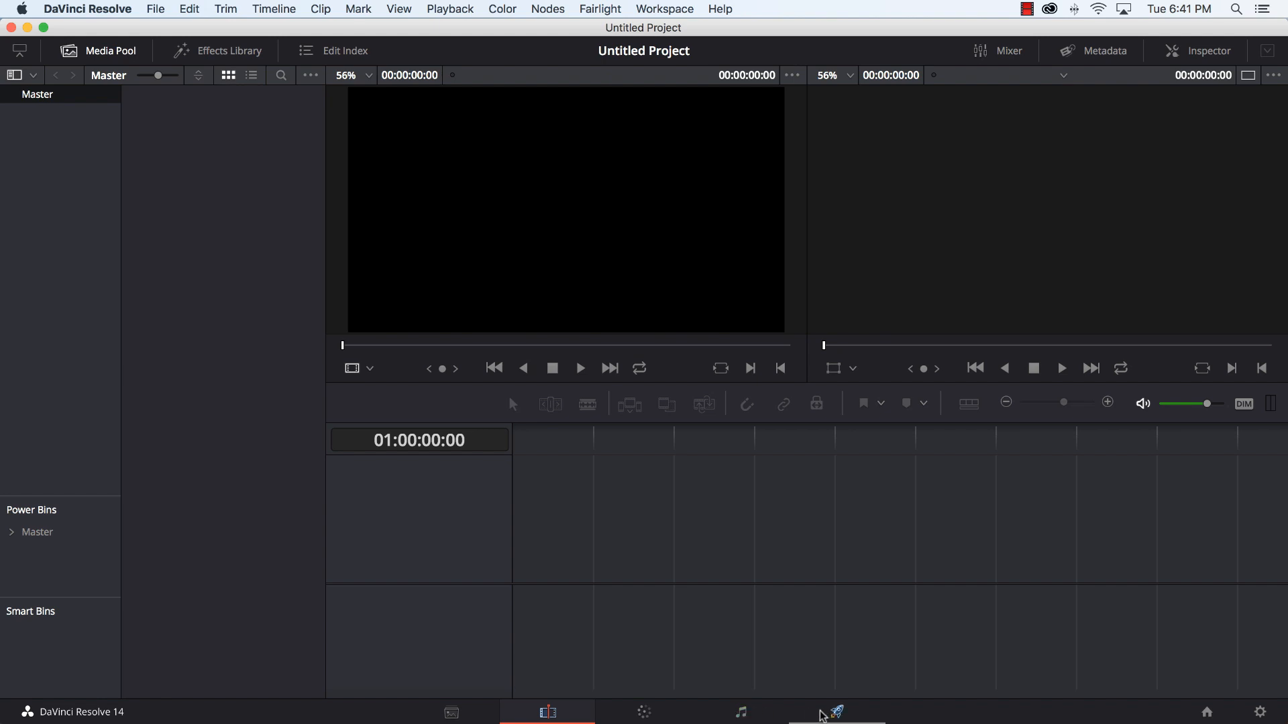
mouse_move(836, 712)
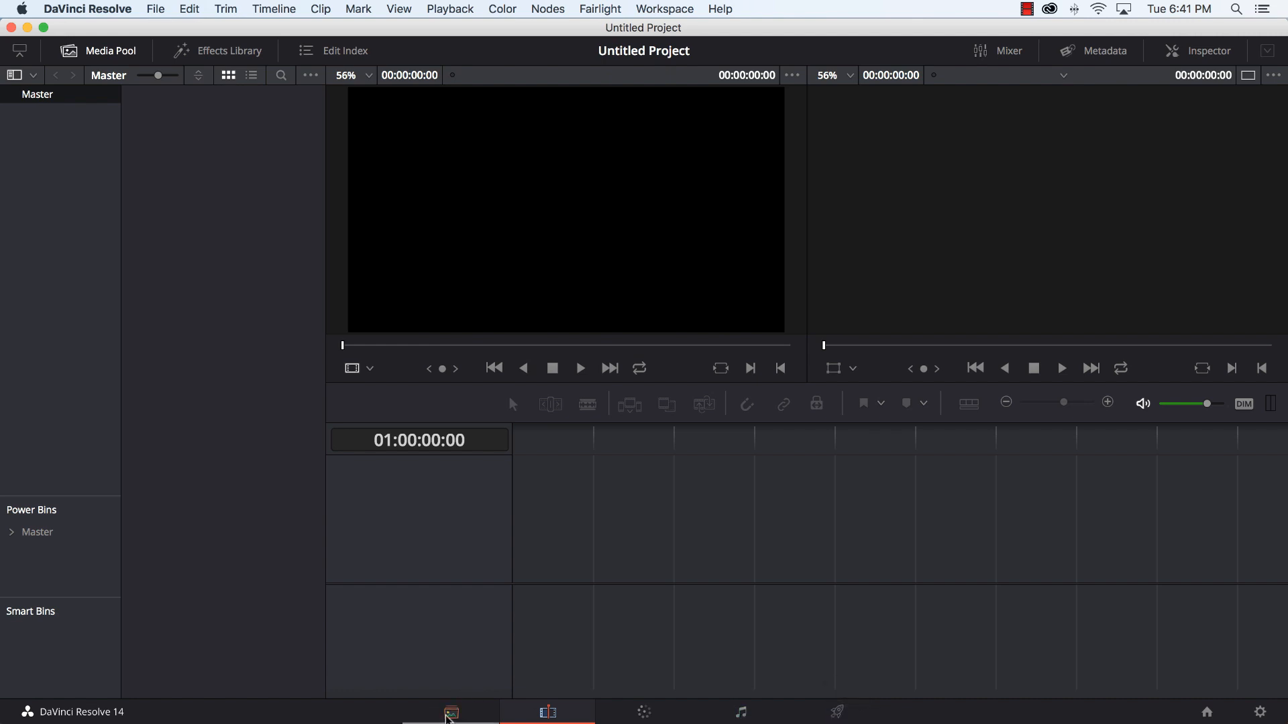
Step: On the Media page, browse Media Storage into Gross > Louviers and select clip DJI_0669.MOV
left_click(451, 712)
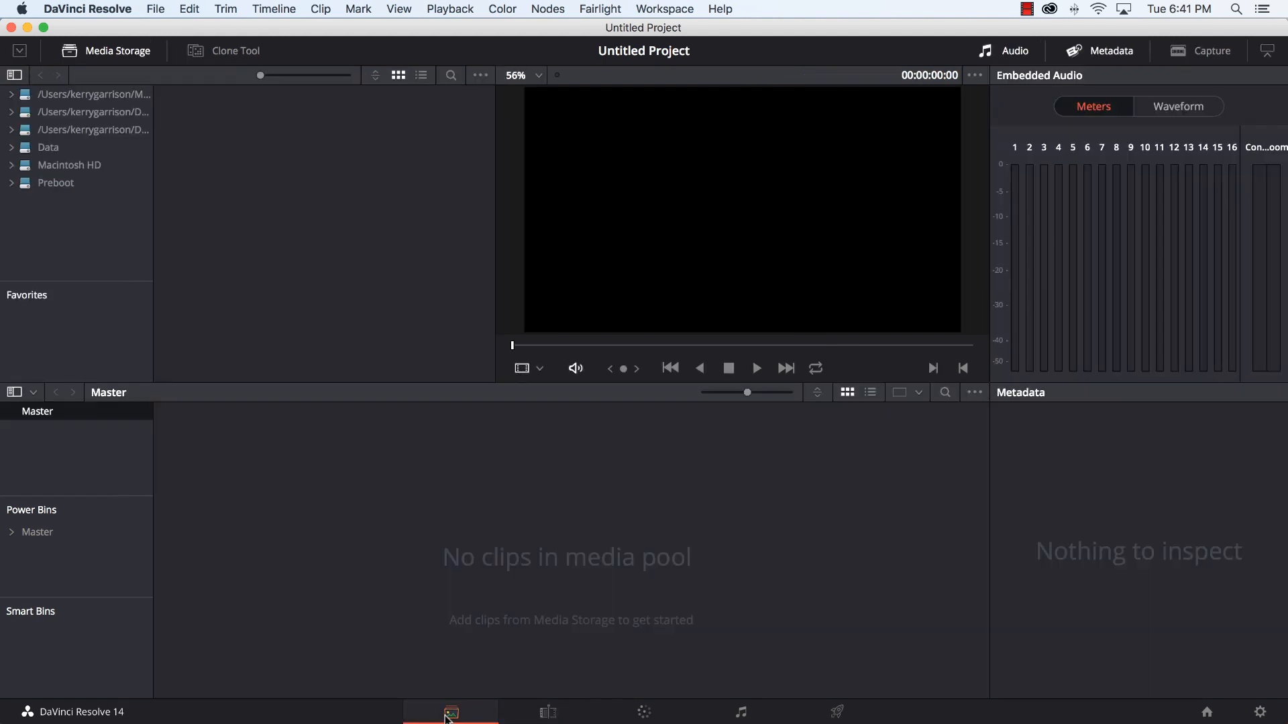
mouse_move(90, 136)
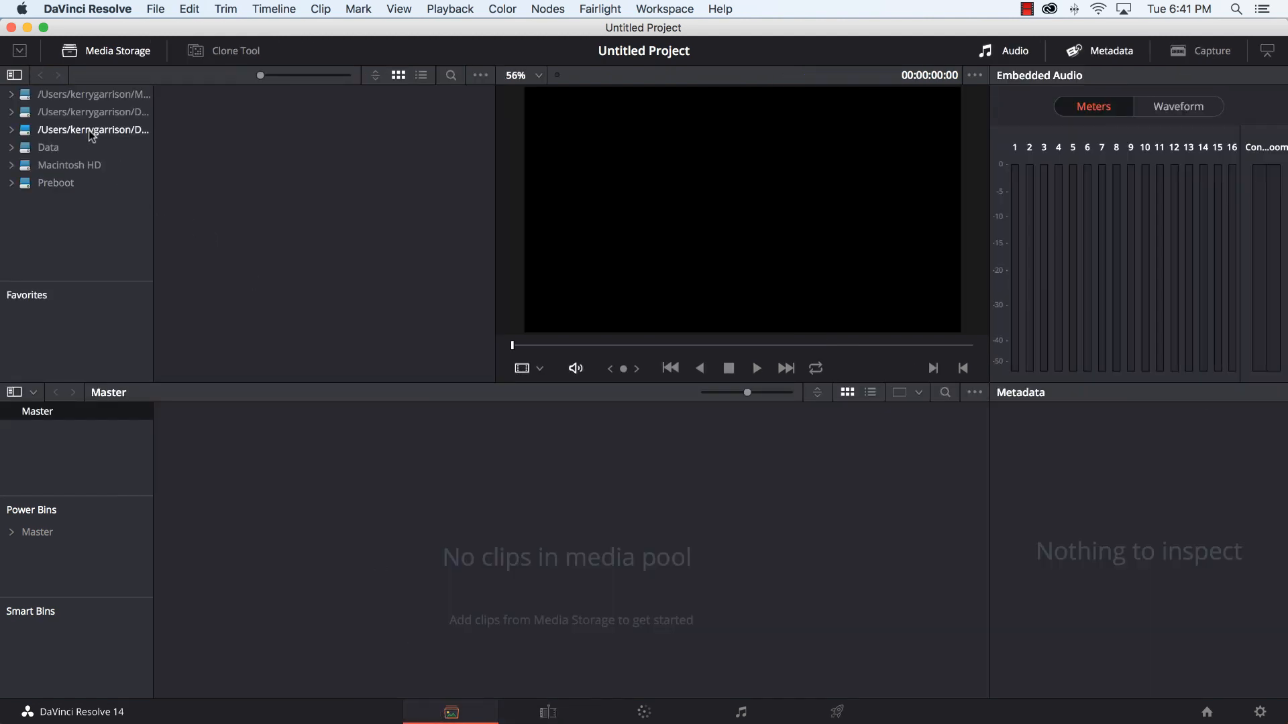
left_click(93, 130)
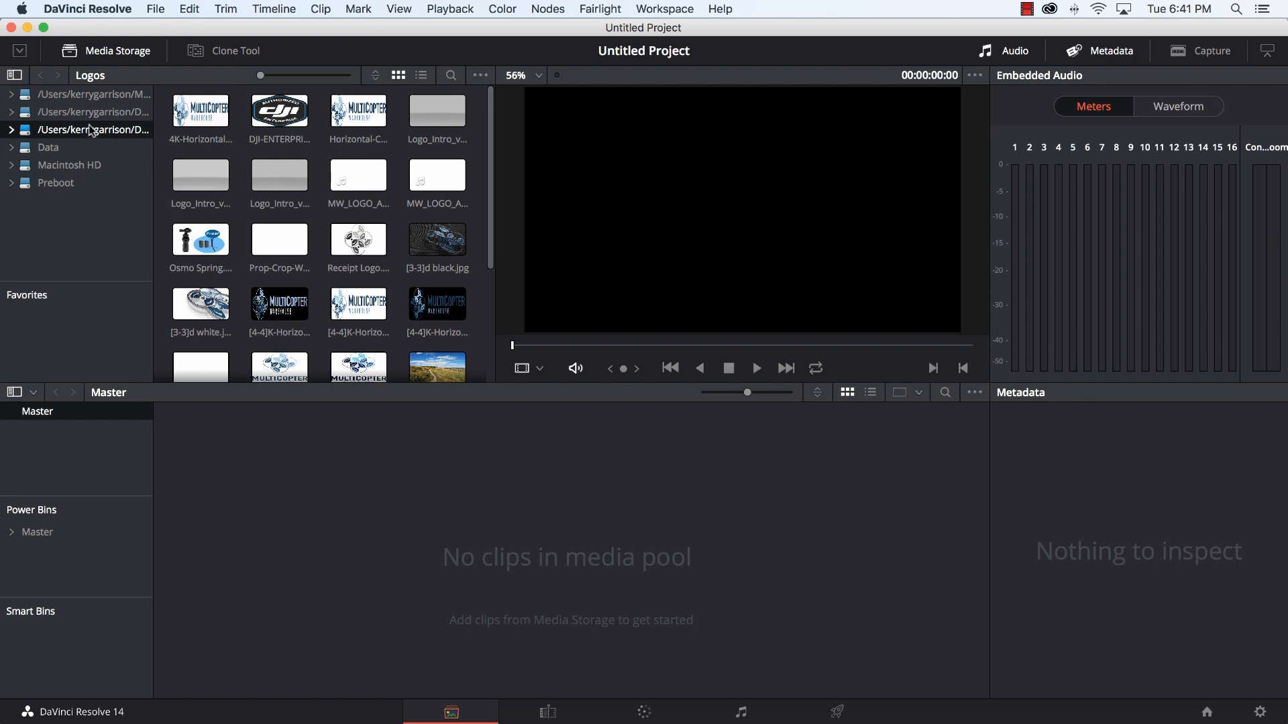
left_click(42, 200)
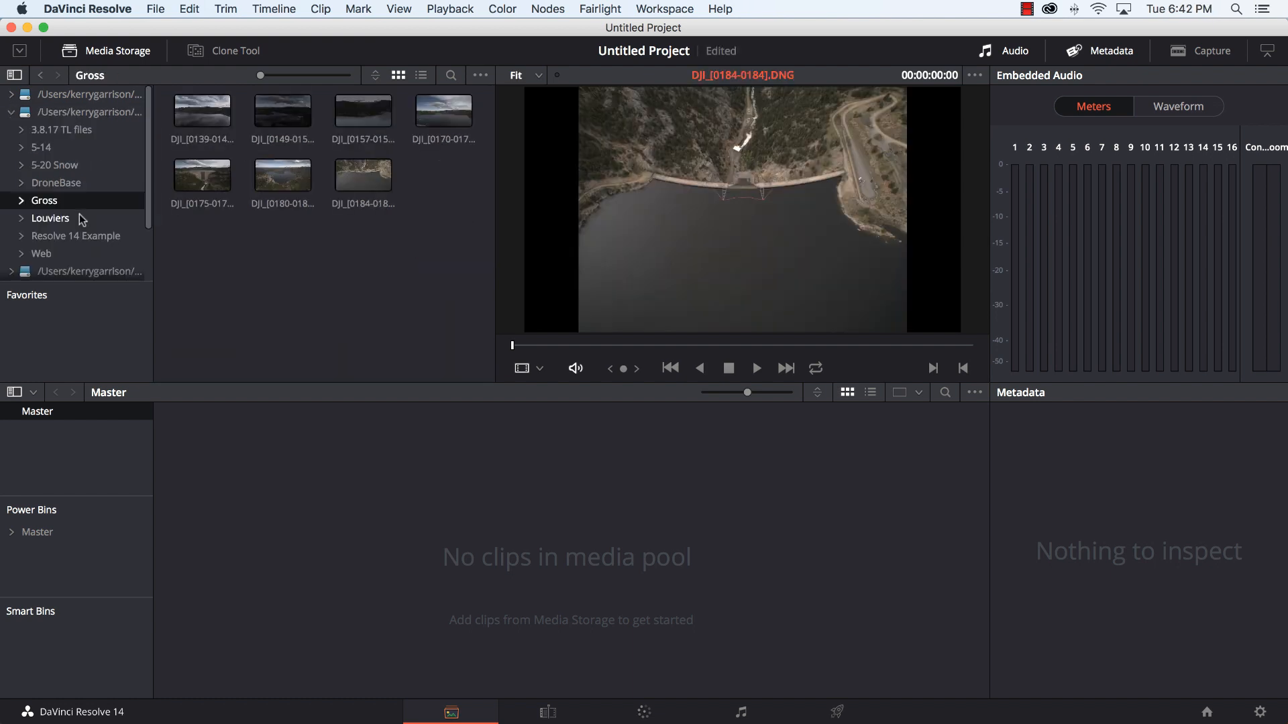
left_click(49, 218)
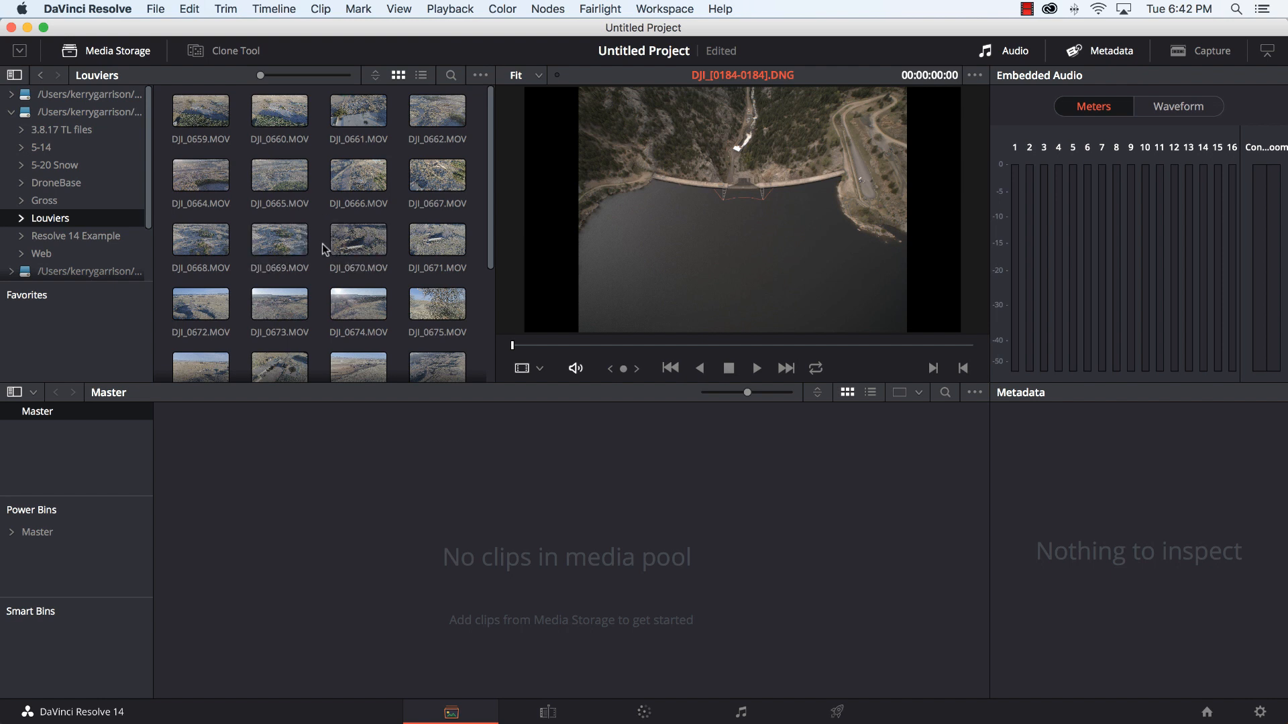
scroll("down", 3)
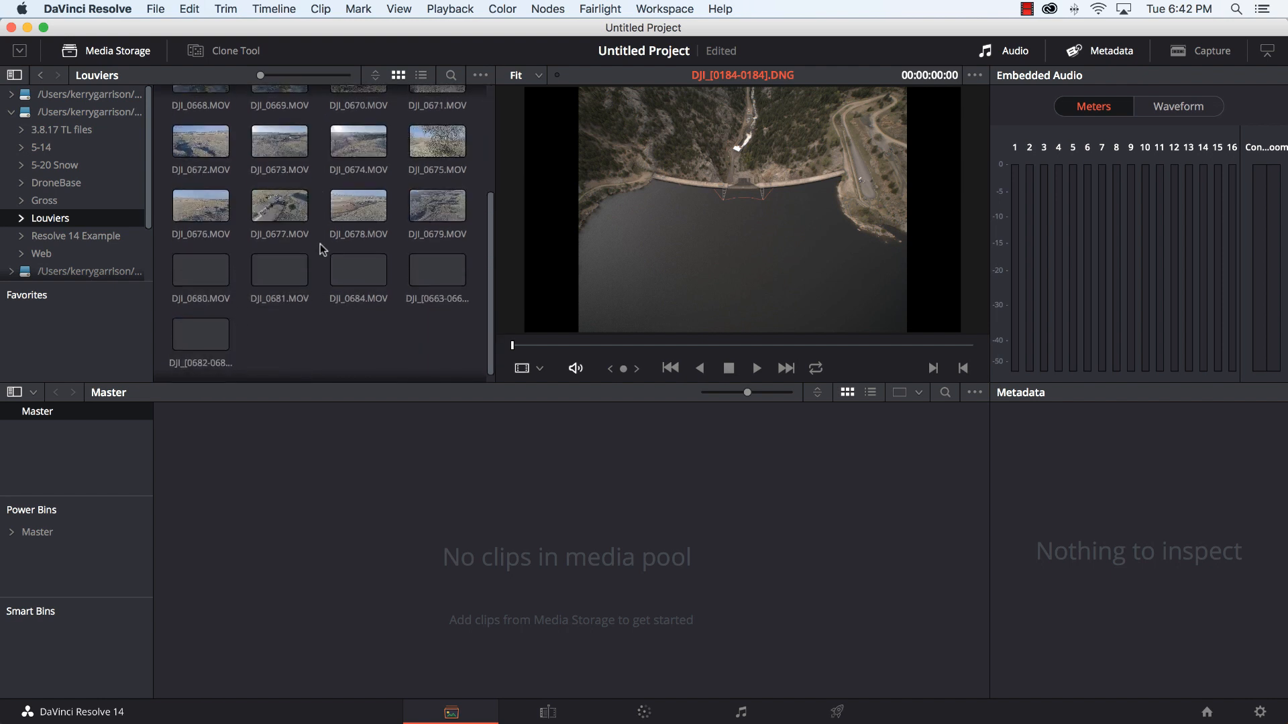
scroll("up", 3)
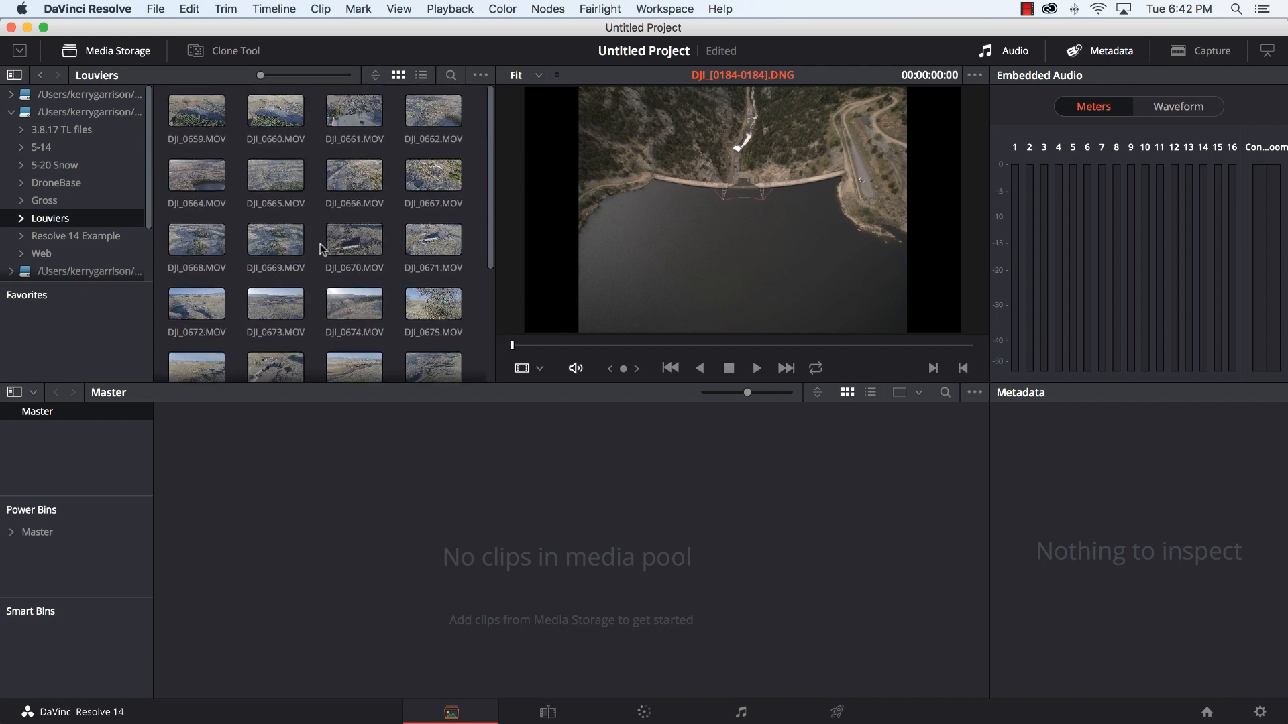
left_click(275, 240)
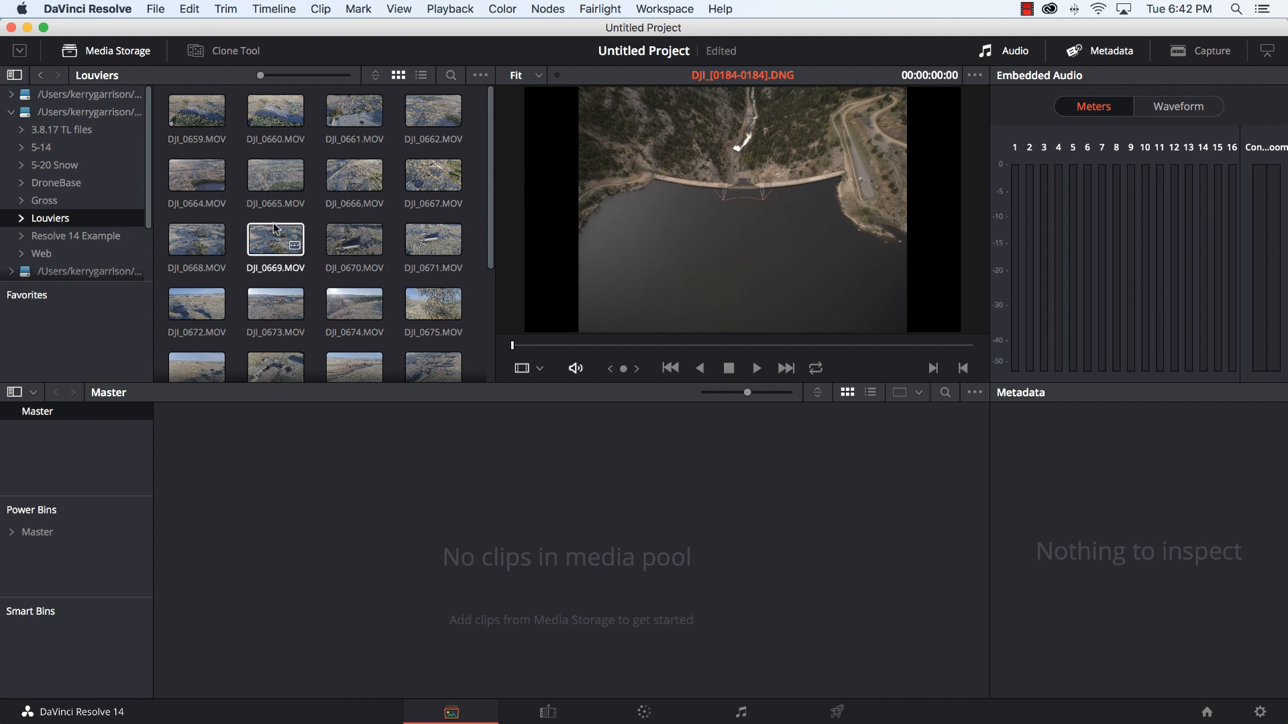
Step: Bring the Louviers clips into the media pool and change the project frame rate to match them
left_click(275, 241)
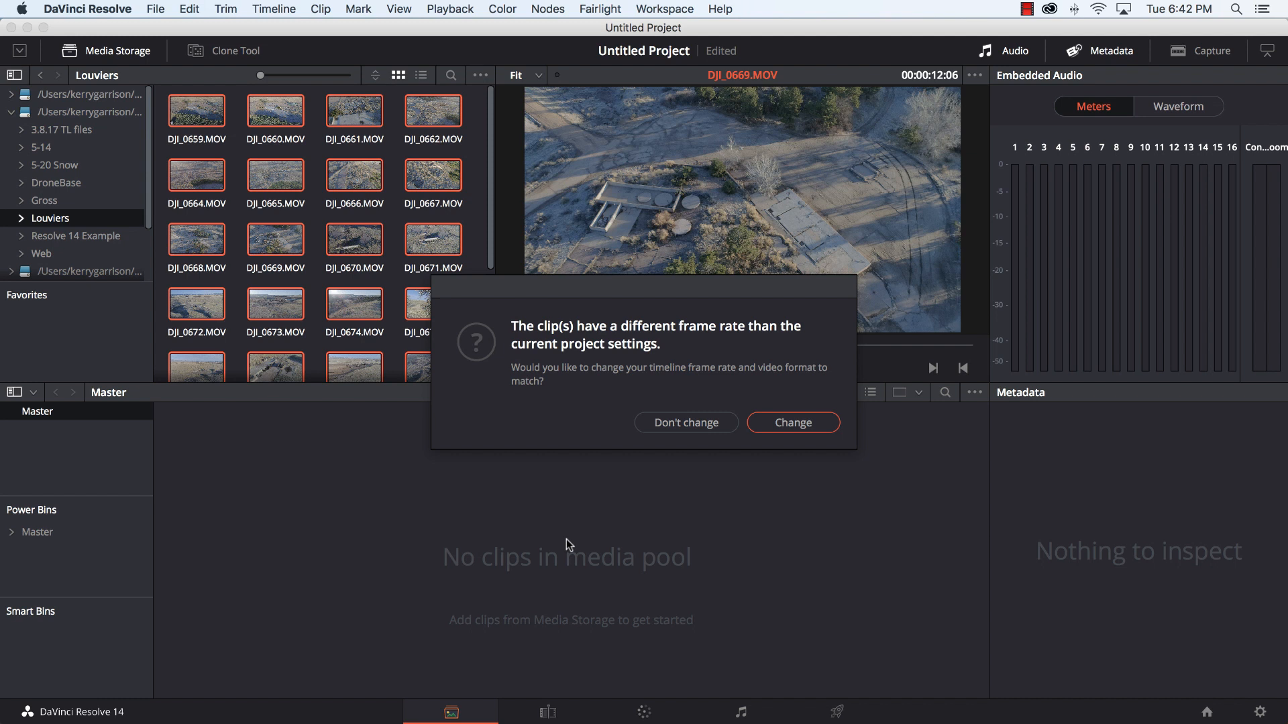
mouse_move(674, 514)
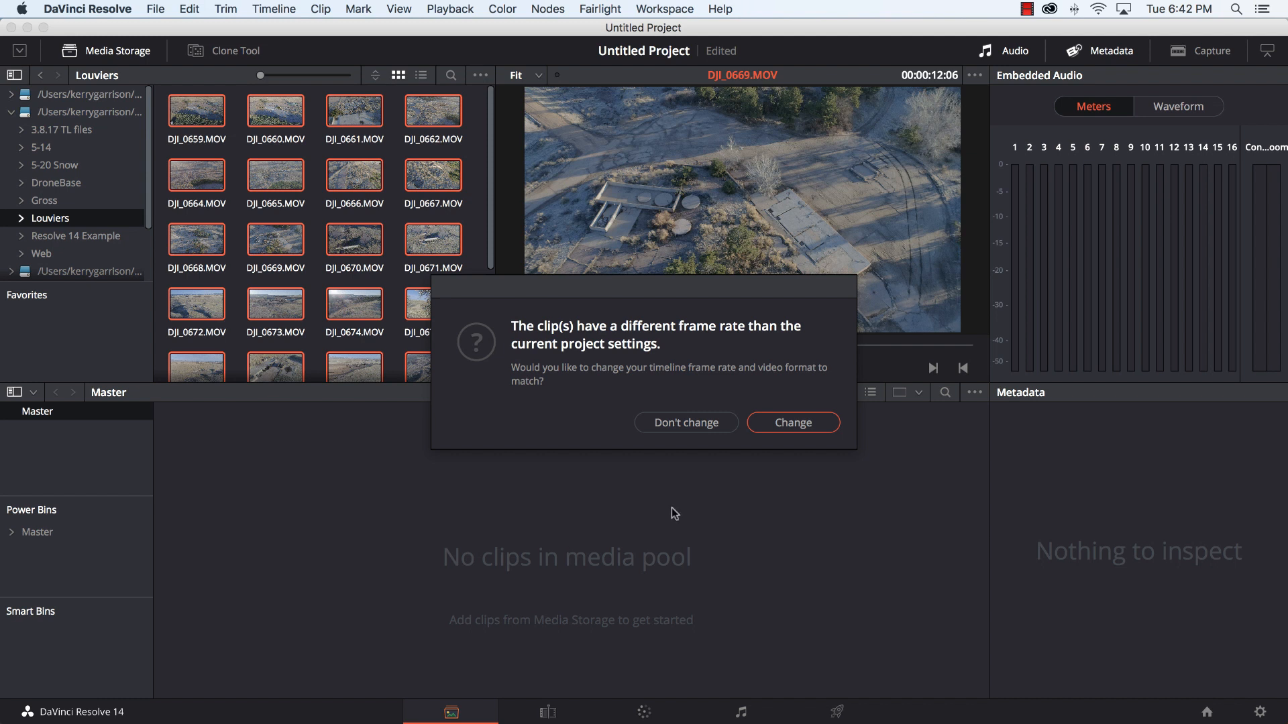
mouse_move(793, 423)
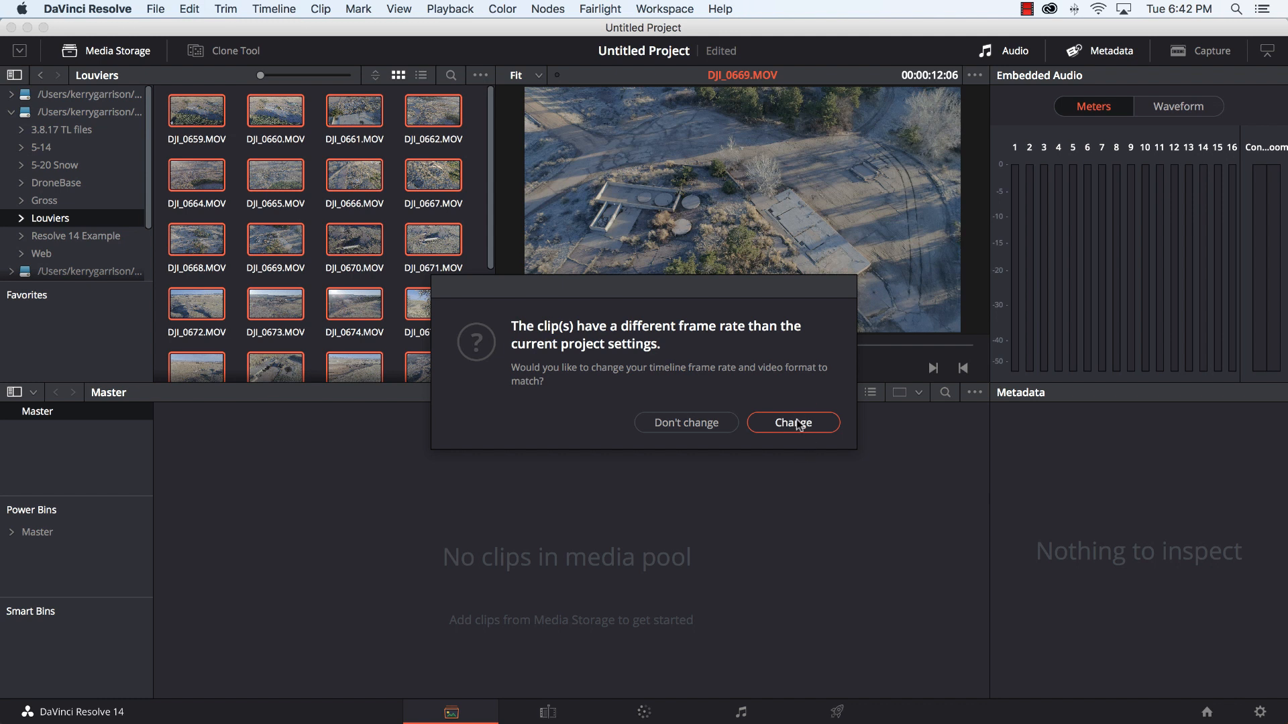
left_click(791, 423)
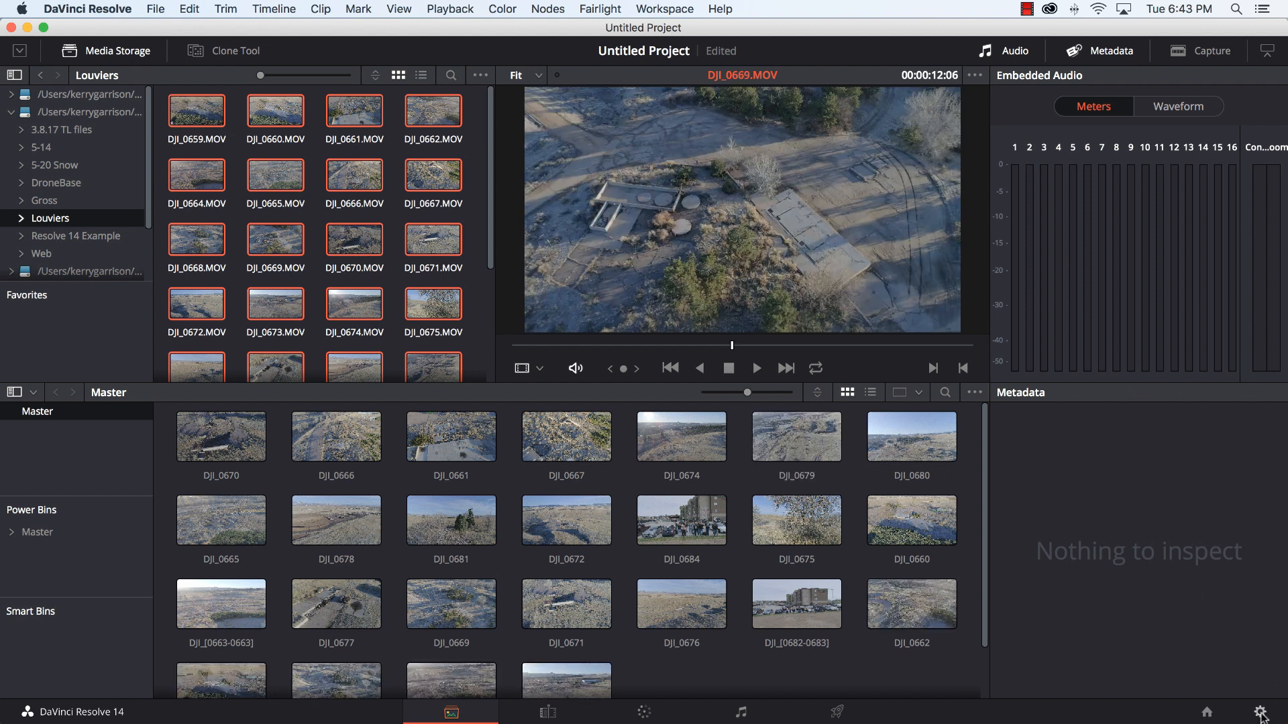
mouse_move(1262, 711)
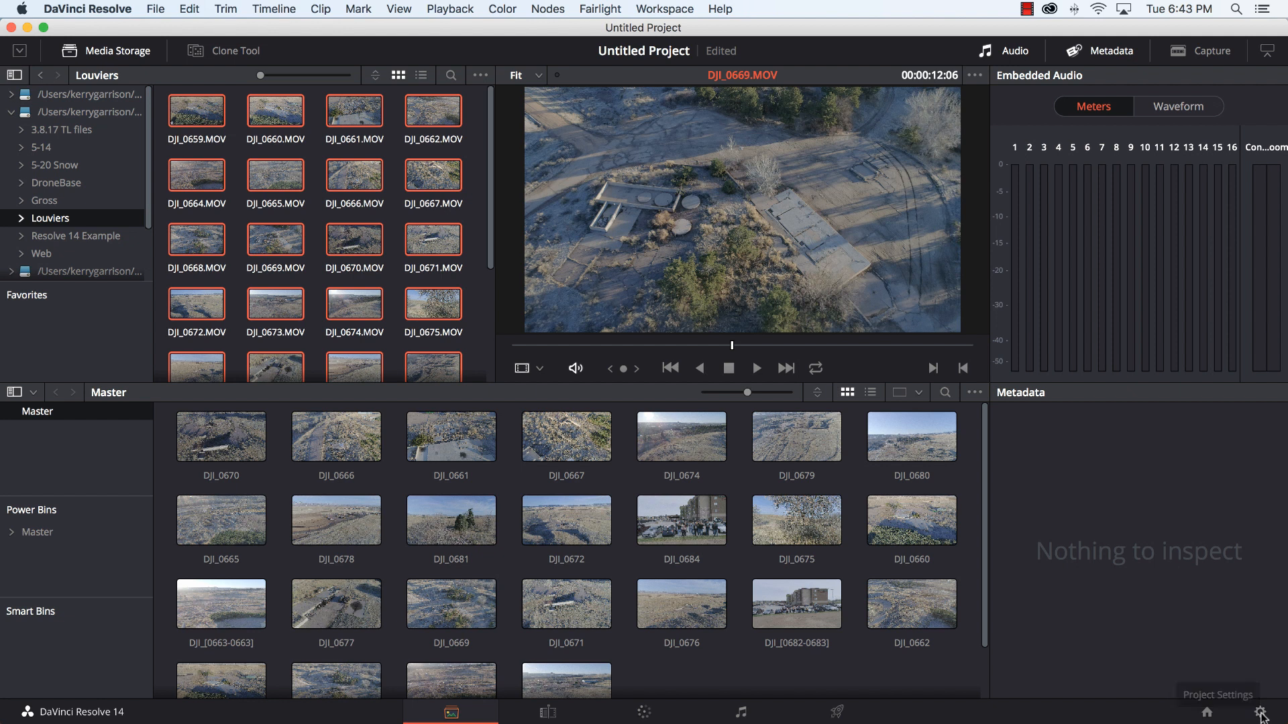
left_click(1262, 711)
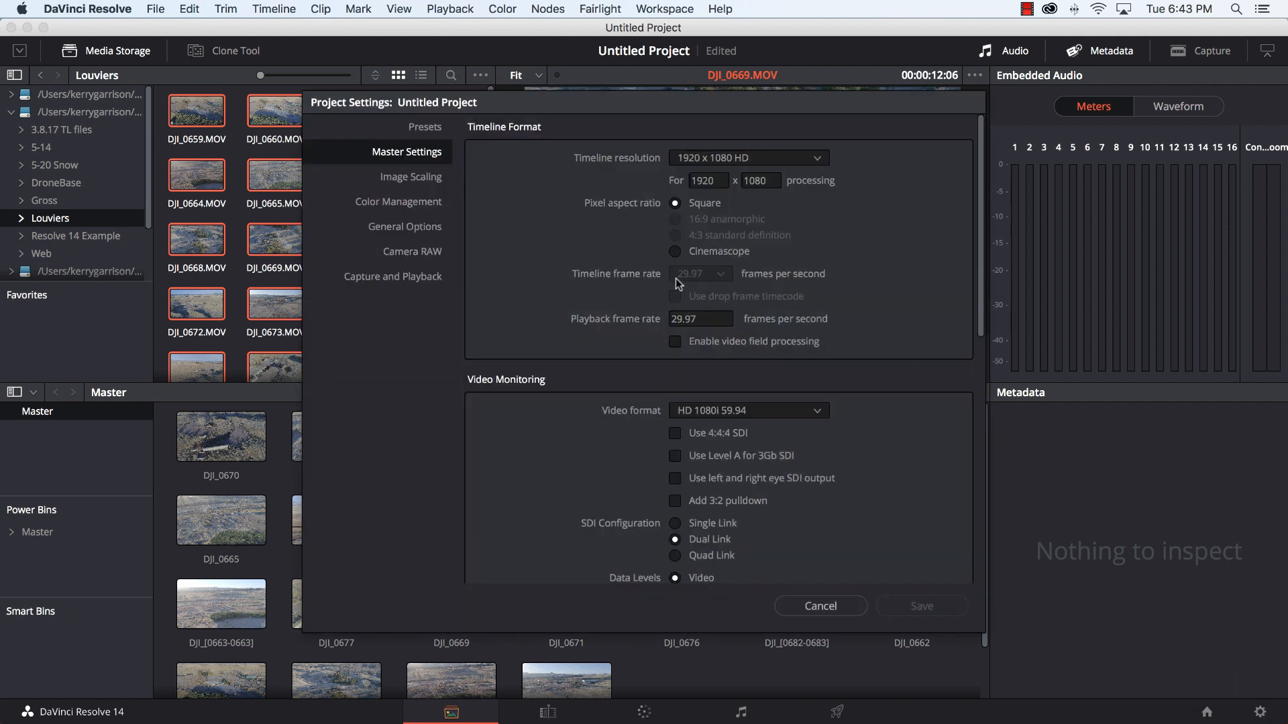
mouse_move(650, 275)
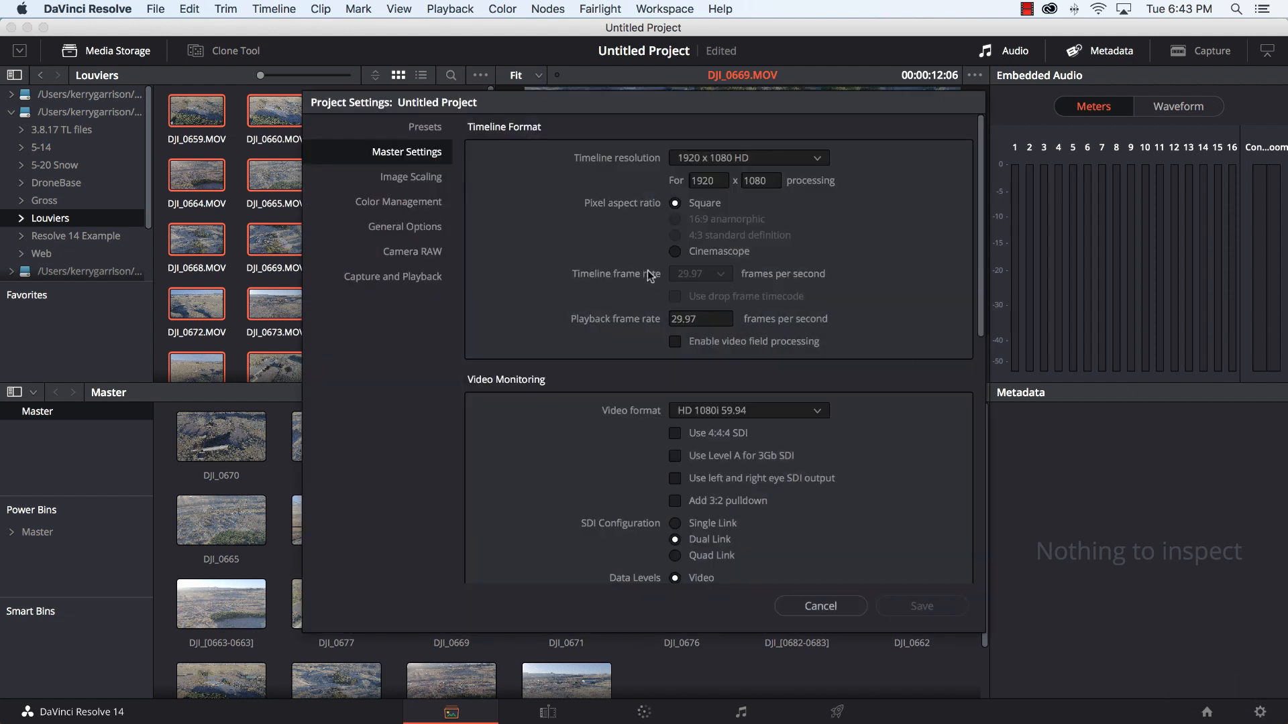
mouse_move(725, 278)
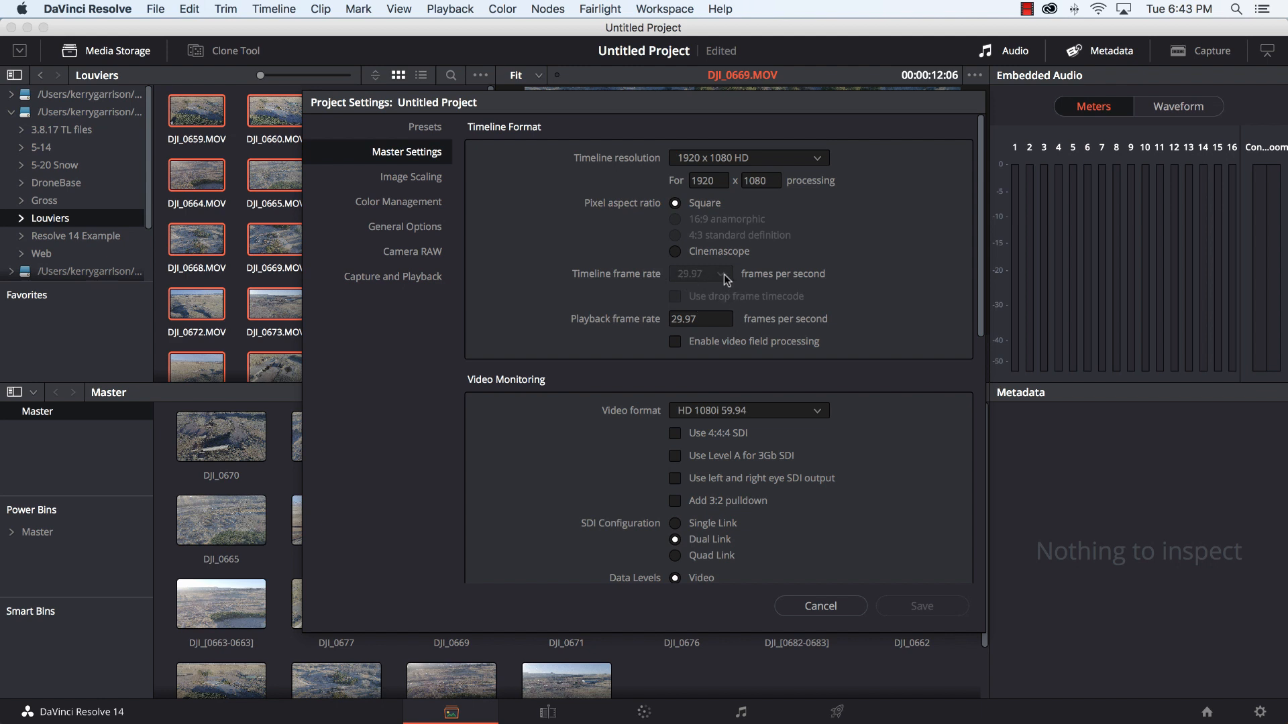
mouse_move(627, 329)
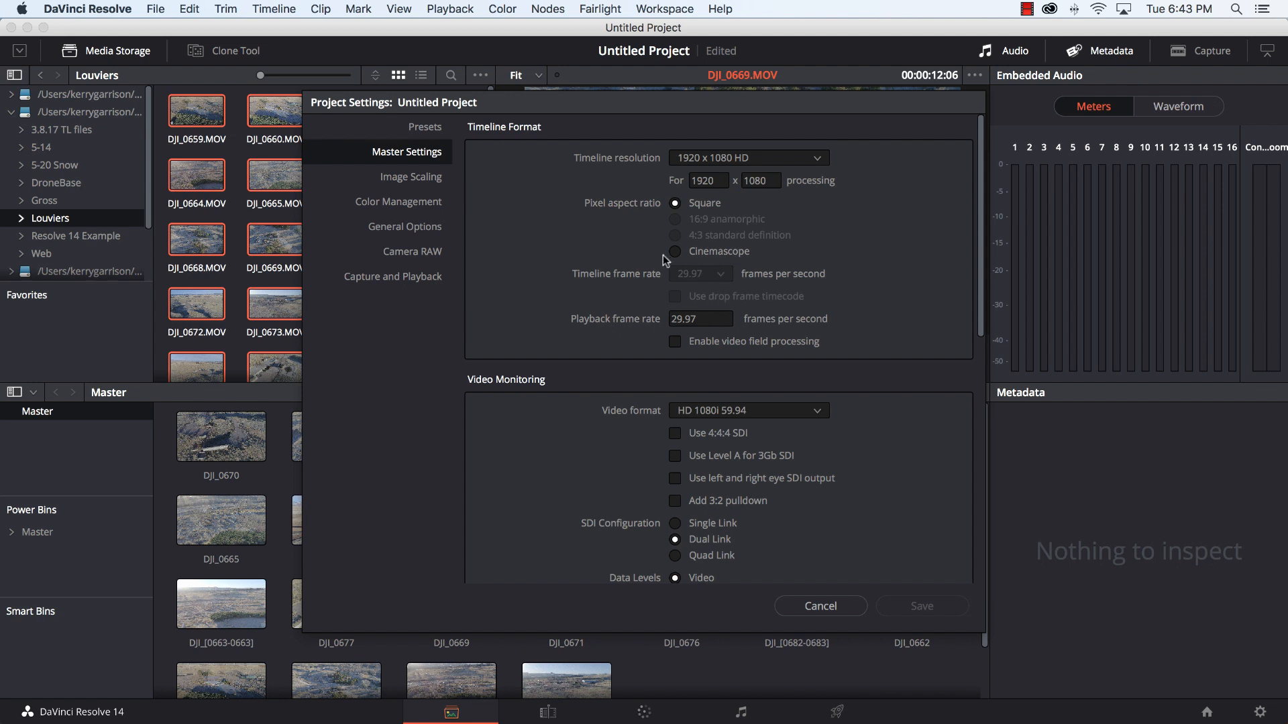
mouse_move(704, 341)
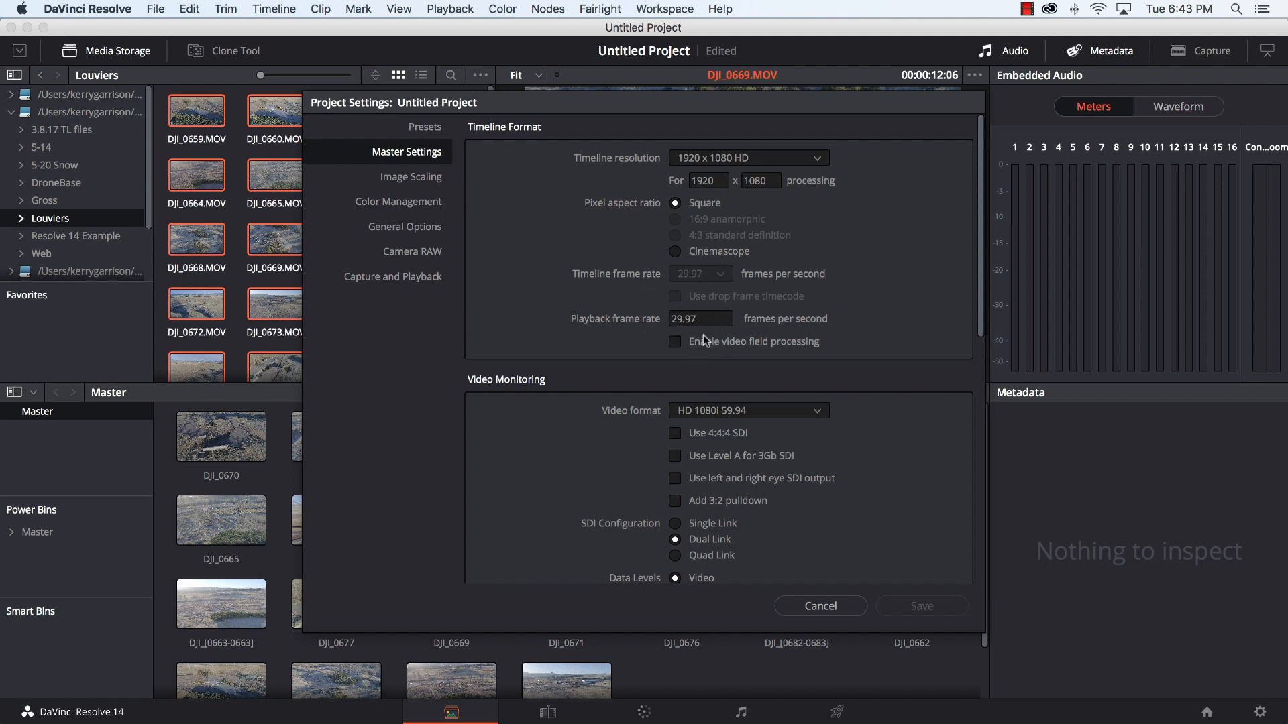
mouse_move(680, 291)
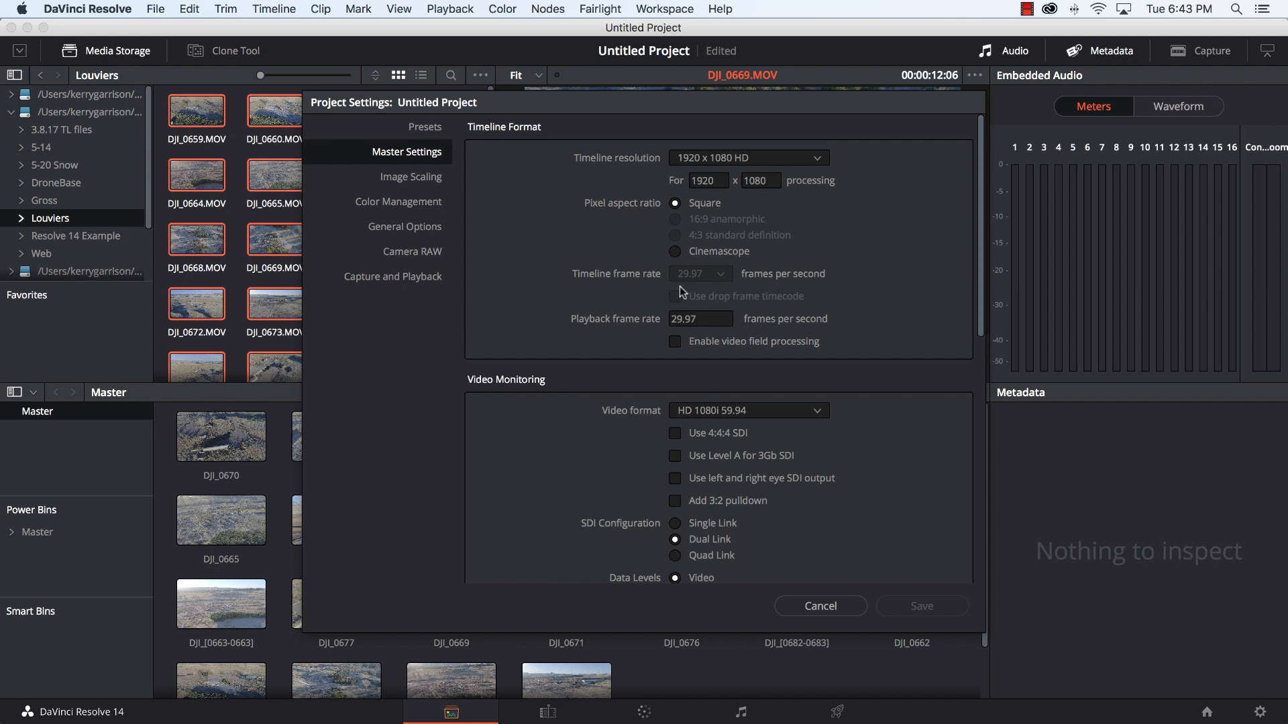
mouse_move(729, 359)
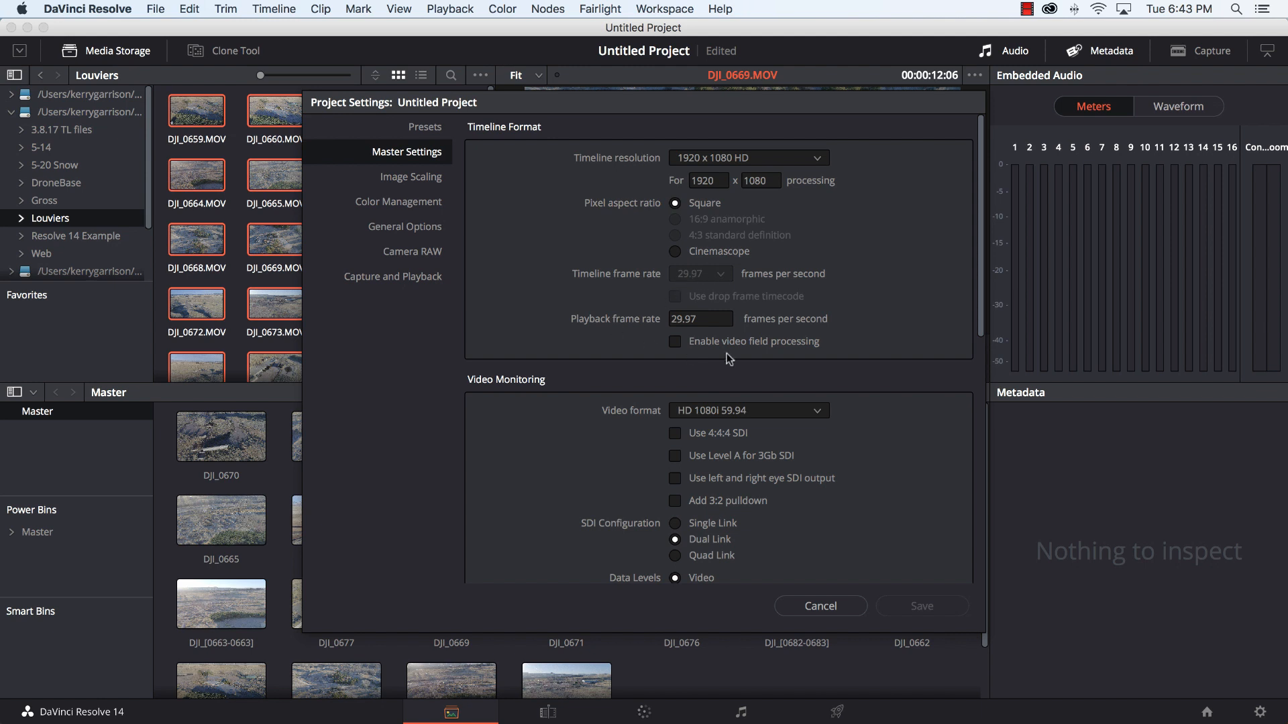
mouse_move(666, 283)
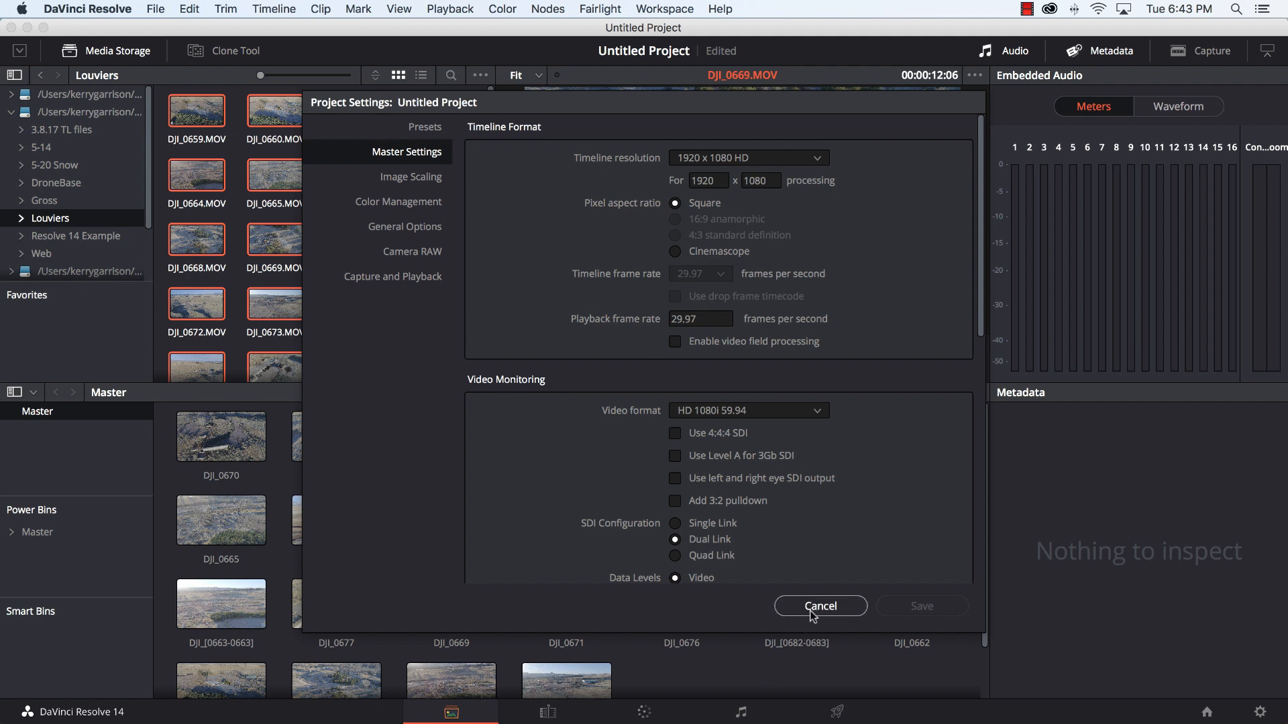
left_click(818, 606)
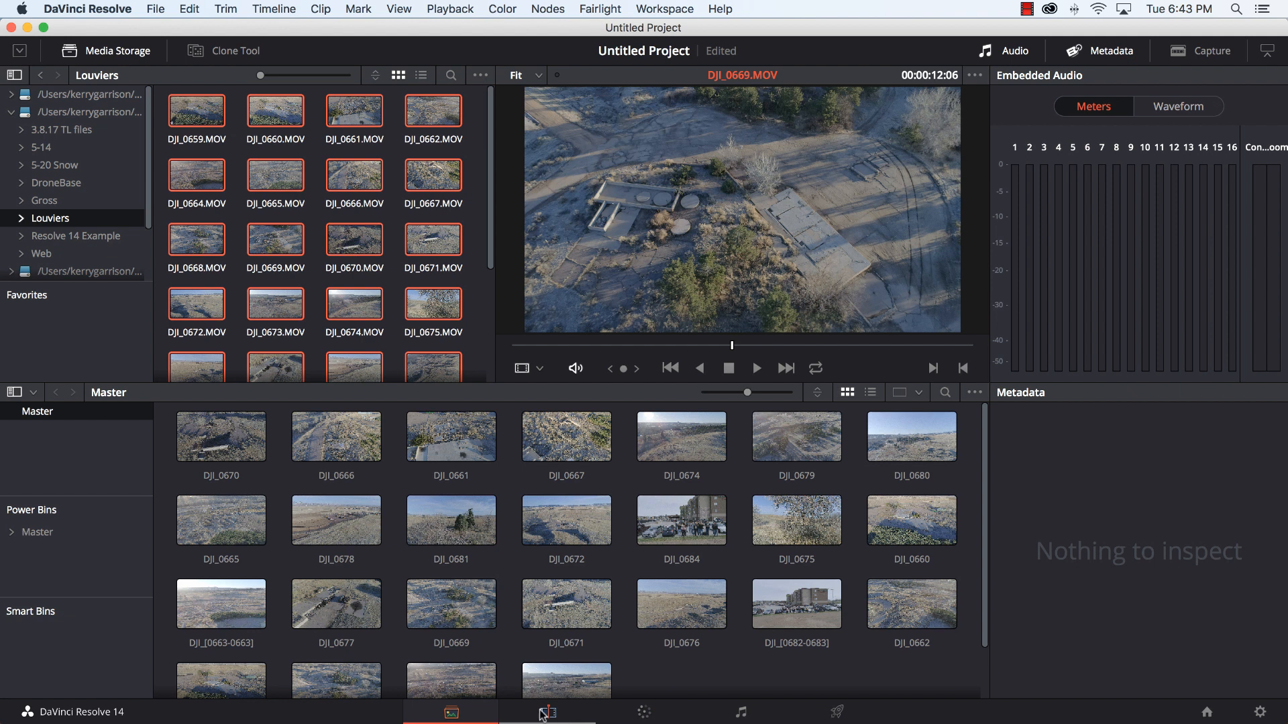
Step: On the Edit page, load DJI_0676 in the source viewer and mark a five-second range to use
left_click(547, 711)
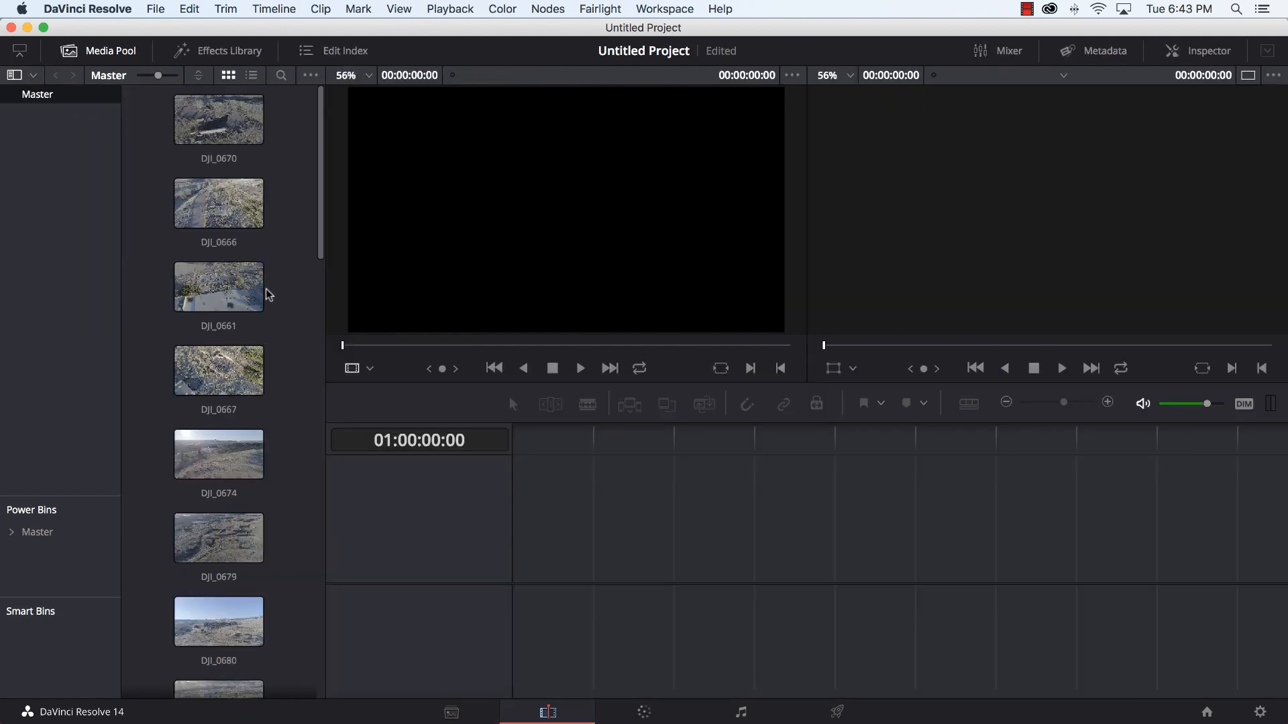
left_click(219, 120)
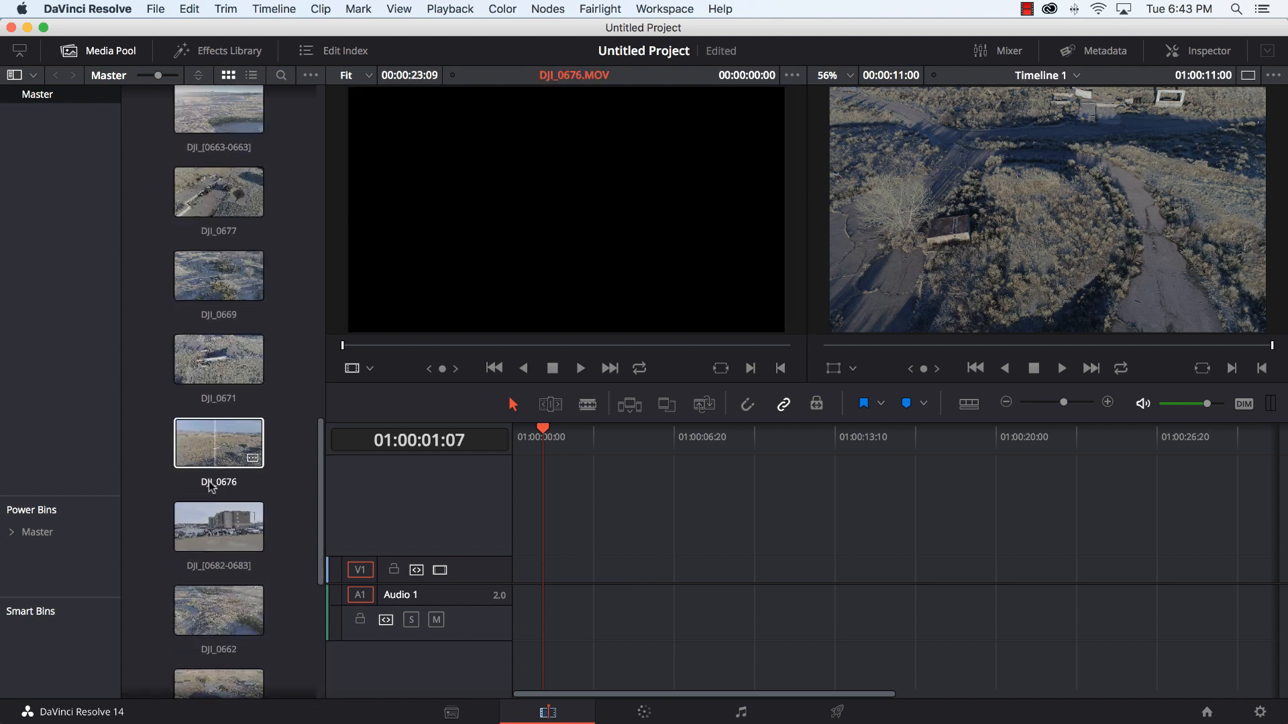
left_click(219, 526)
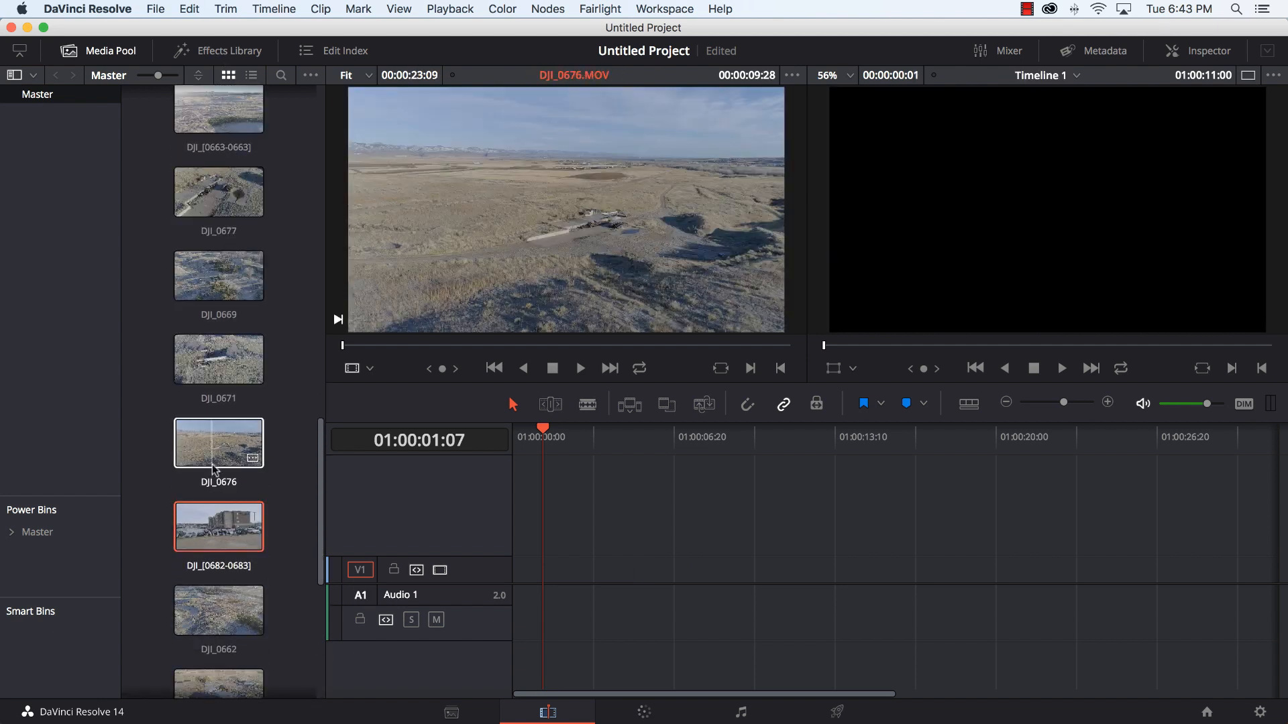
left_click(218, 444)
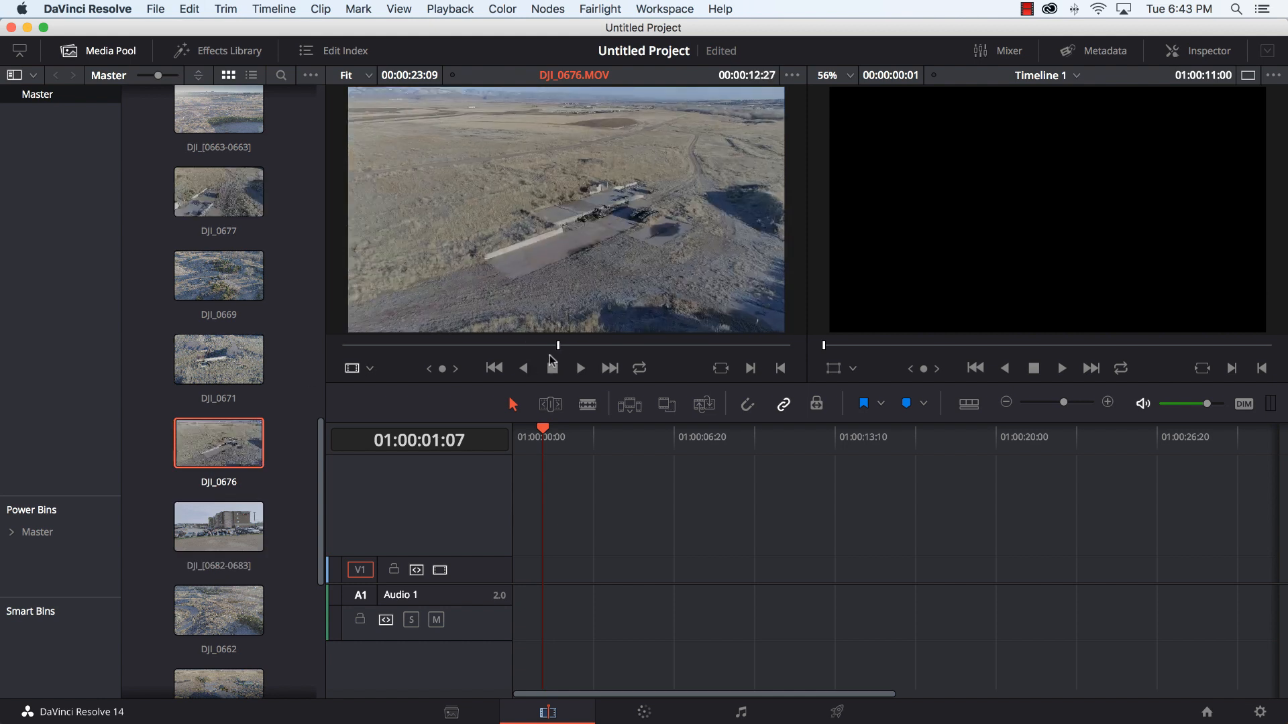
left_click(579, 367)
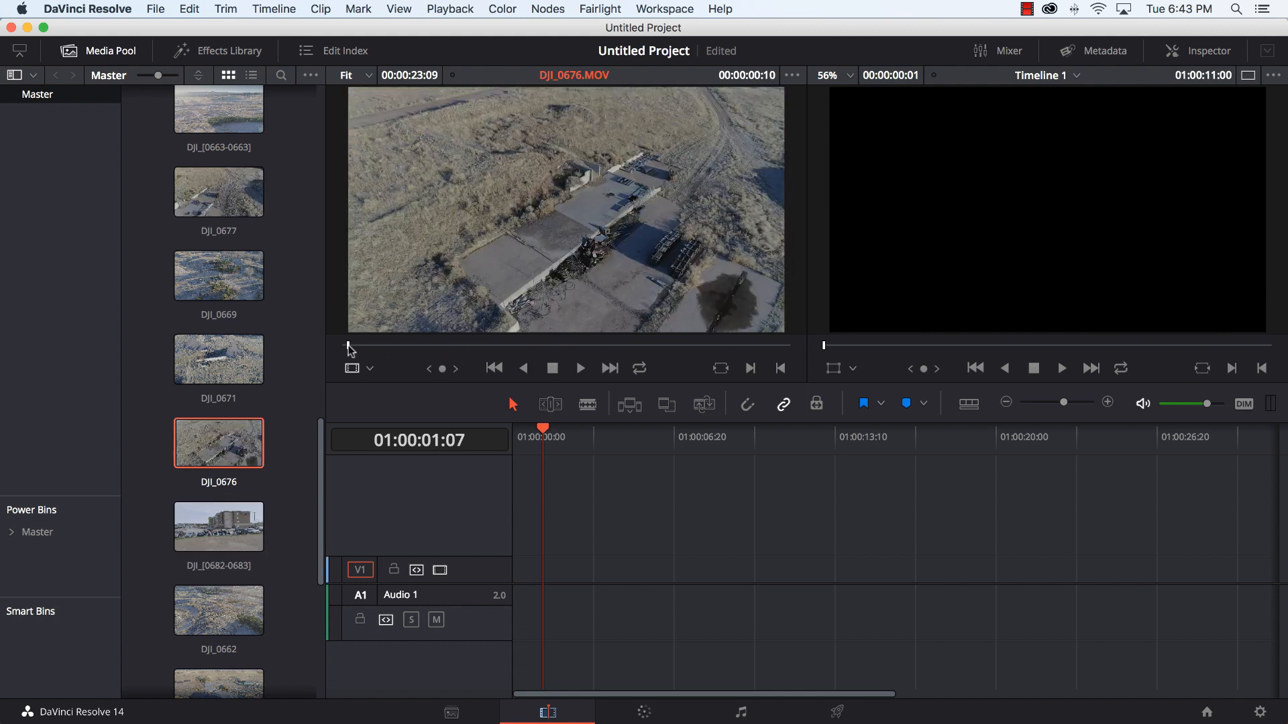
left_click(579, 368)
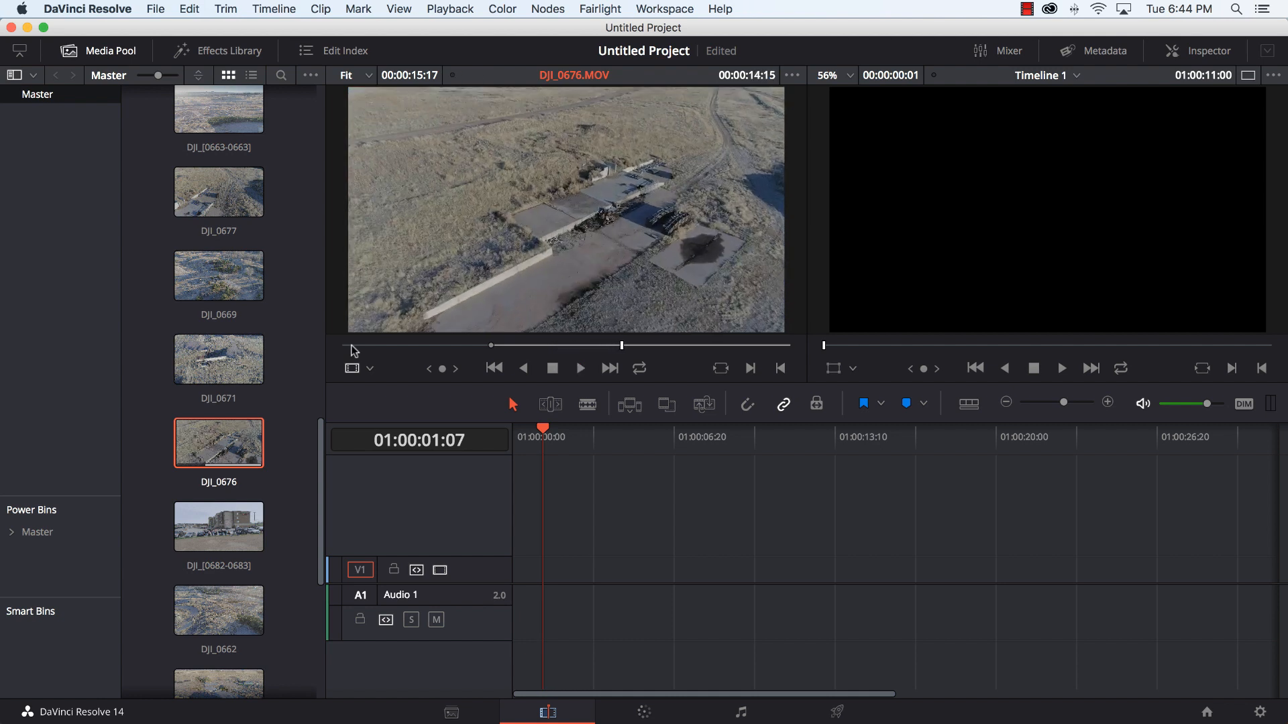
left_click(523, 367)
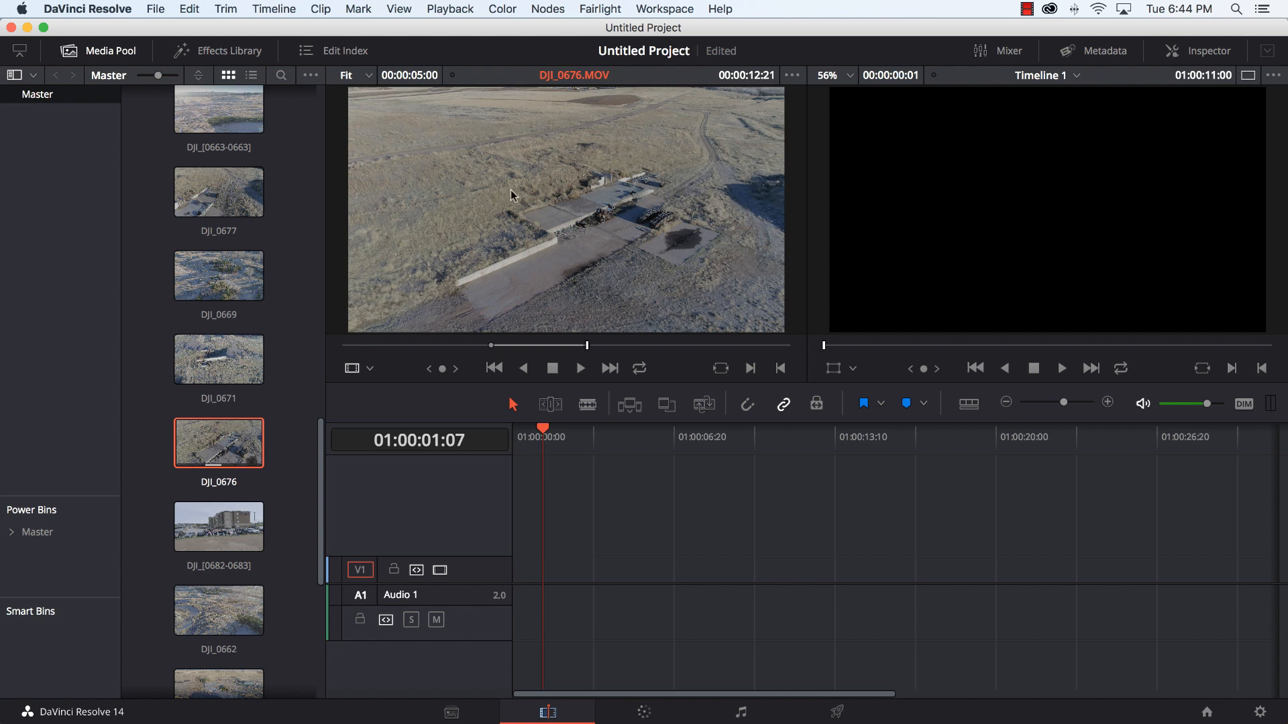
mouse_move(540, 199)
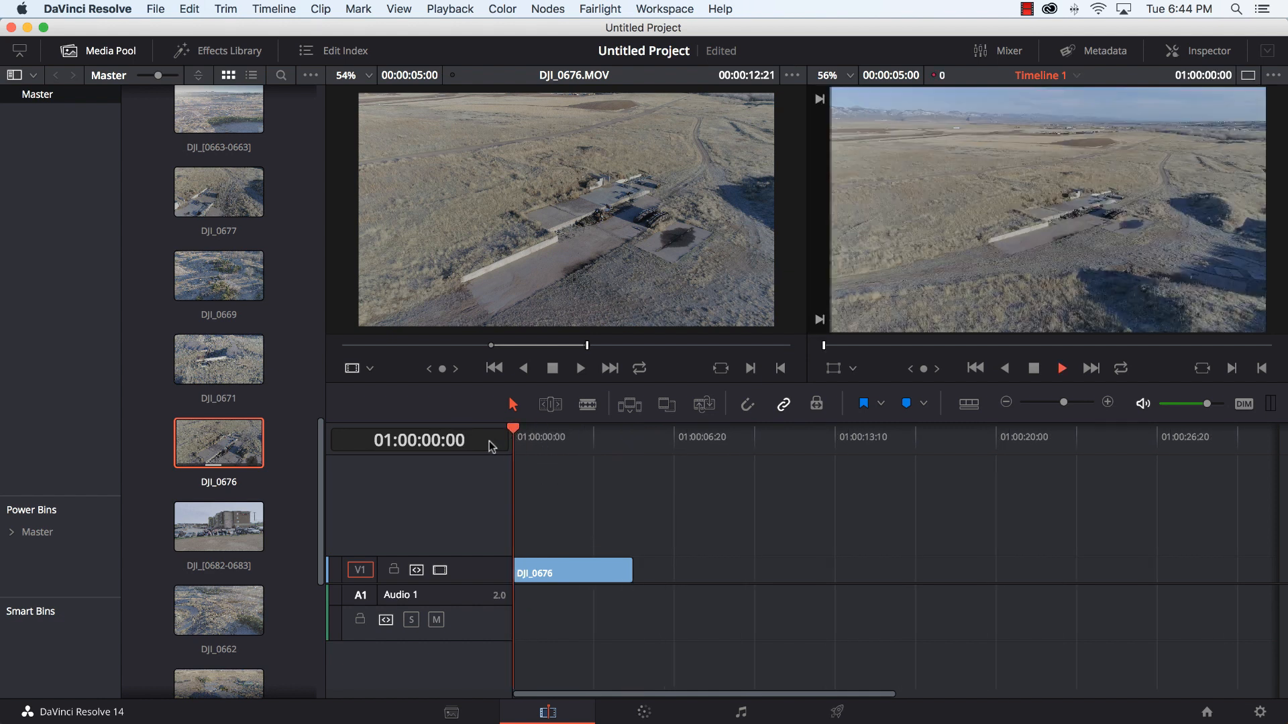
Step: Load DJI_0669, review it and place it on V1 directly after DJI_0676 with no gap
left_click(538, 434)
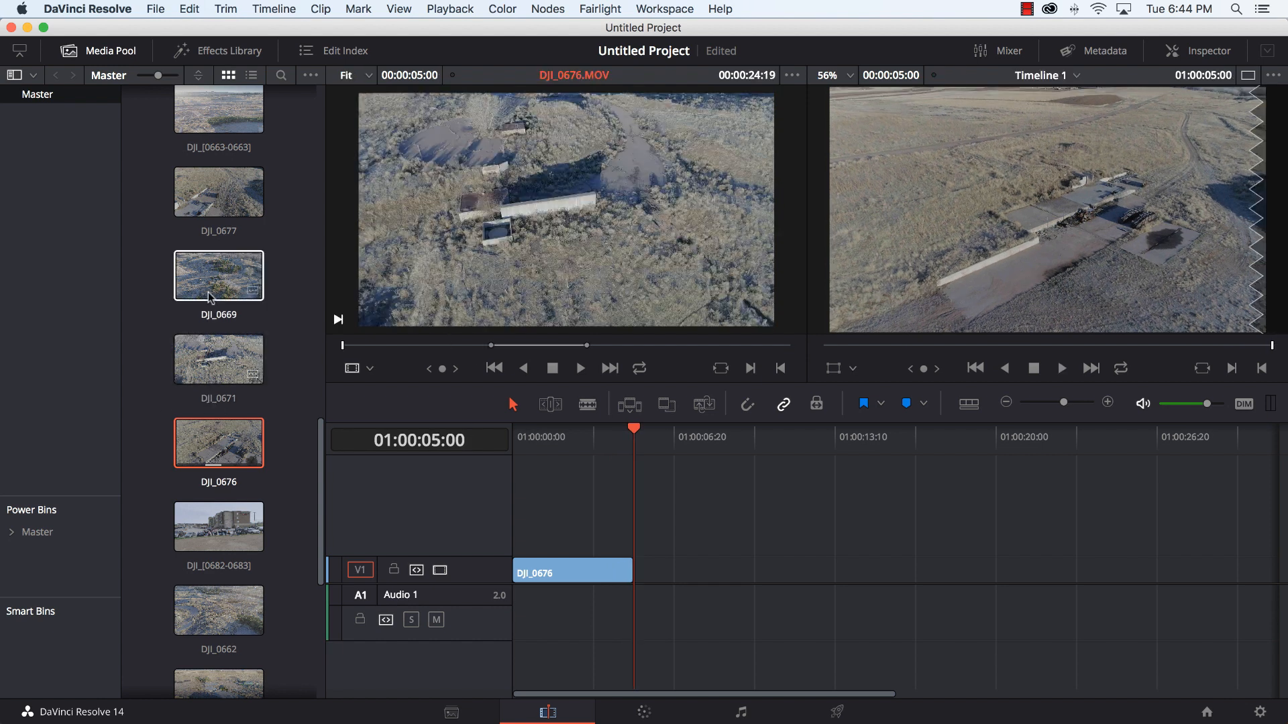
left_click(219, 275)
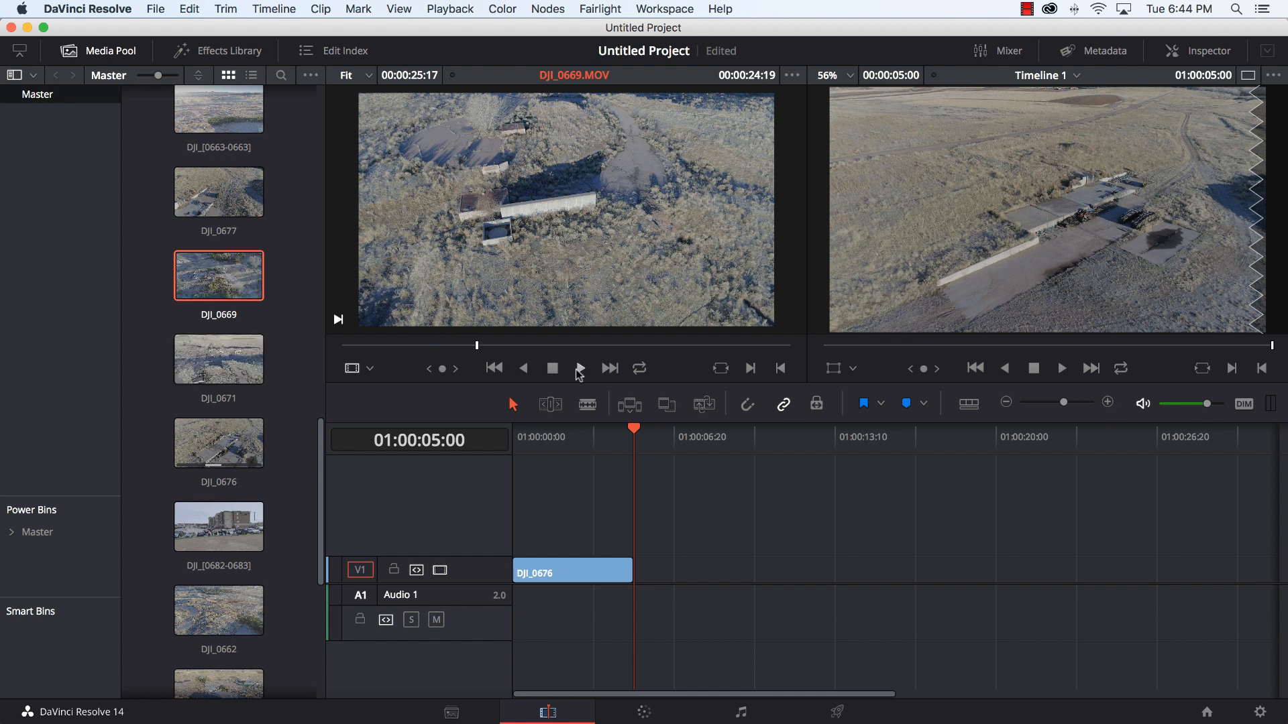
left_click(580, 367)
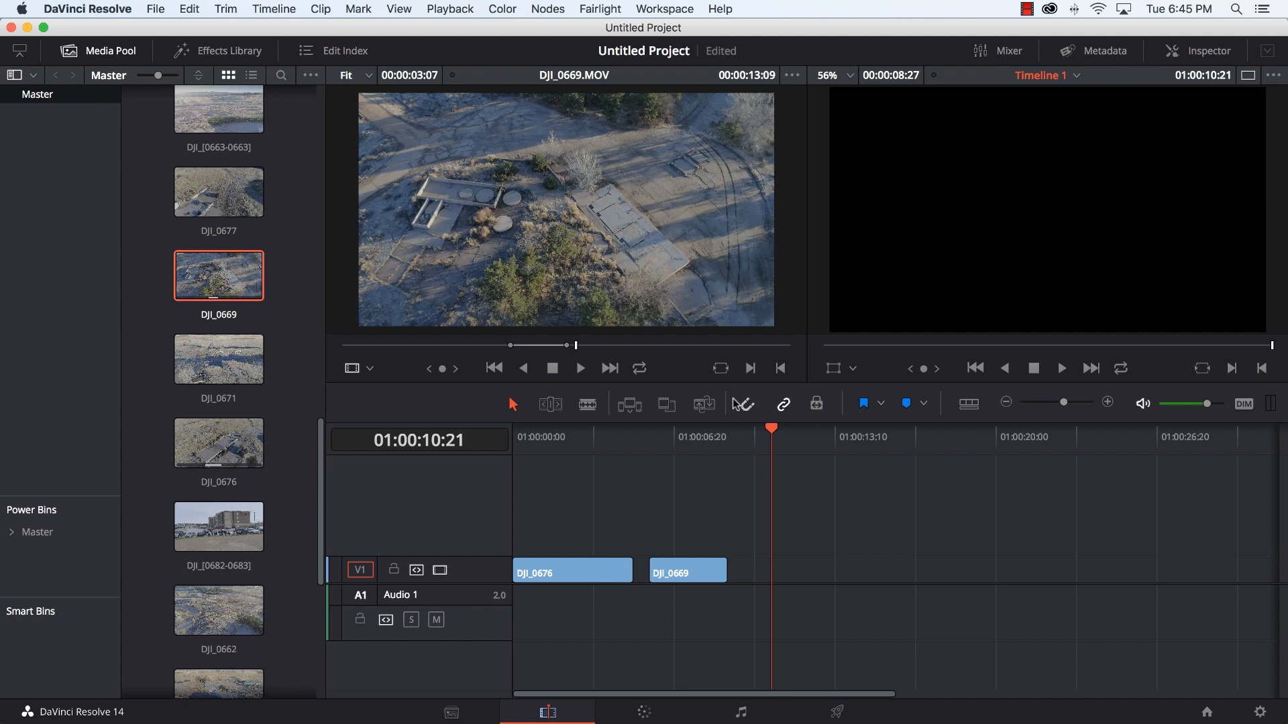
mouse_move(748, 408)
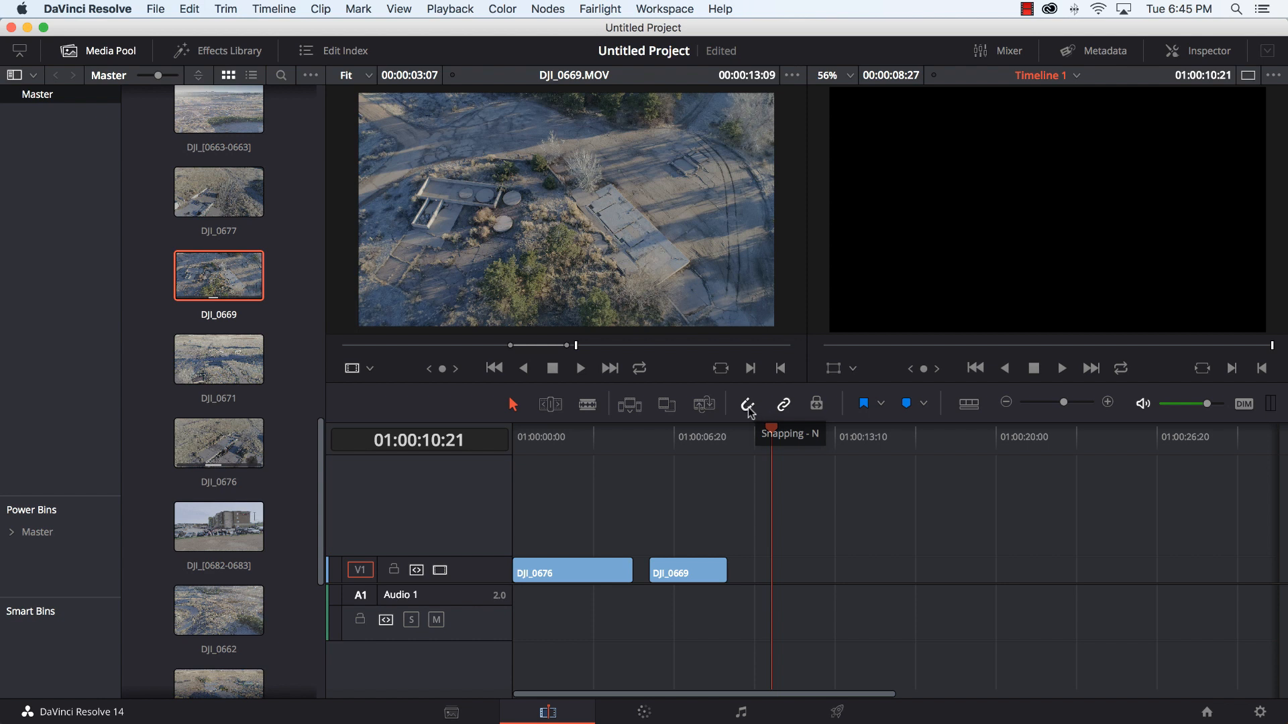
mouse_move(747, 408)
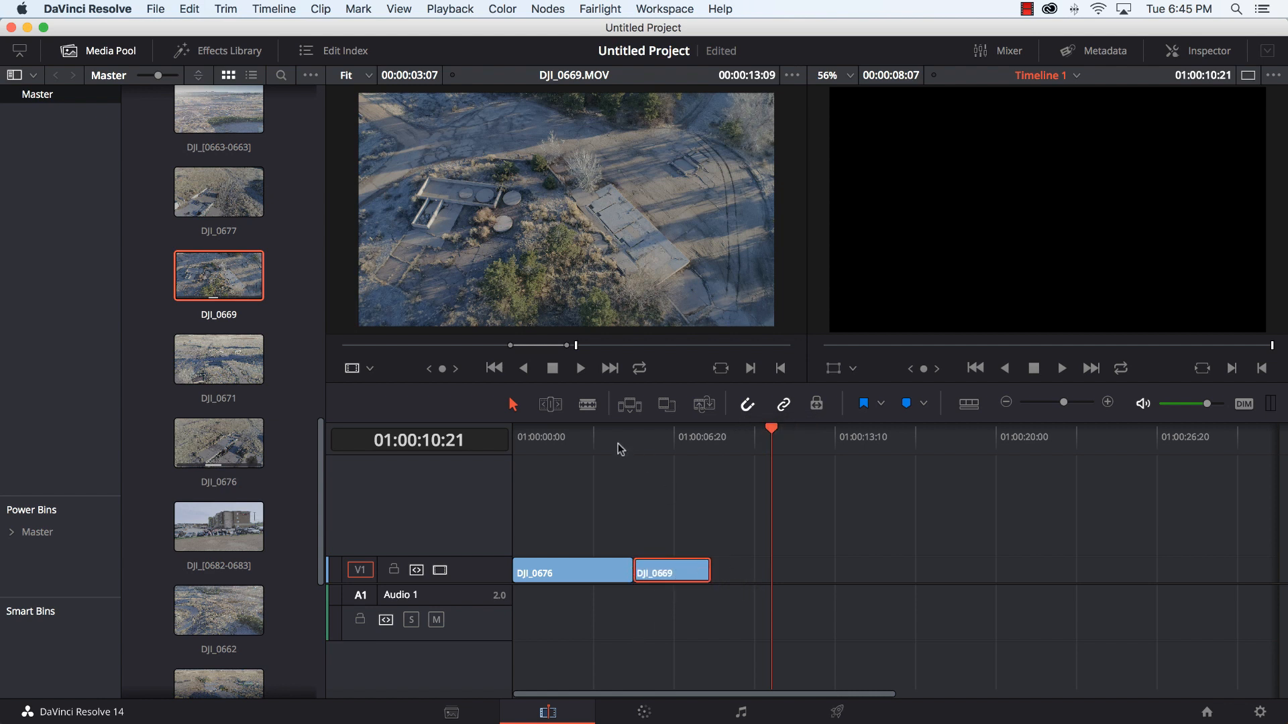
left_click(650, 436)
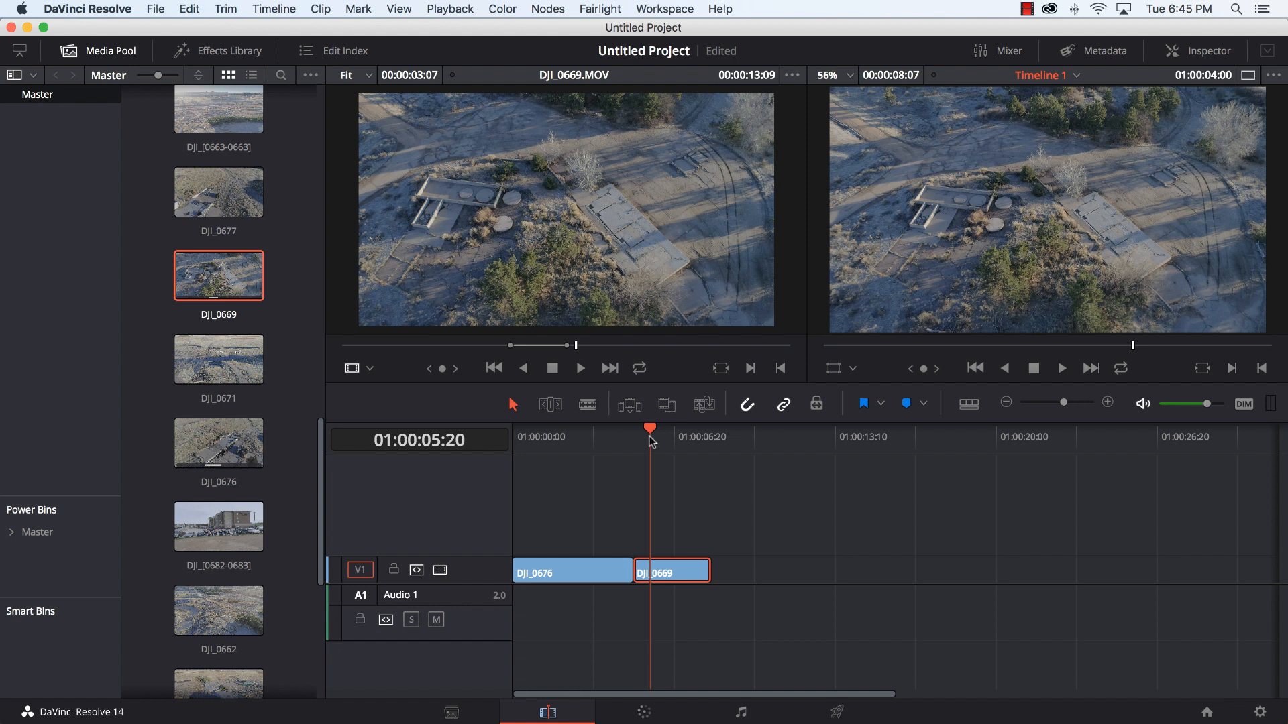
mouse_move(427, 491)
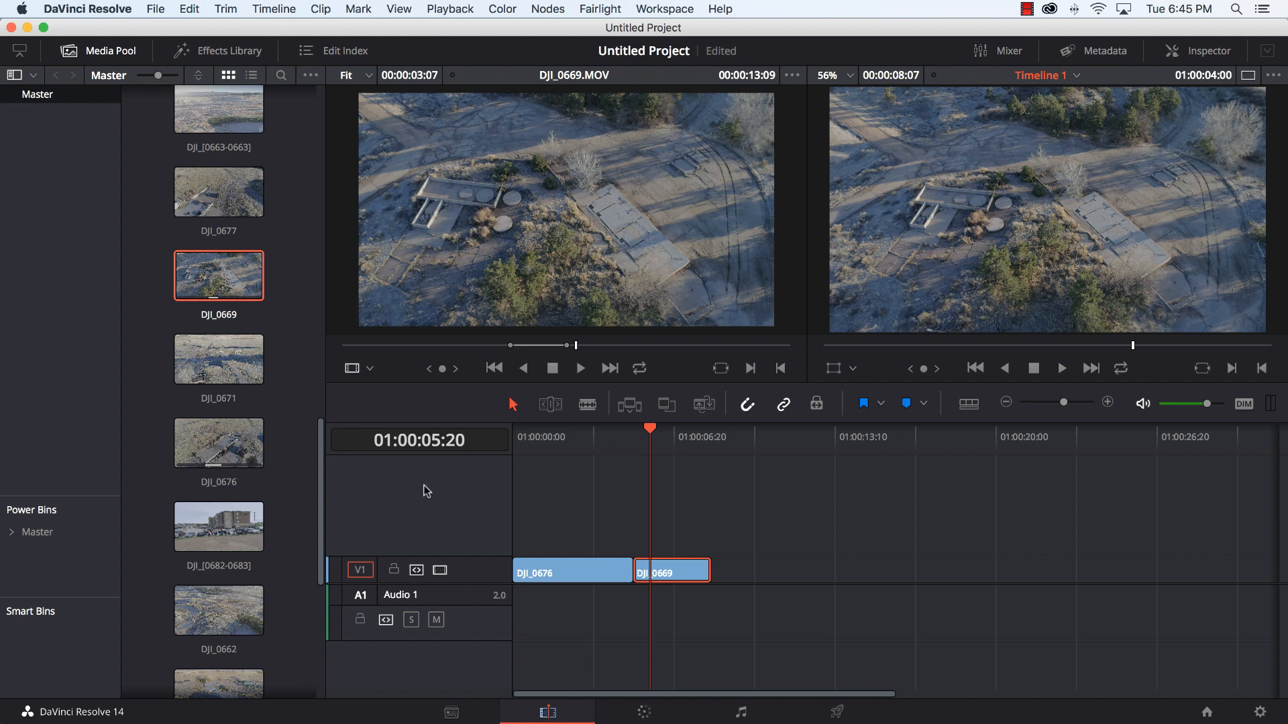
mouse_move(225, 543)
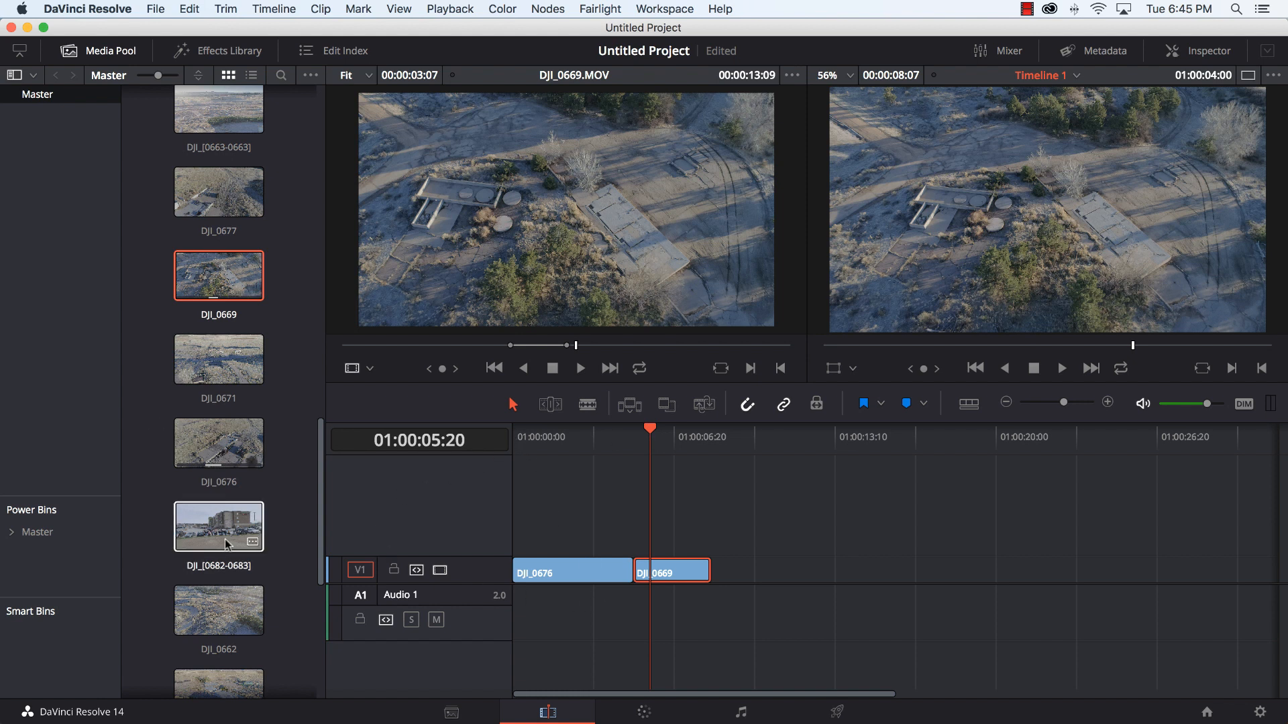
Step: On the Color page, show the primary colour wheels for the second clip and enlarge the viewer
scroll("down", 3)
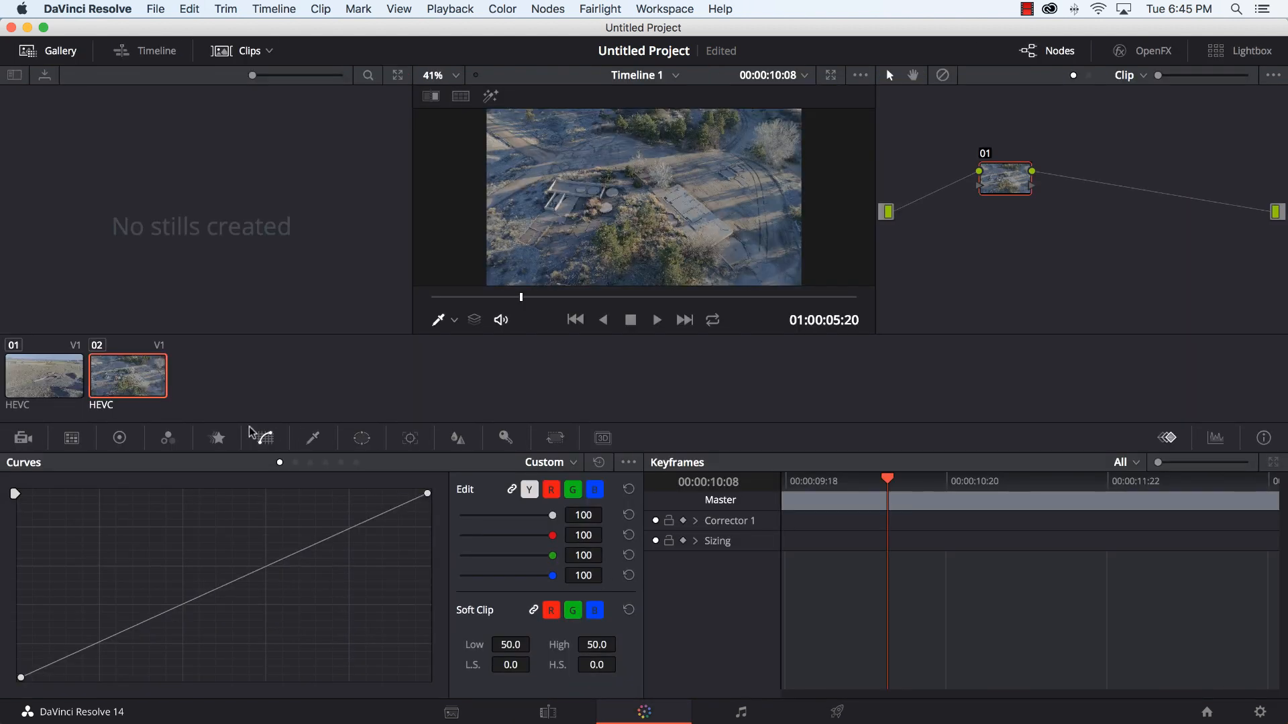
mouse_move(113, 459)
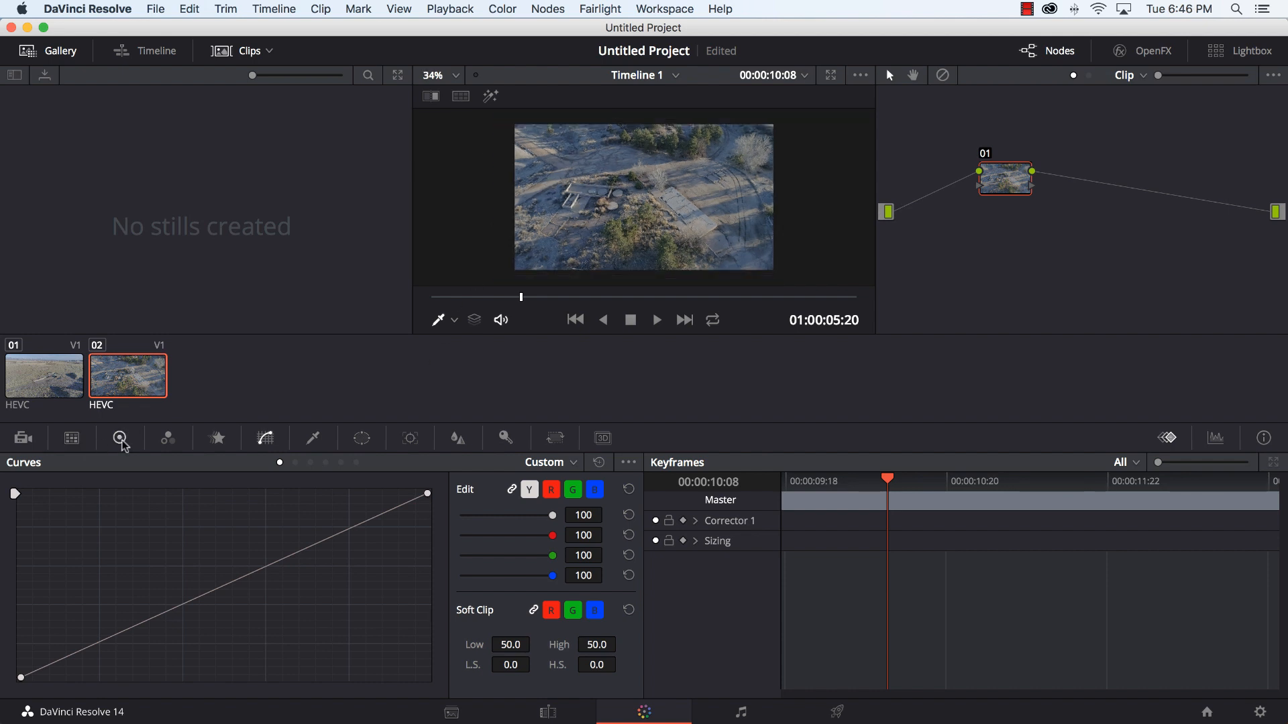
left_click(119, 437)
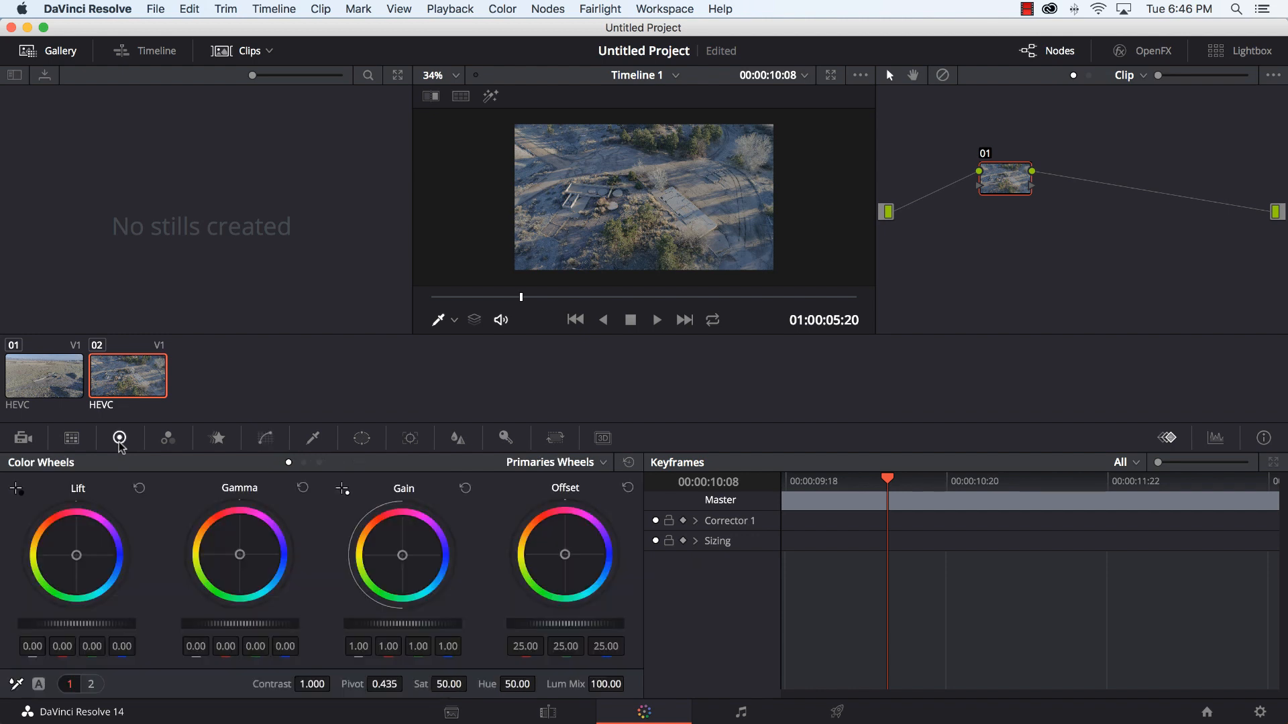
mouse_move(169, 351)
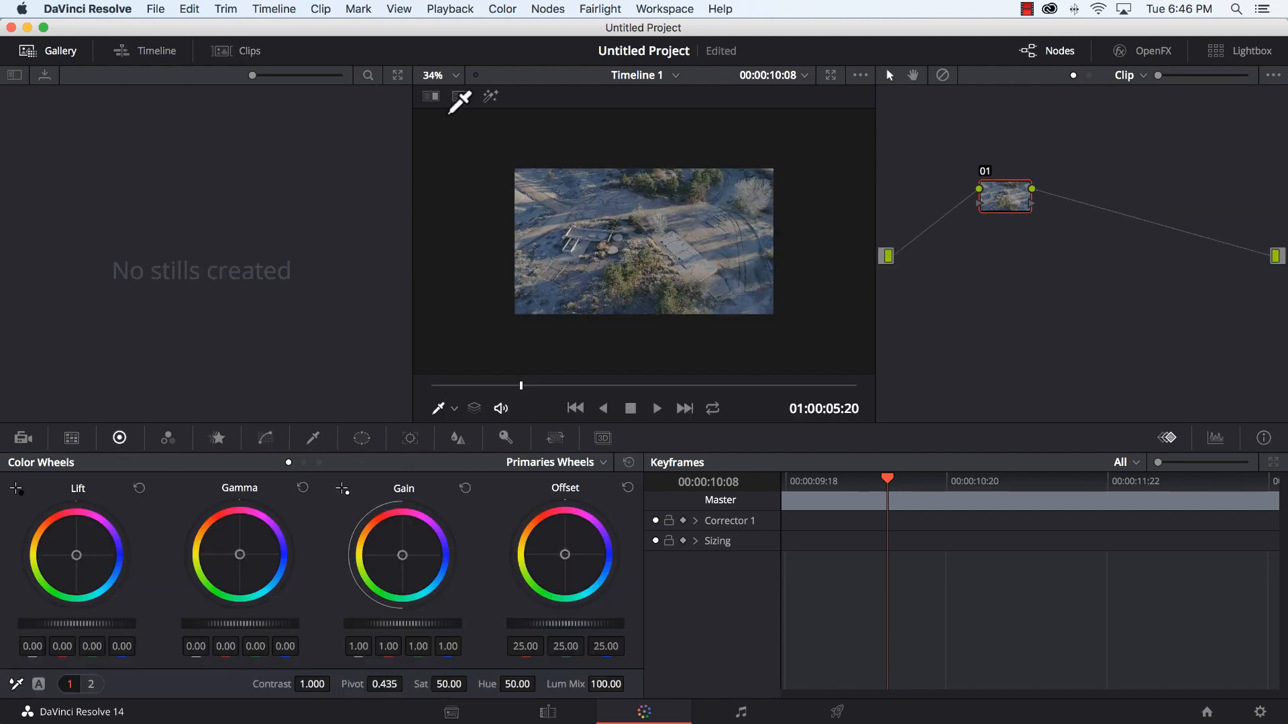
left_click(435, 75)
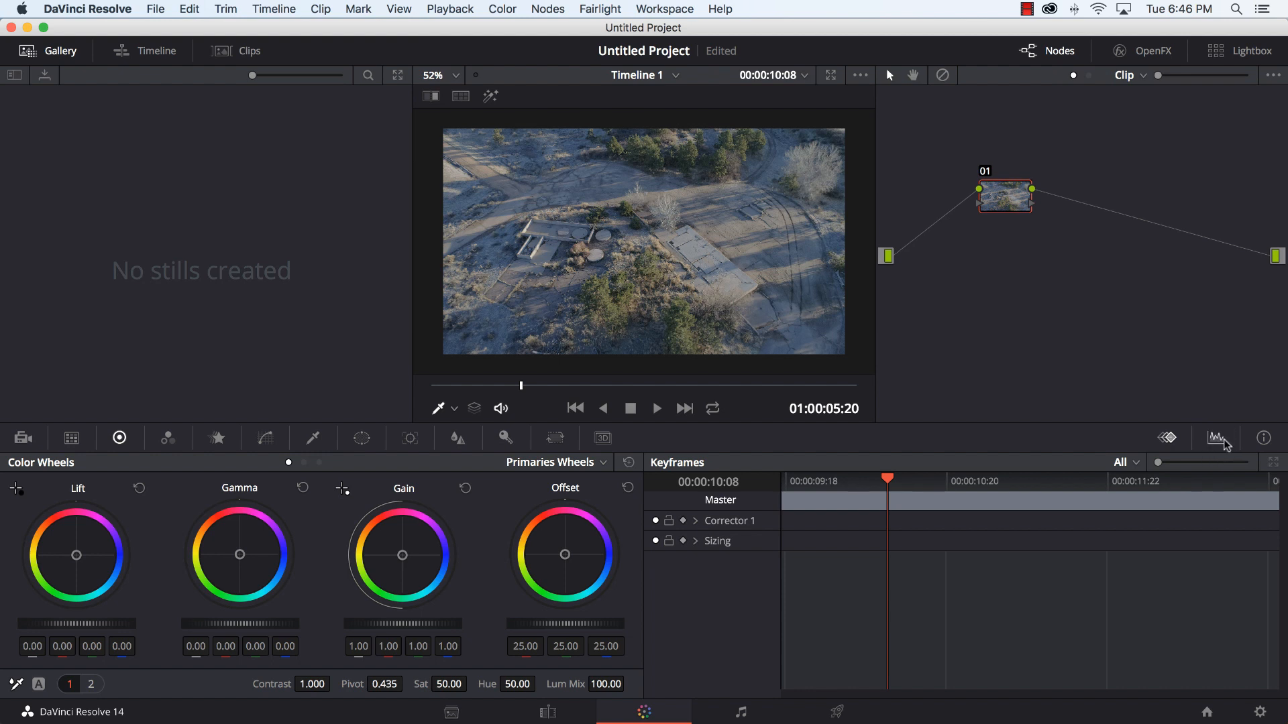
Step: Show the RGB parade scope and move to the second set of primary adjustments for colour boost
left_click(1218, 438)
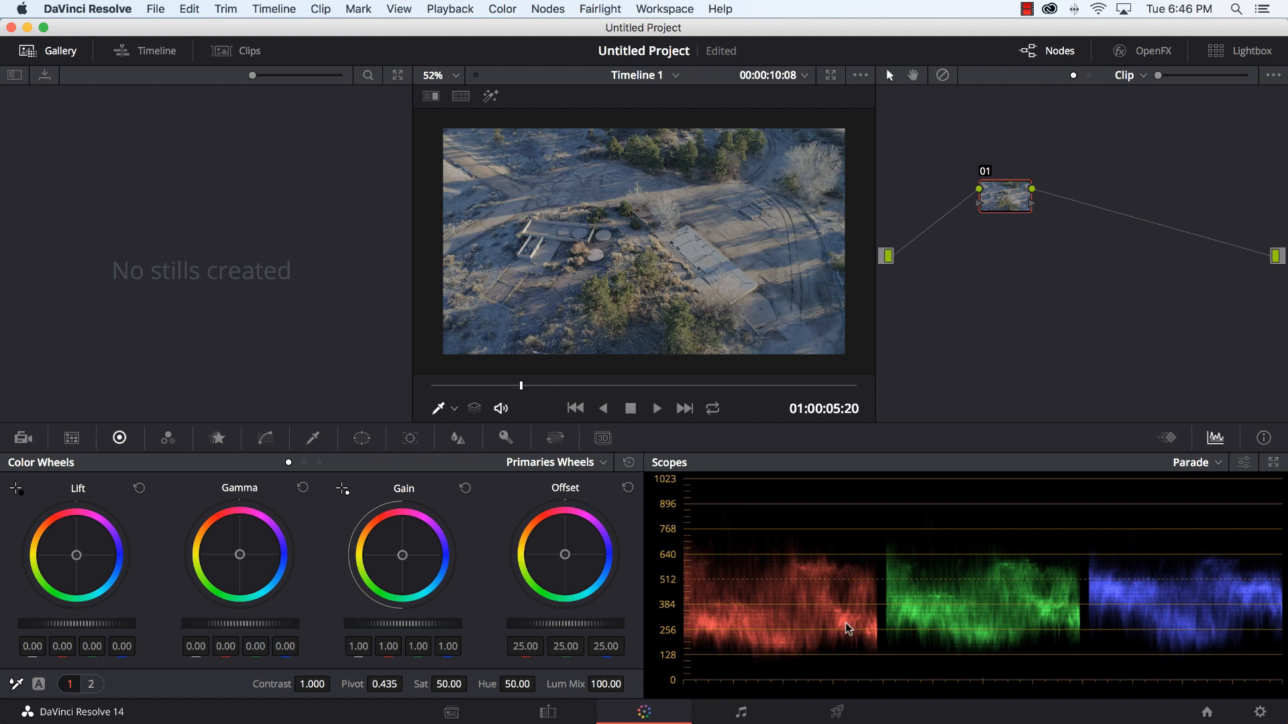
mouse_move(1029, 599)
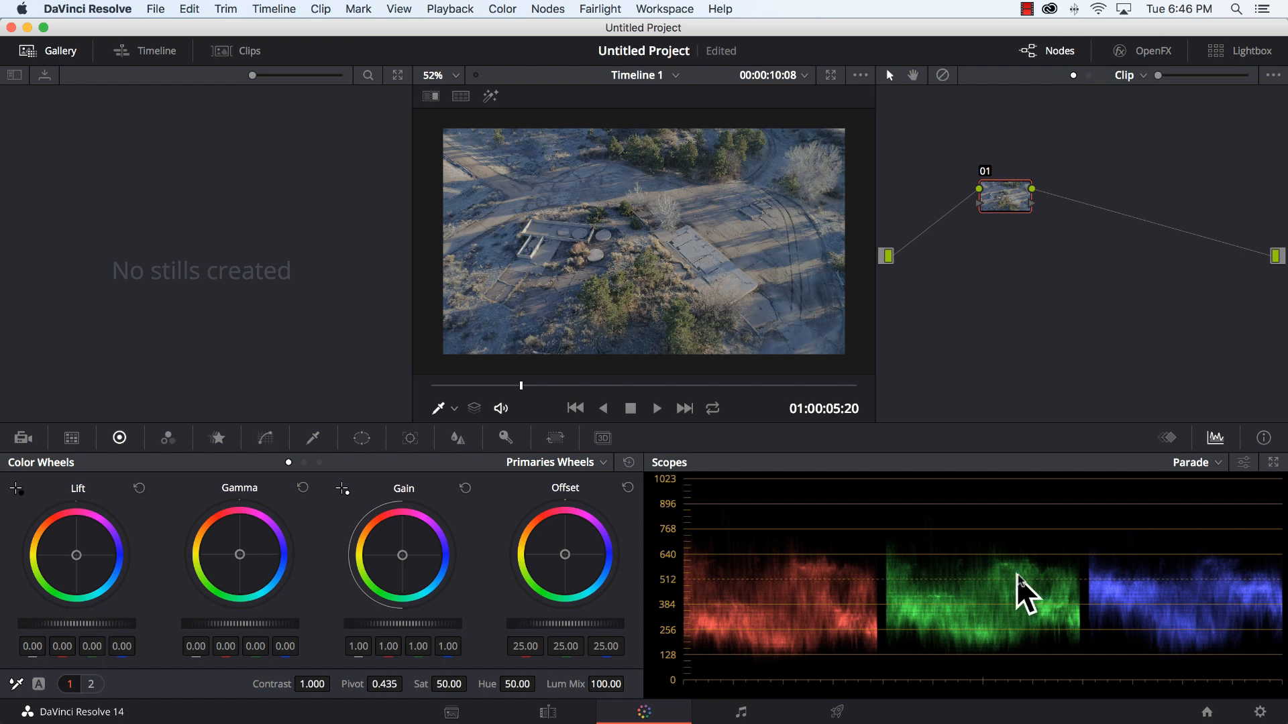
mouse_move(818, 576)
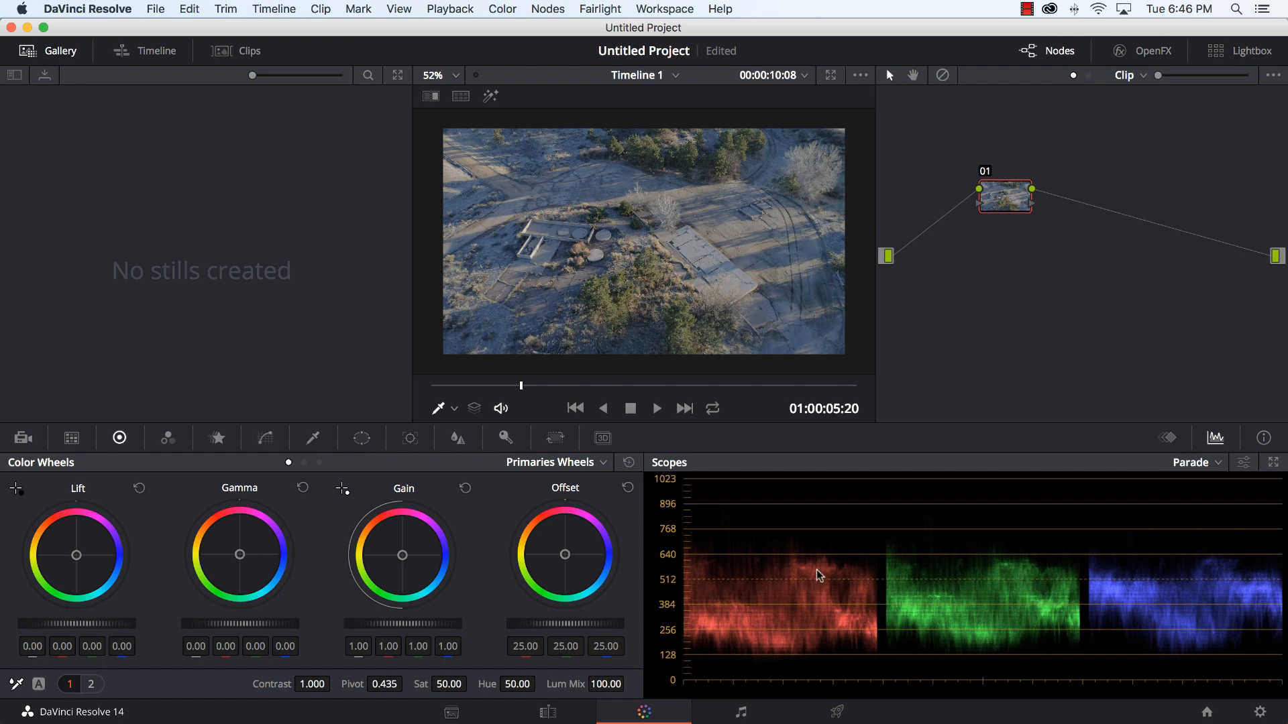
mouse_move(748, 678)
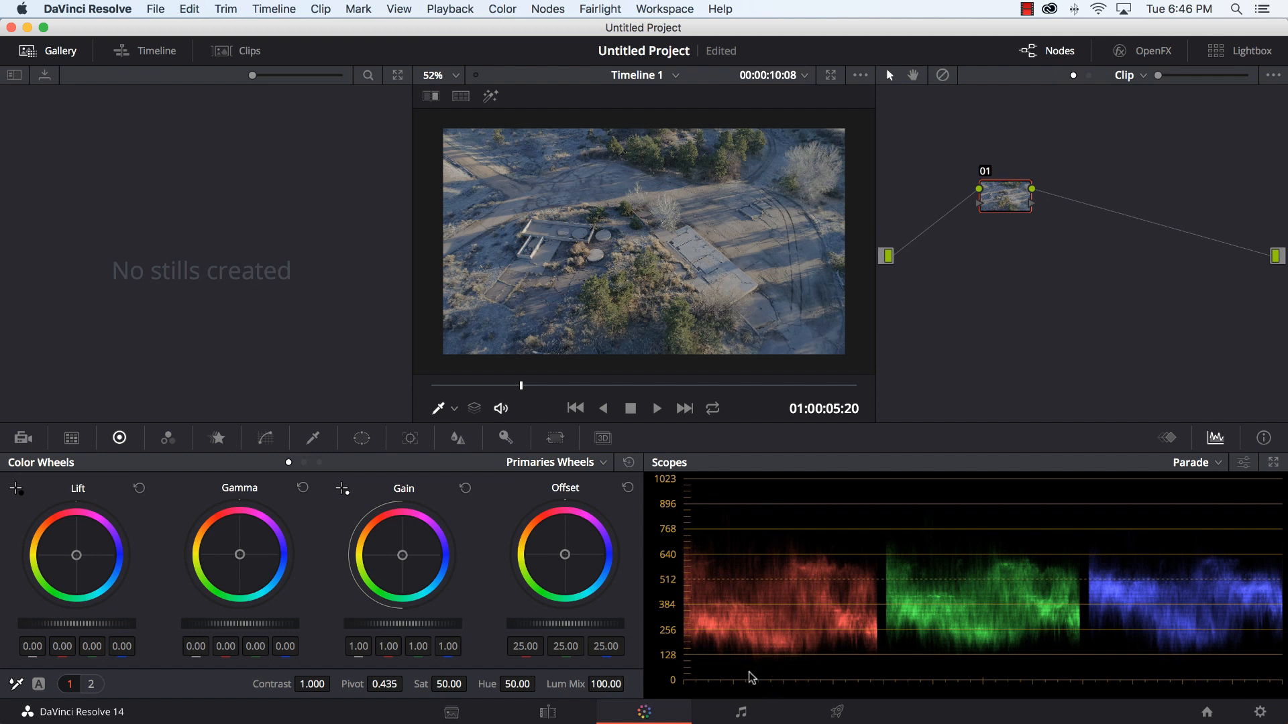
mouse_move(383, 575)
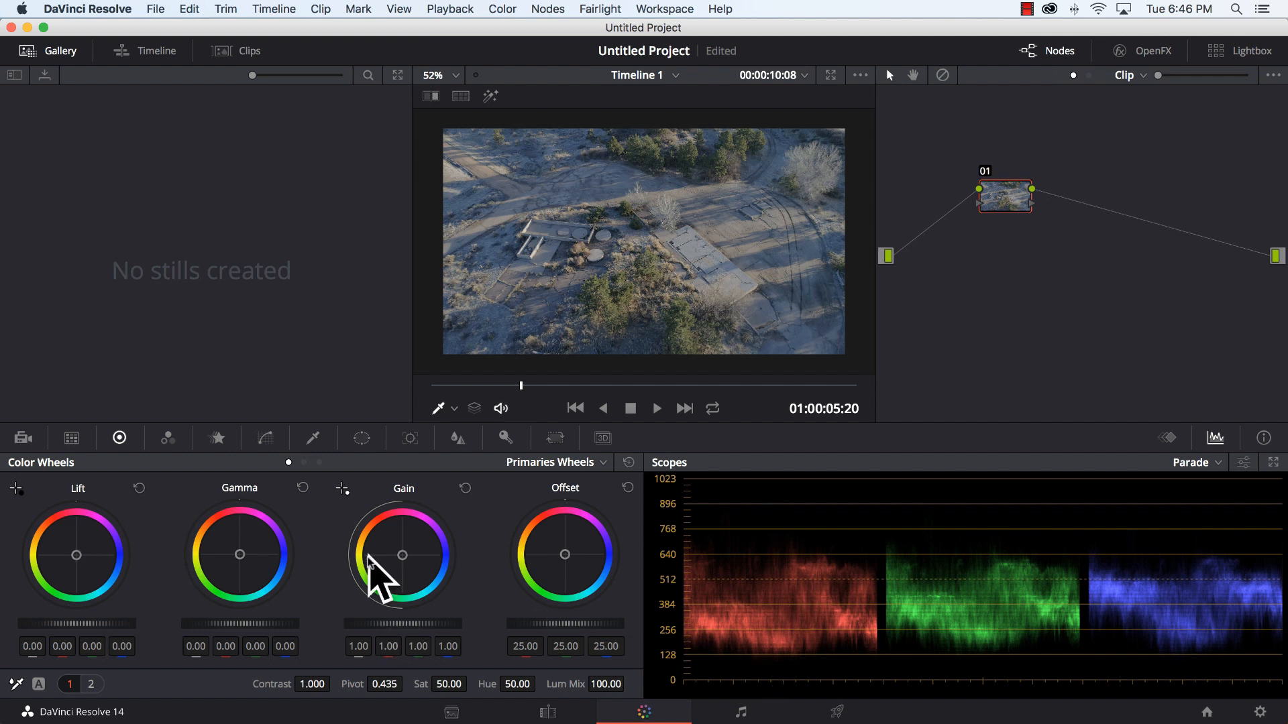
mouse_move(74, 492)
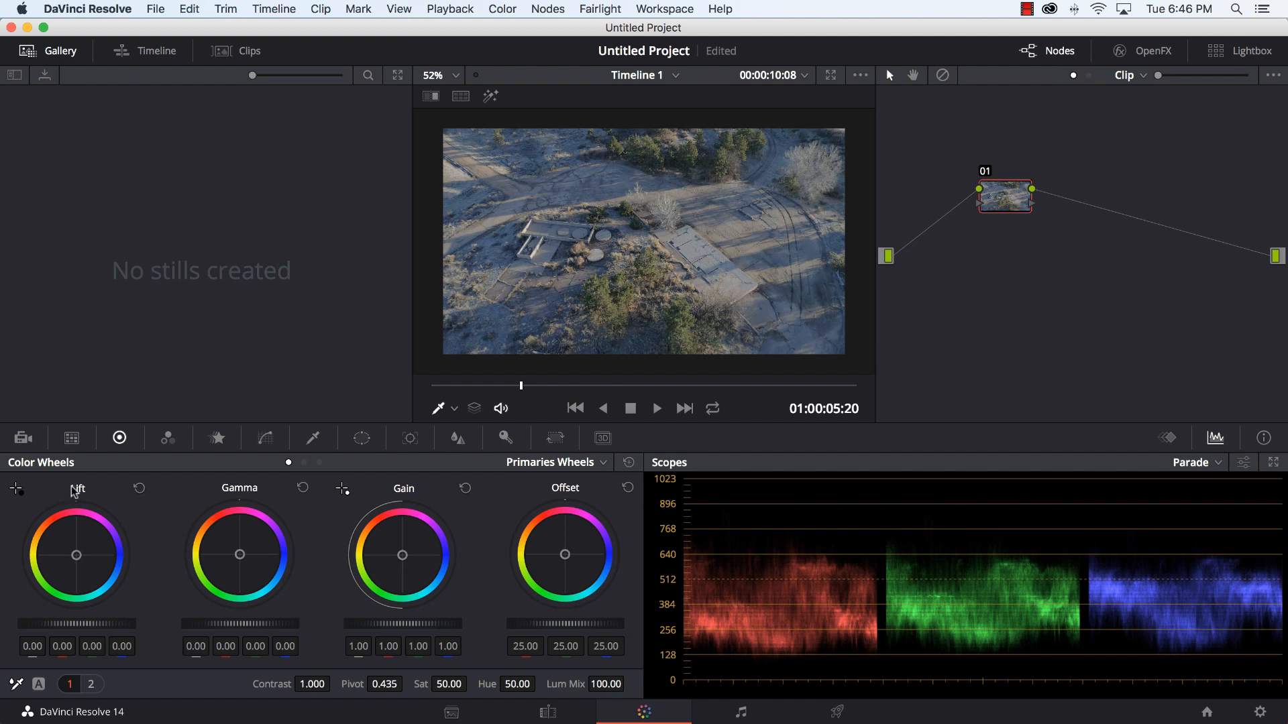
mouse_move(58, 491)
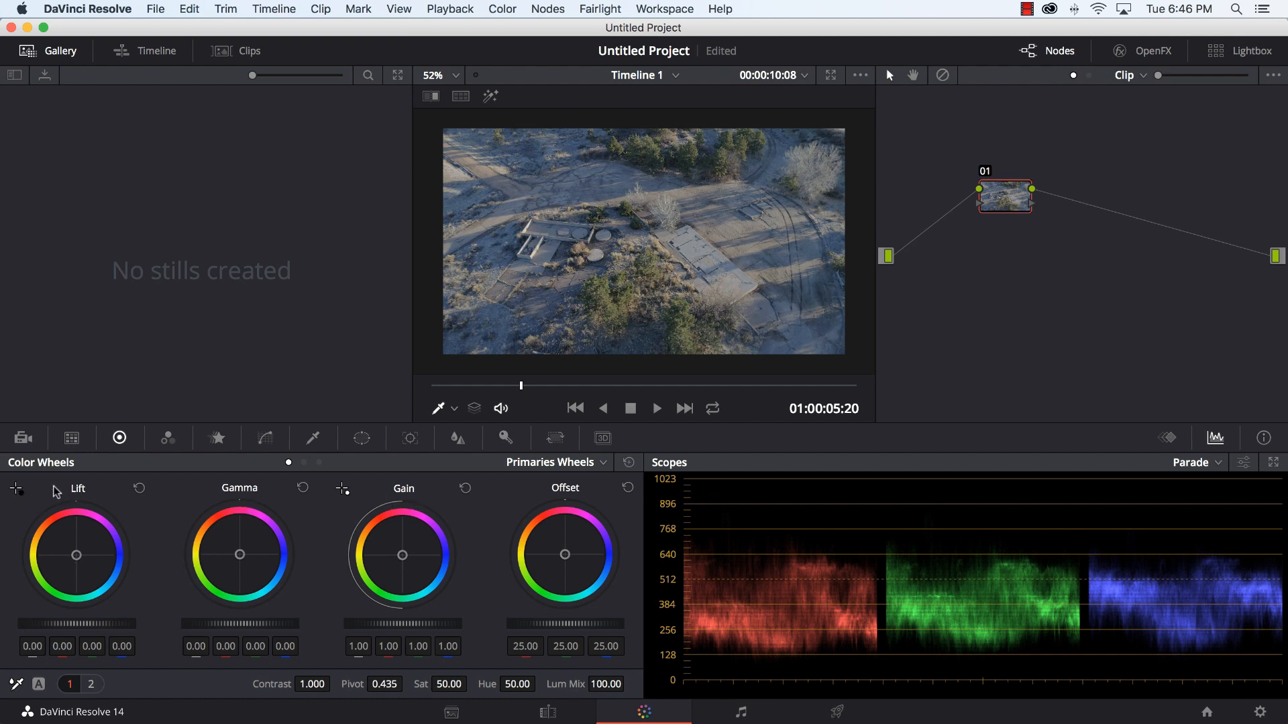
mouse_move(420, 518)
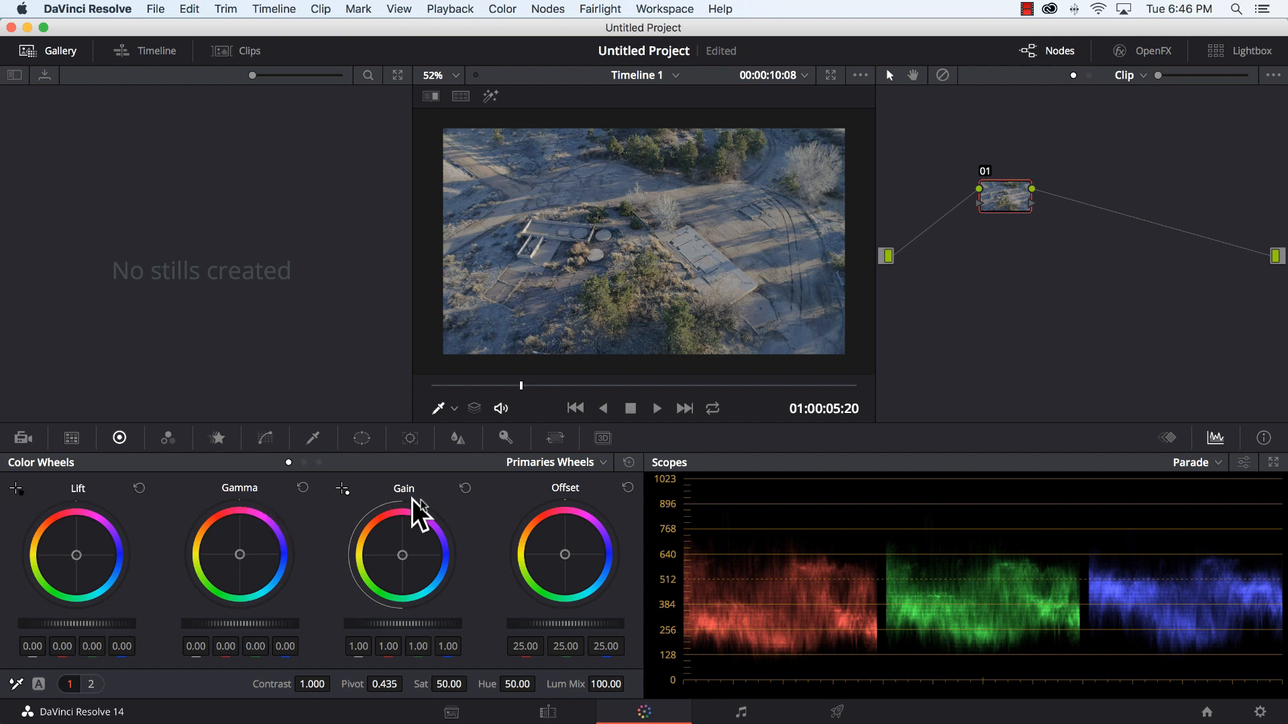
mouse_move(389, 626)
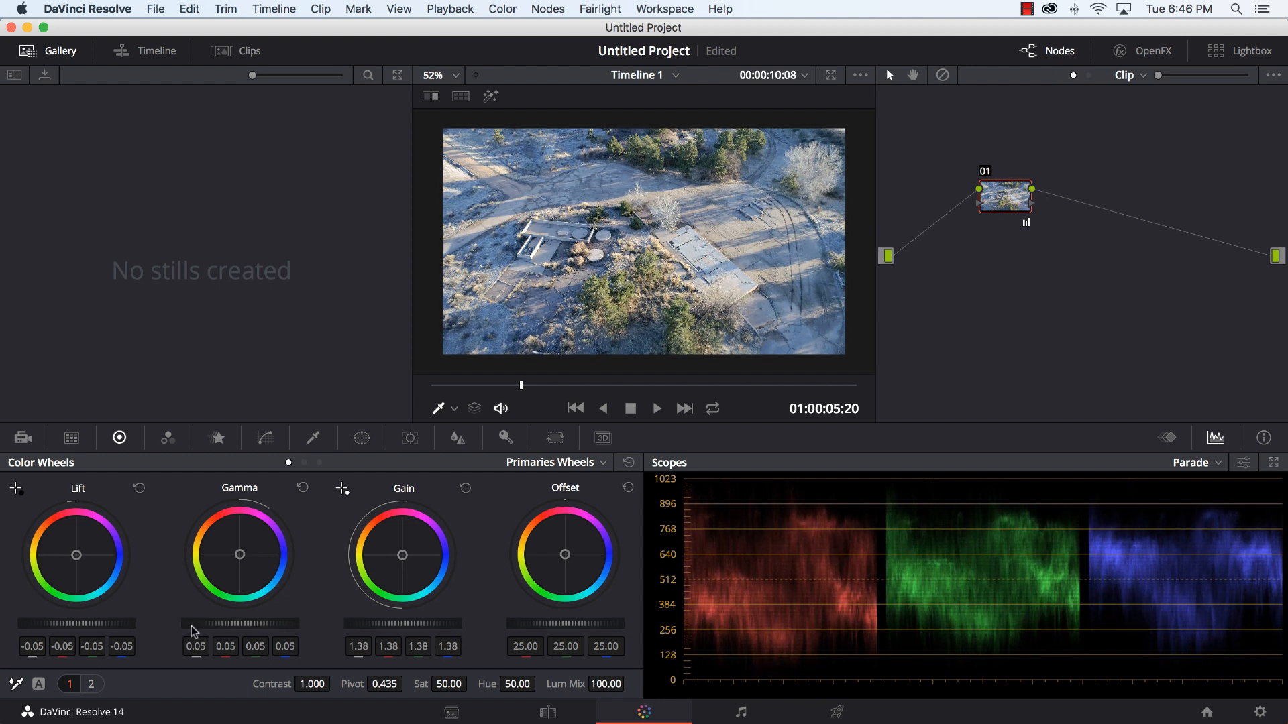
mouse_move(313, 683)
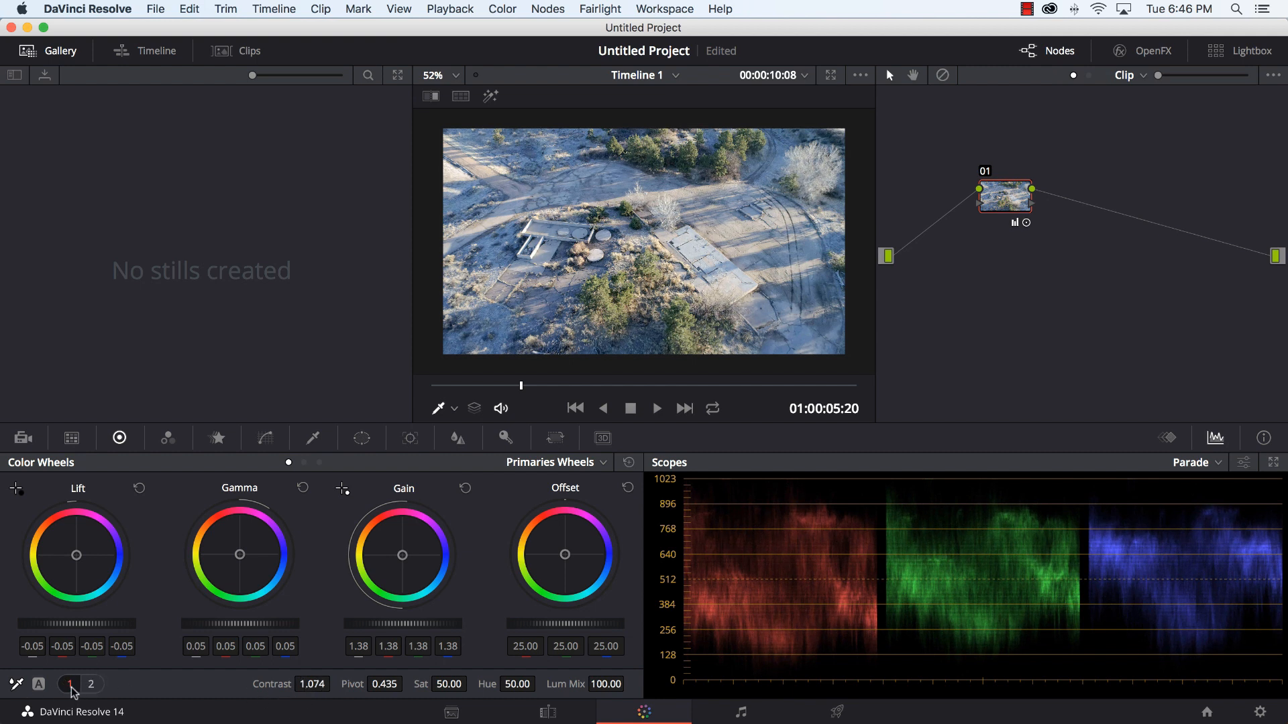
left_click(90, 684)
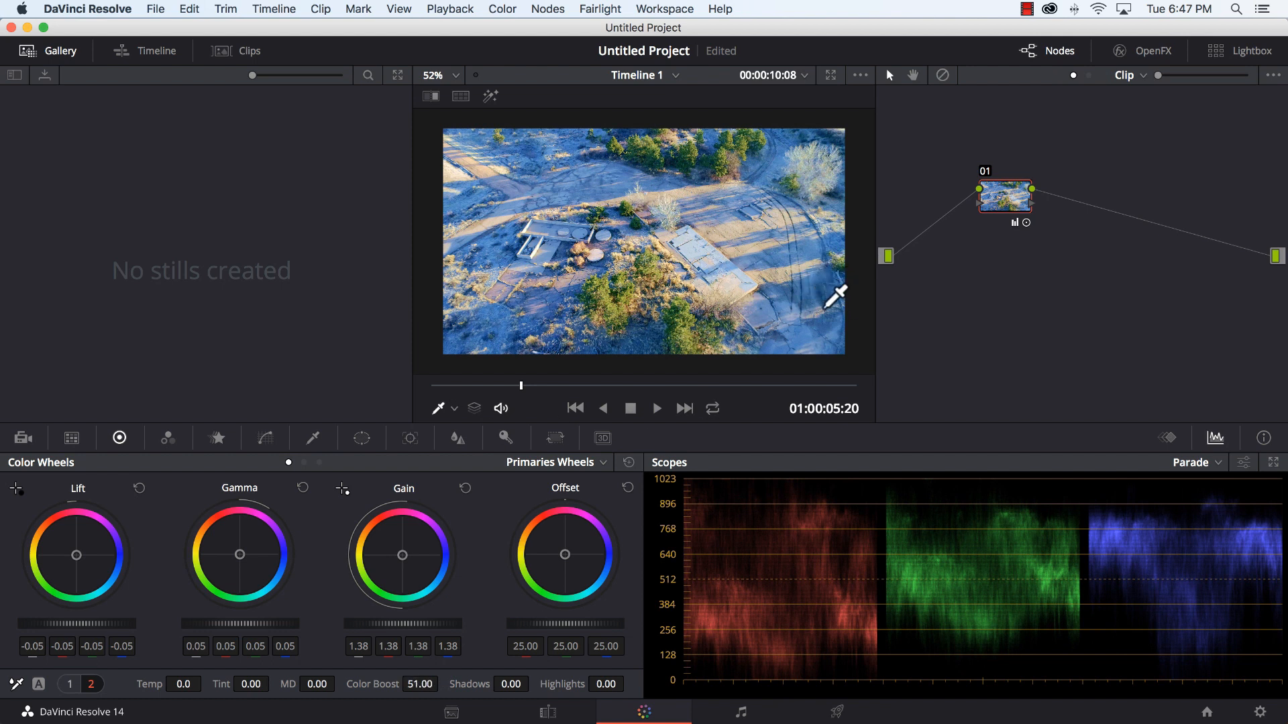
mouse_move(682, 597)
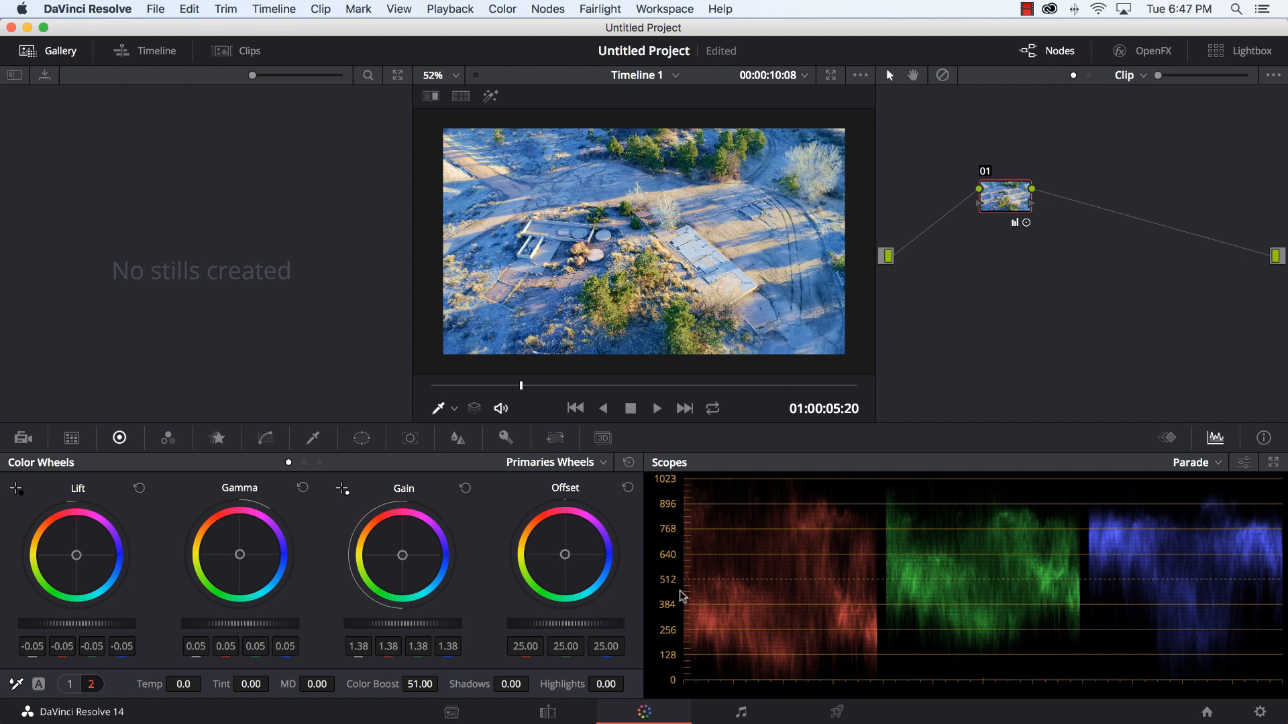
mouse_move(82, 555)
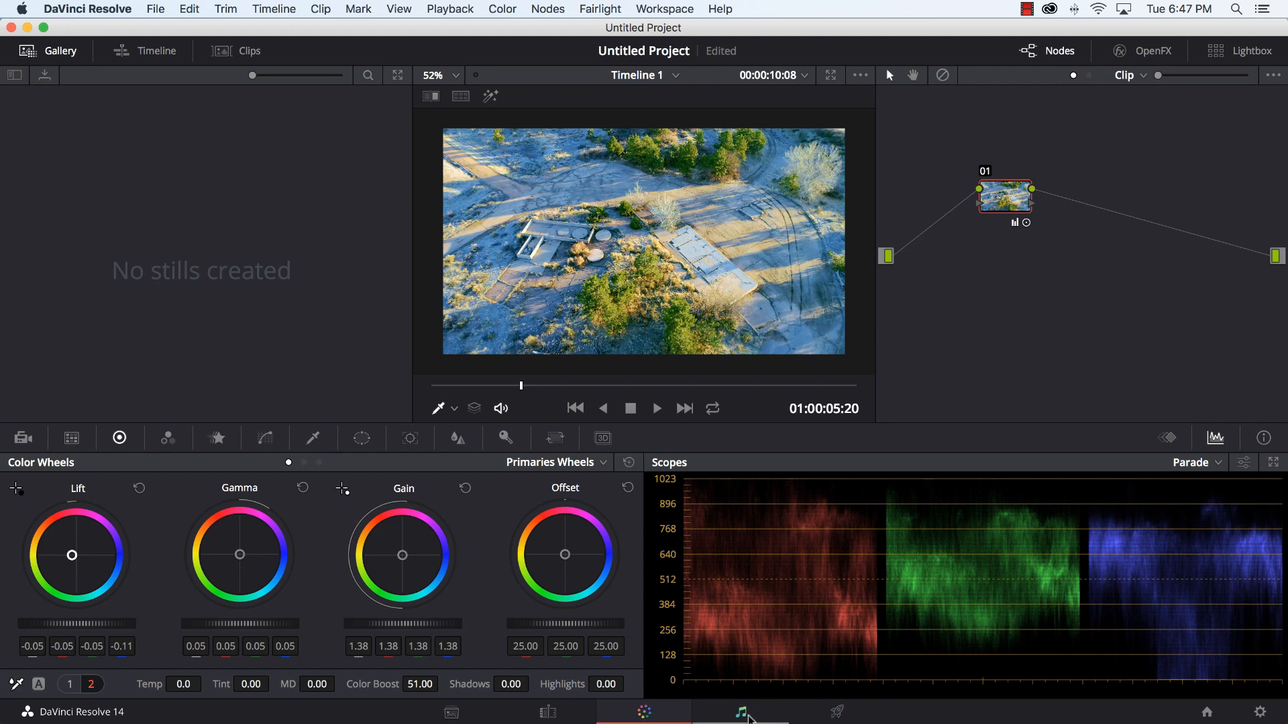
Step: Visit the Fairlight audio page and return to the colour grading page
left_click(738, 713)
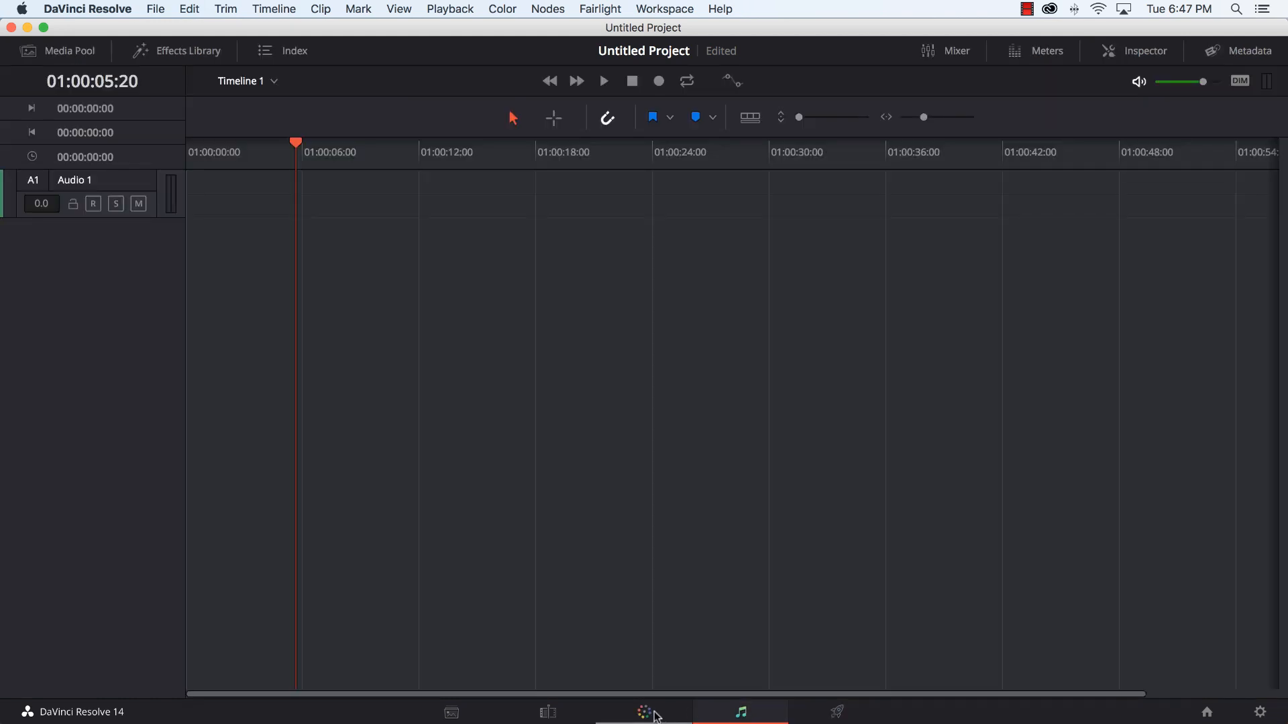
left_click(643, 712)
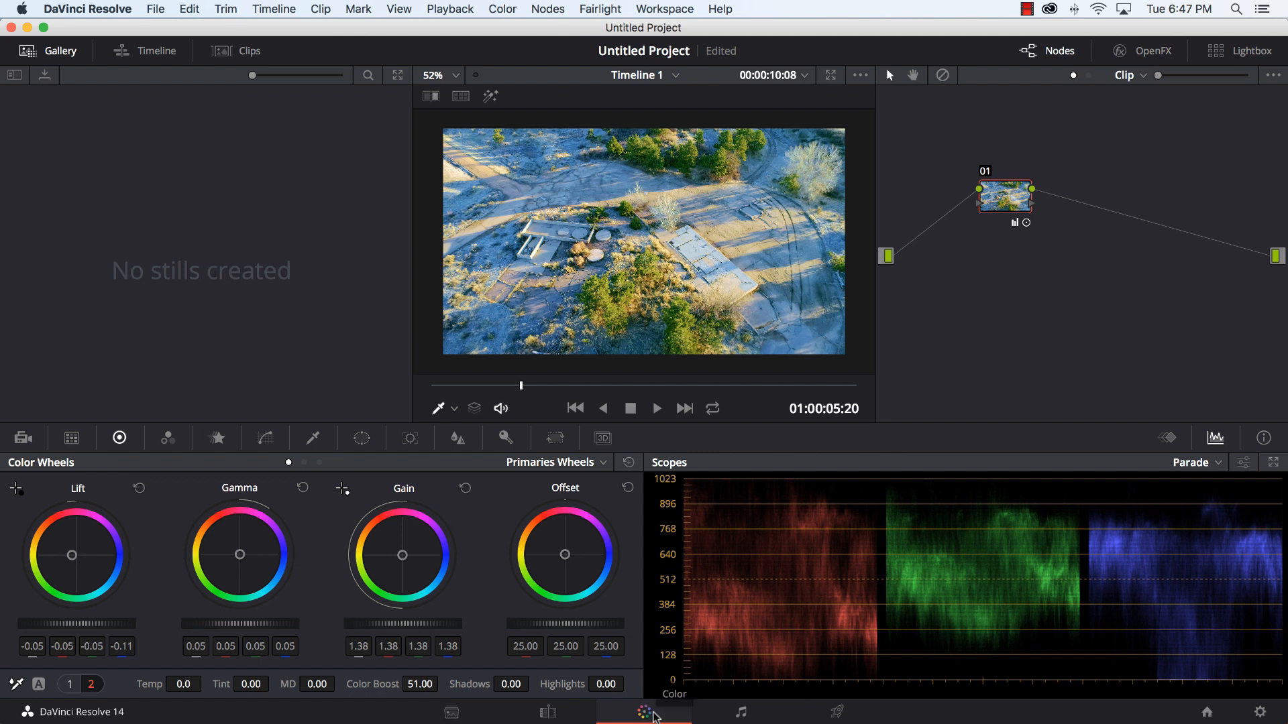
mouse_move(927, 273)
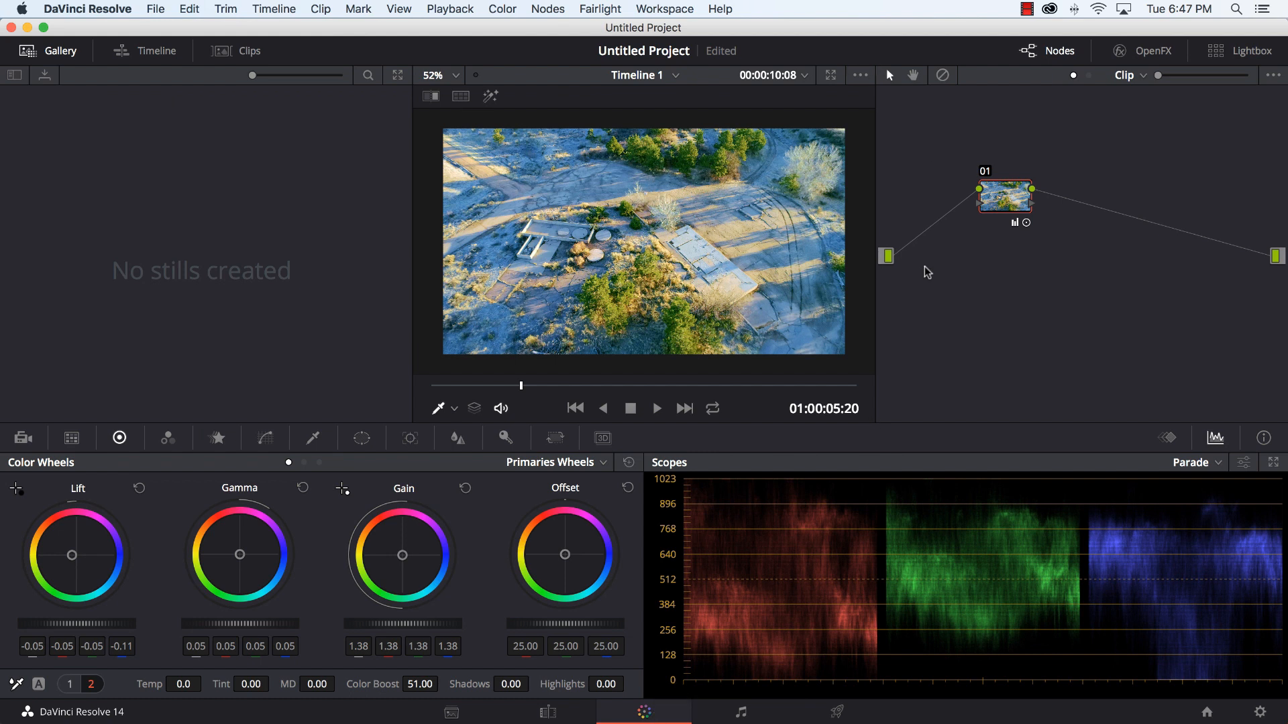
mouse_move(1008, 211)
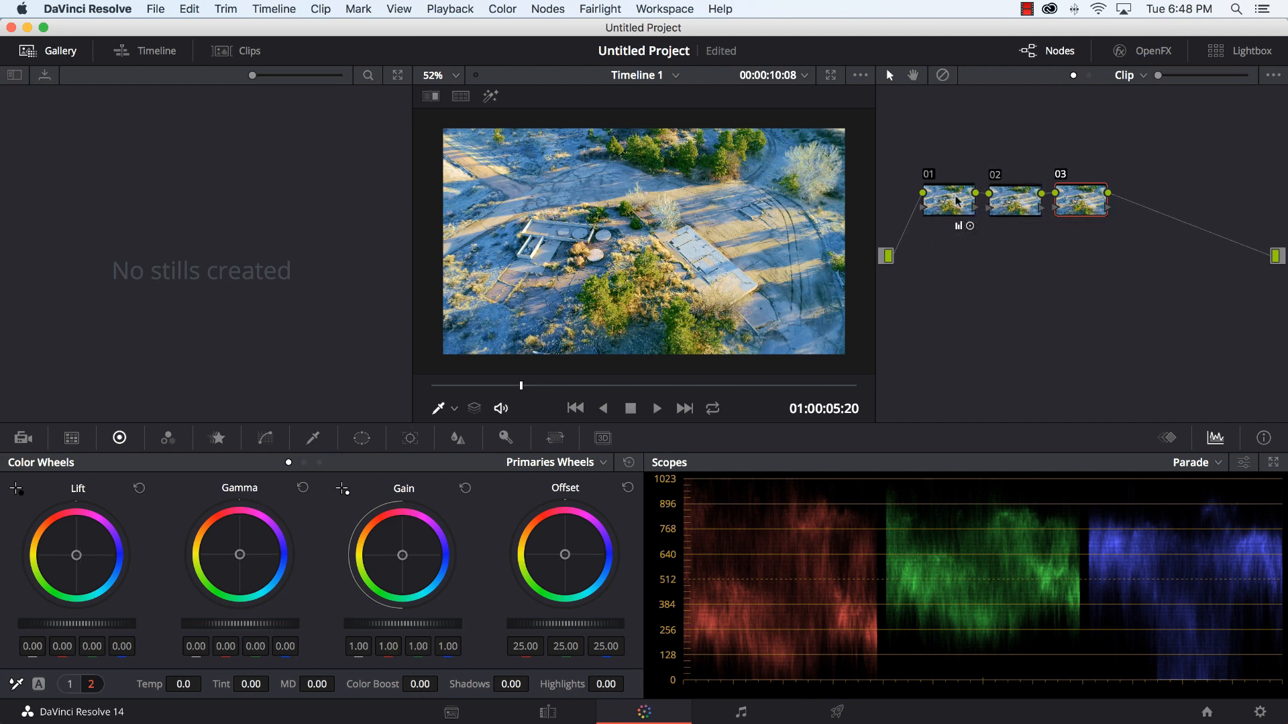
mouse_move(1009, 232)
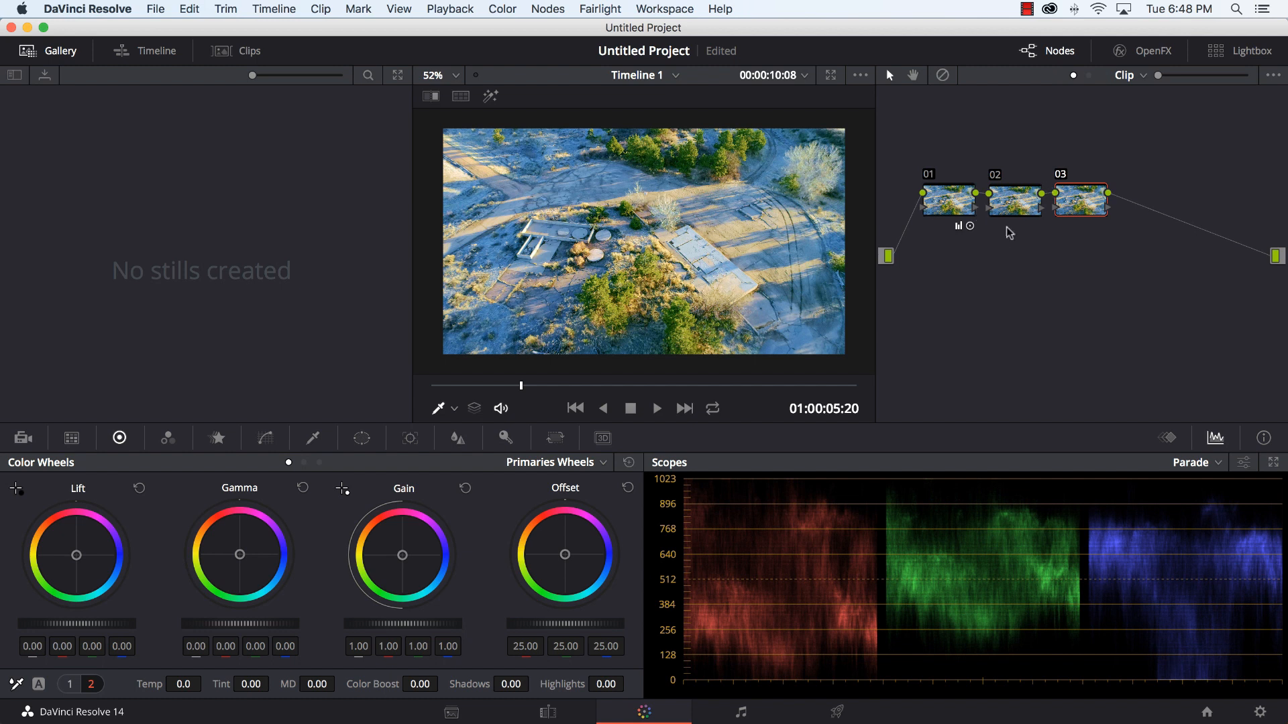
mouse_move(1137, 230)
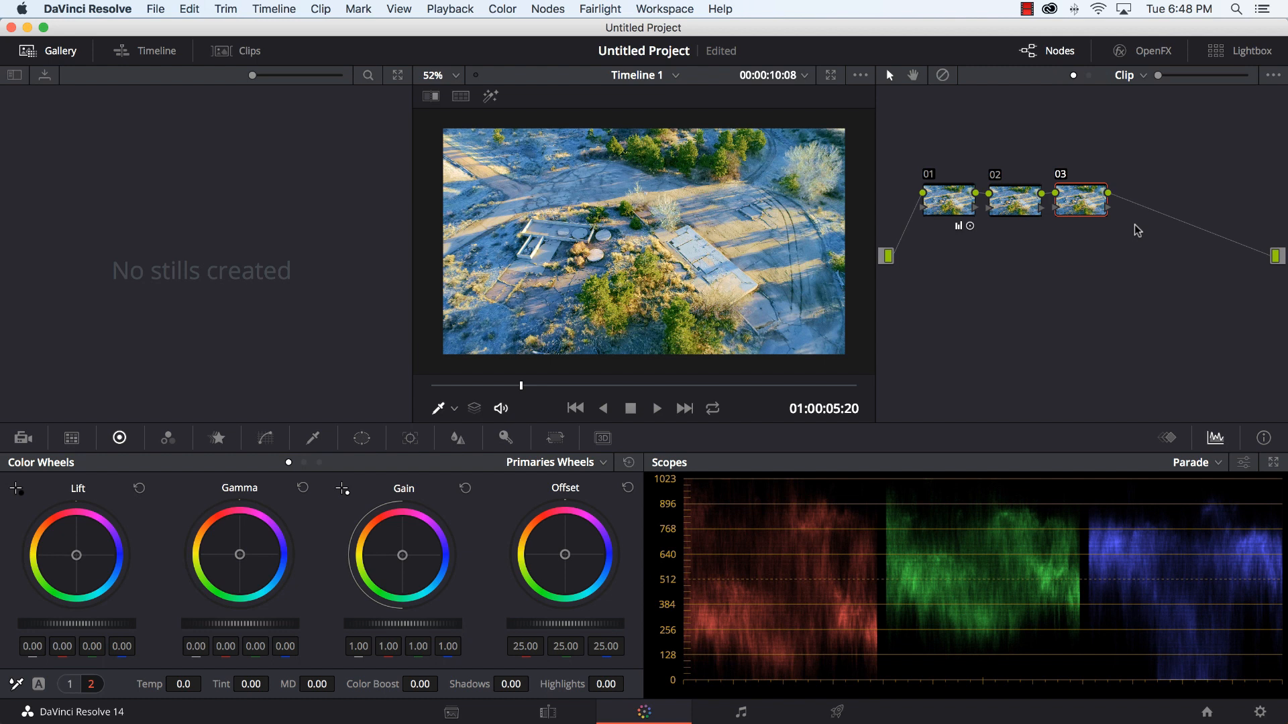
mouse_move(933, 658)
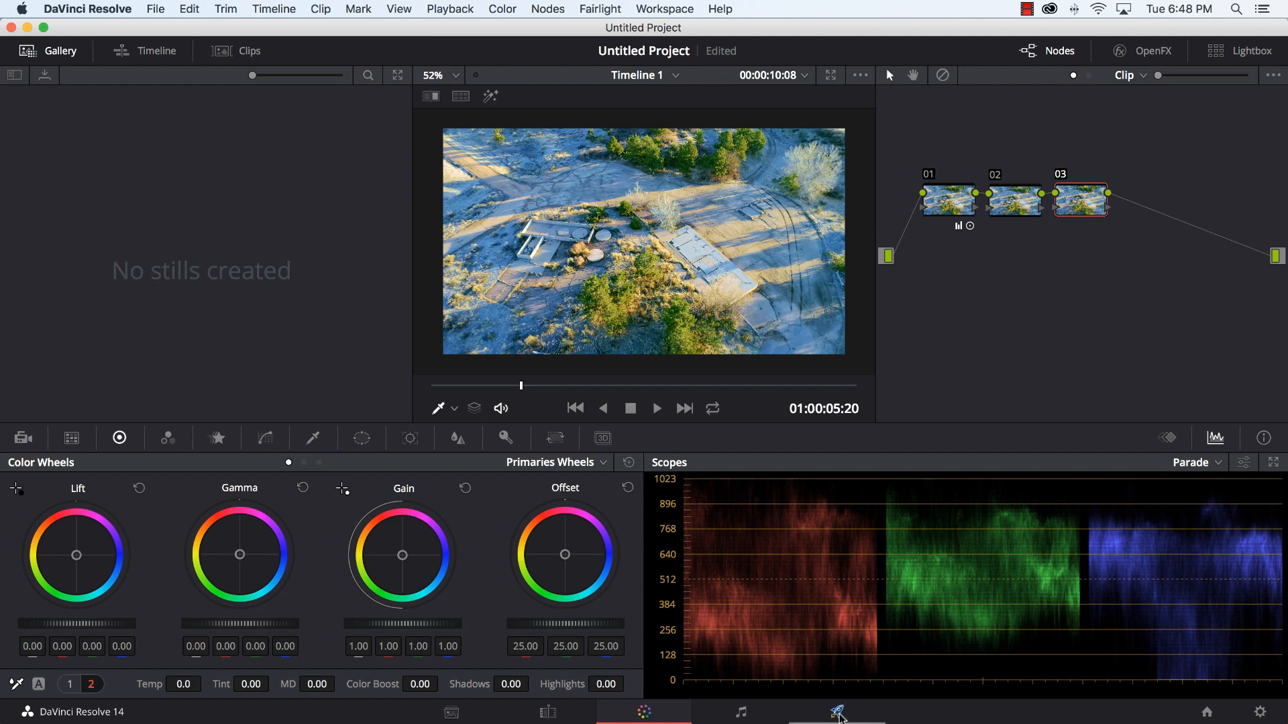
Step: On the Deliver page, hide the Clips strip and set the render codec to H.264
left_click(836, 712)
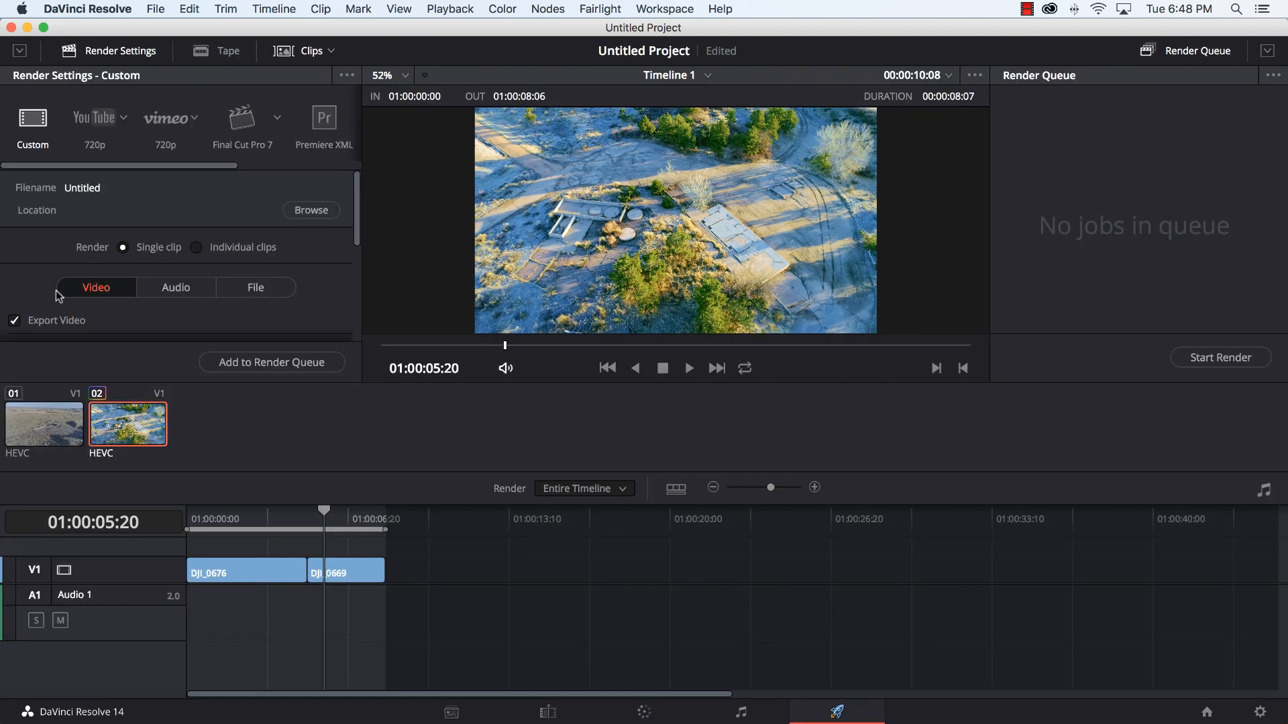
mouse_move(251, 345)
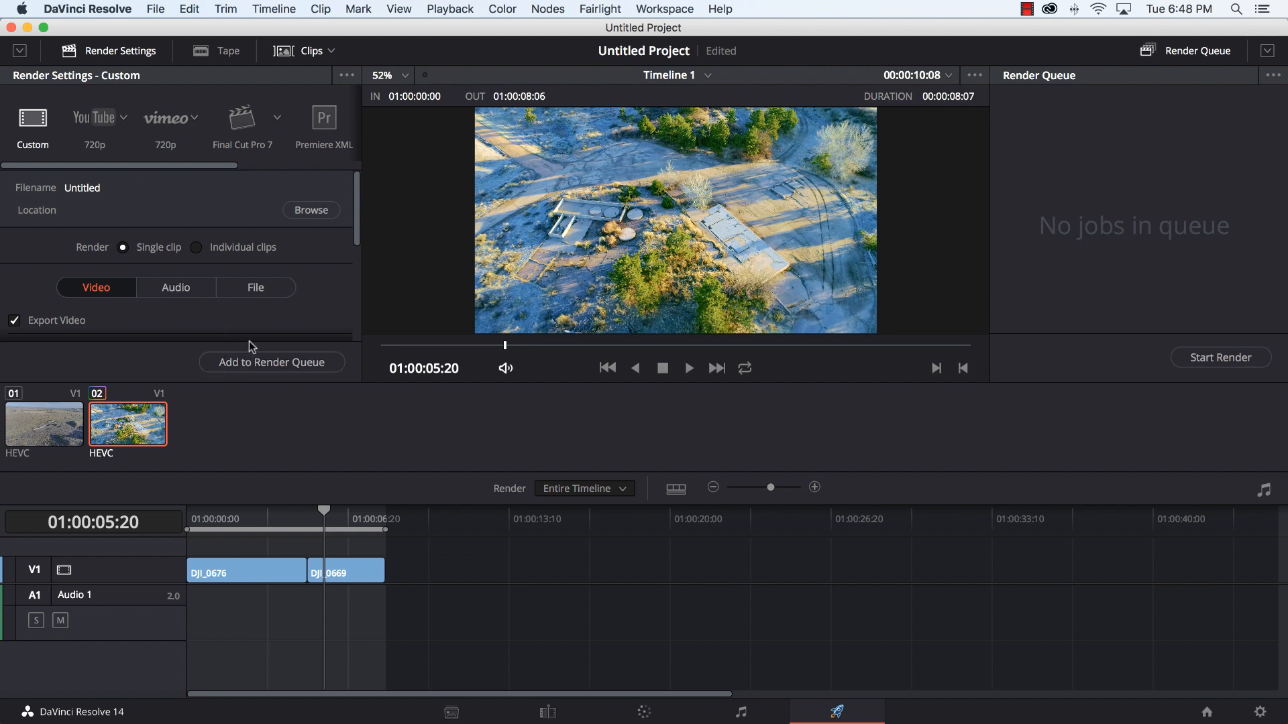
left_click(310, 51)
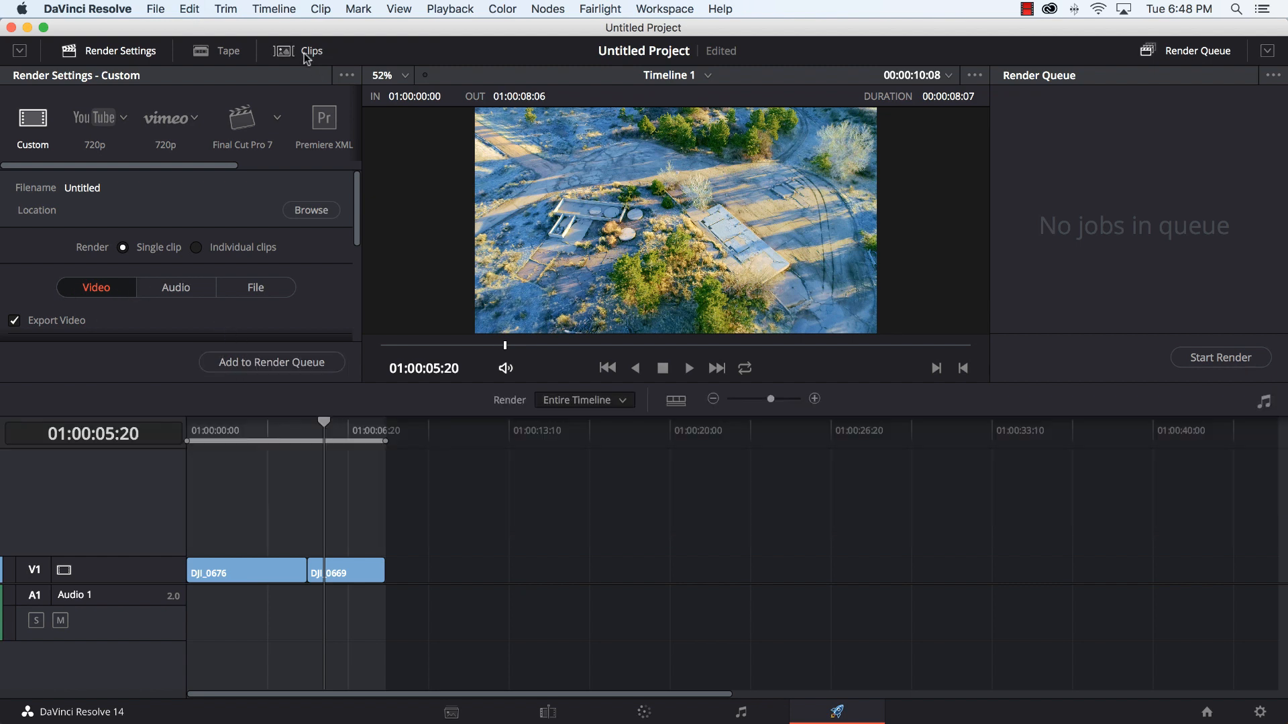
mouse_move(467, 384)
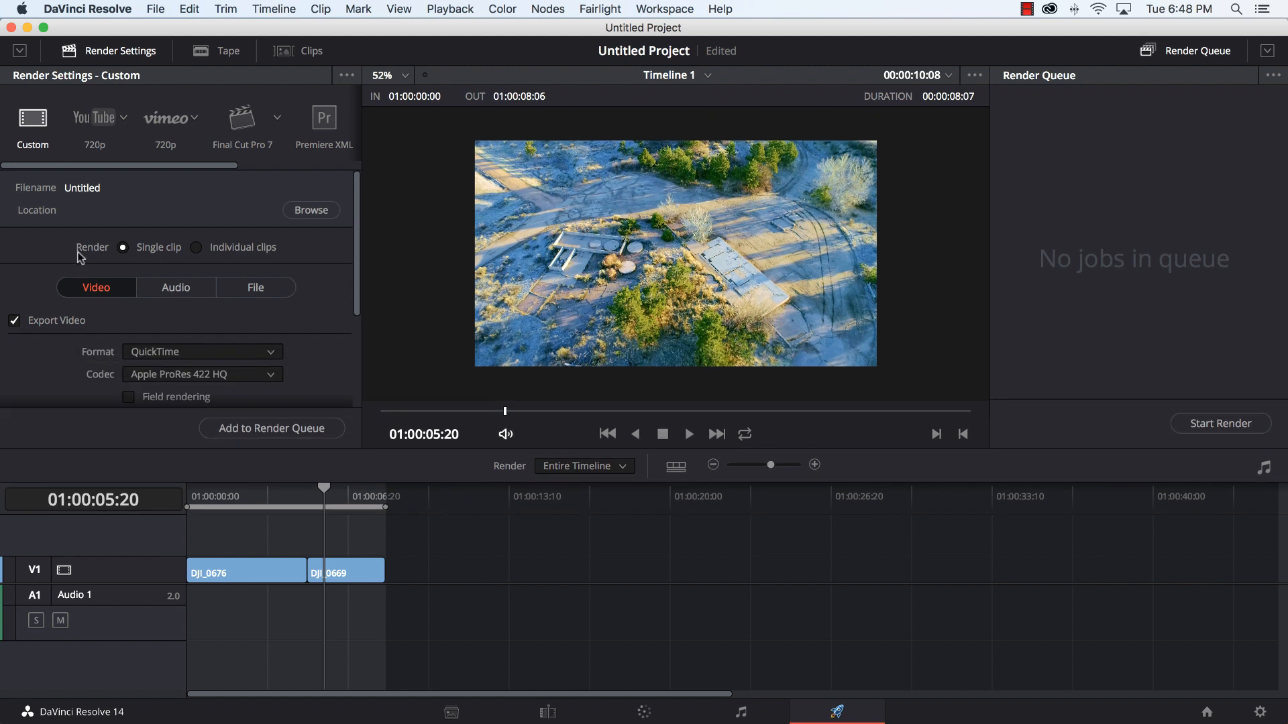
scroll("down", 3)
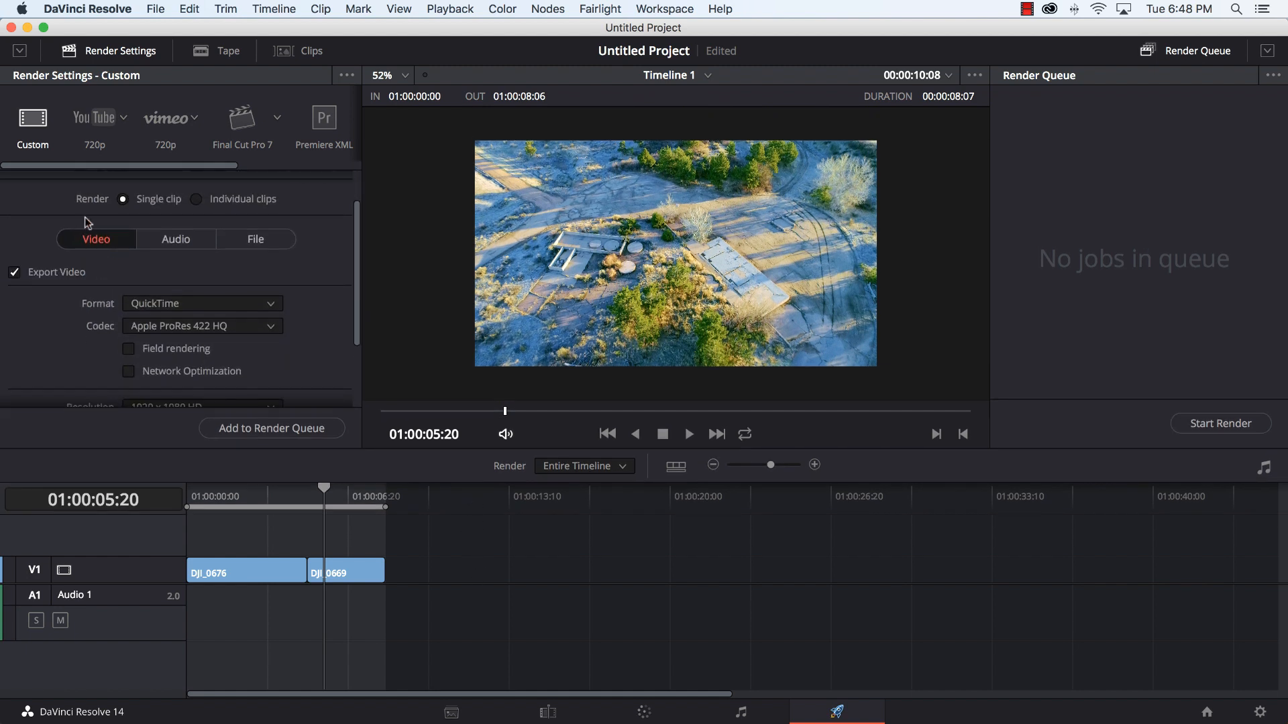
mouse_move(240, 332)
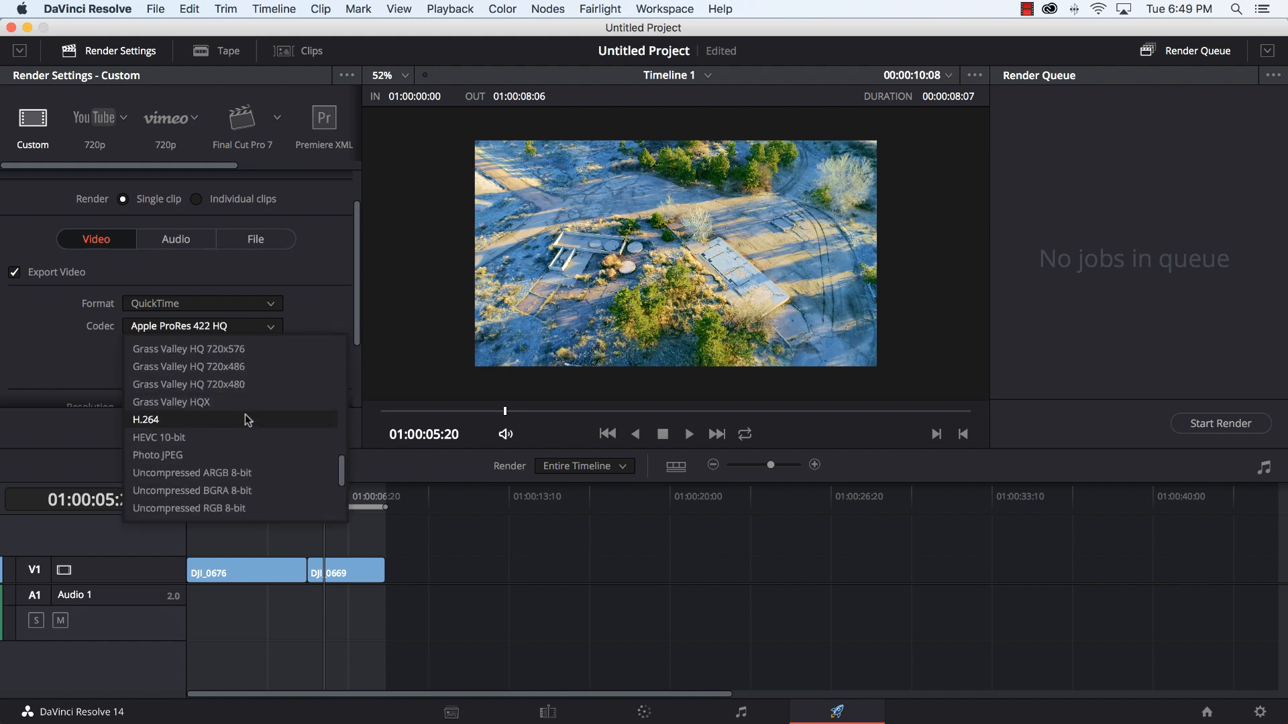
left_click(160, 437)
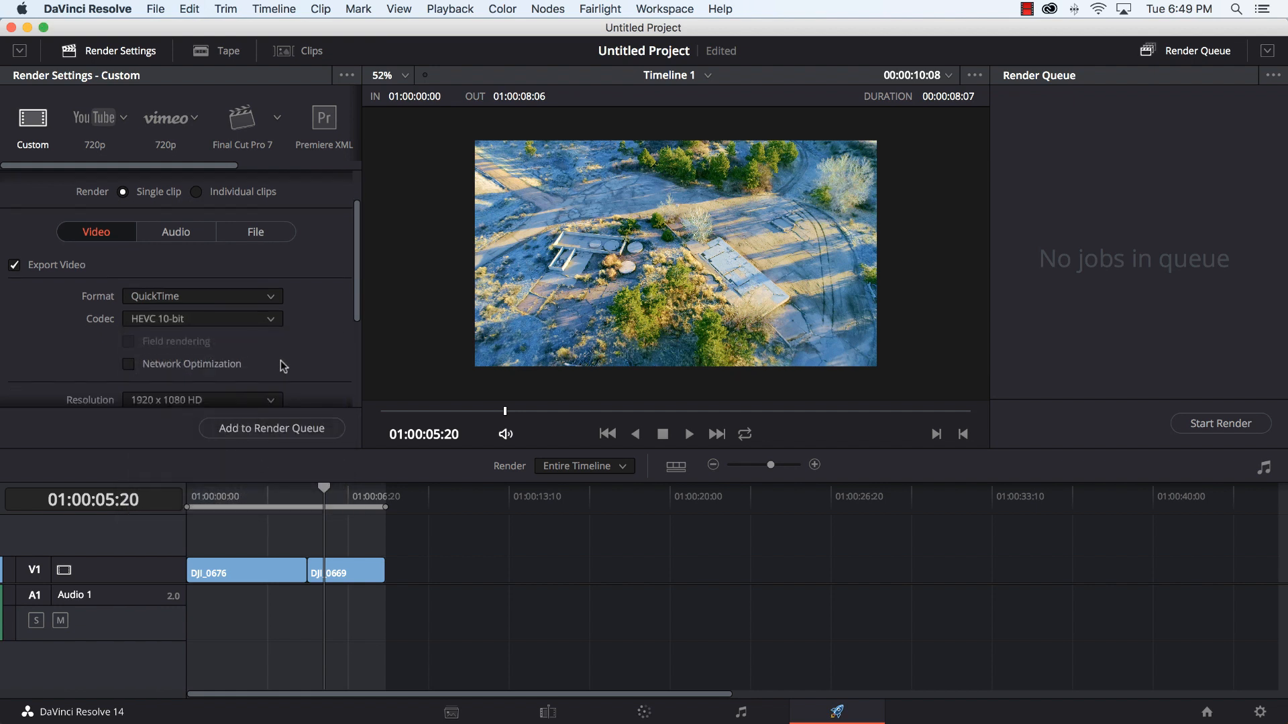
left_click(201, 320)
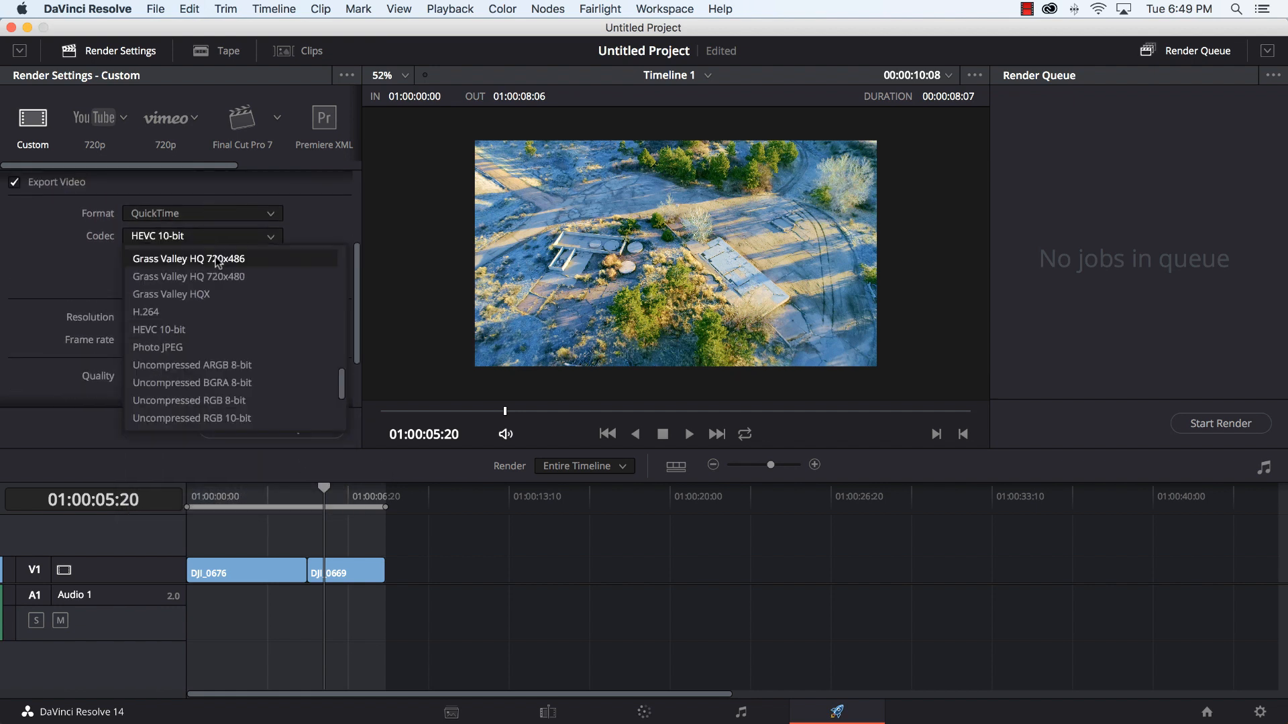
left_click(145, 312)
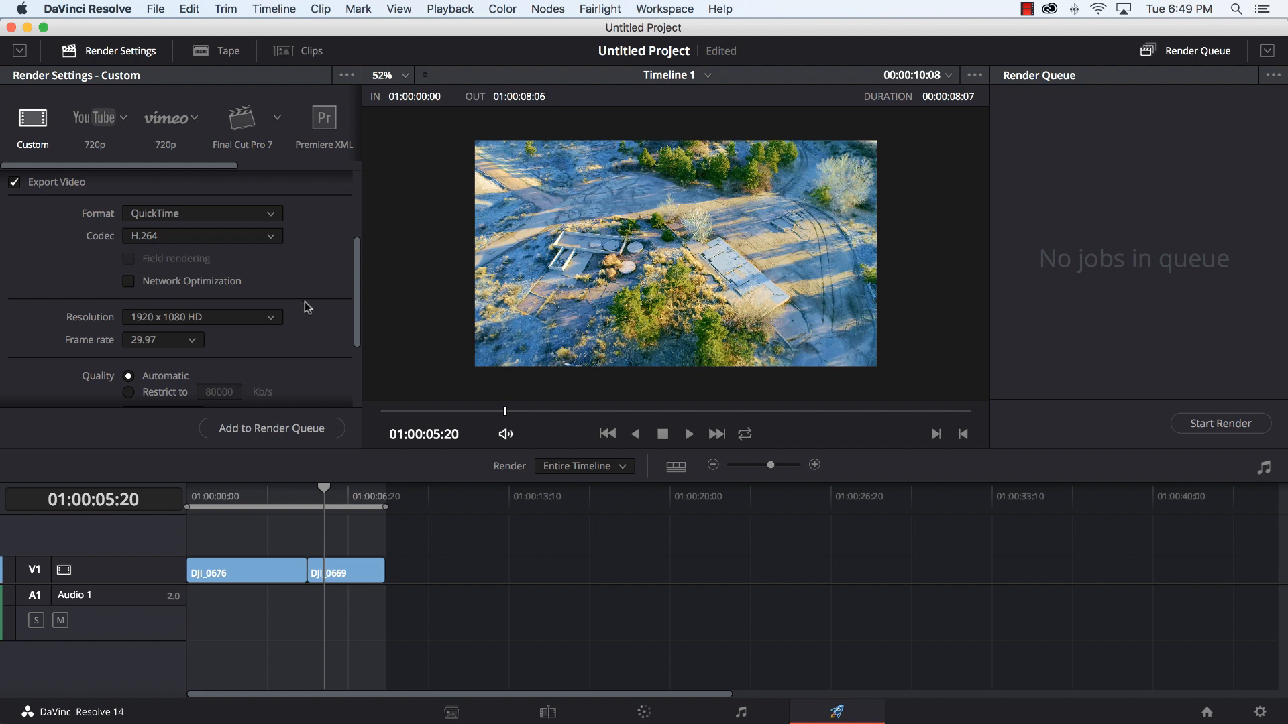
scroll("down", 3)
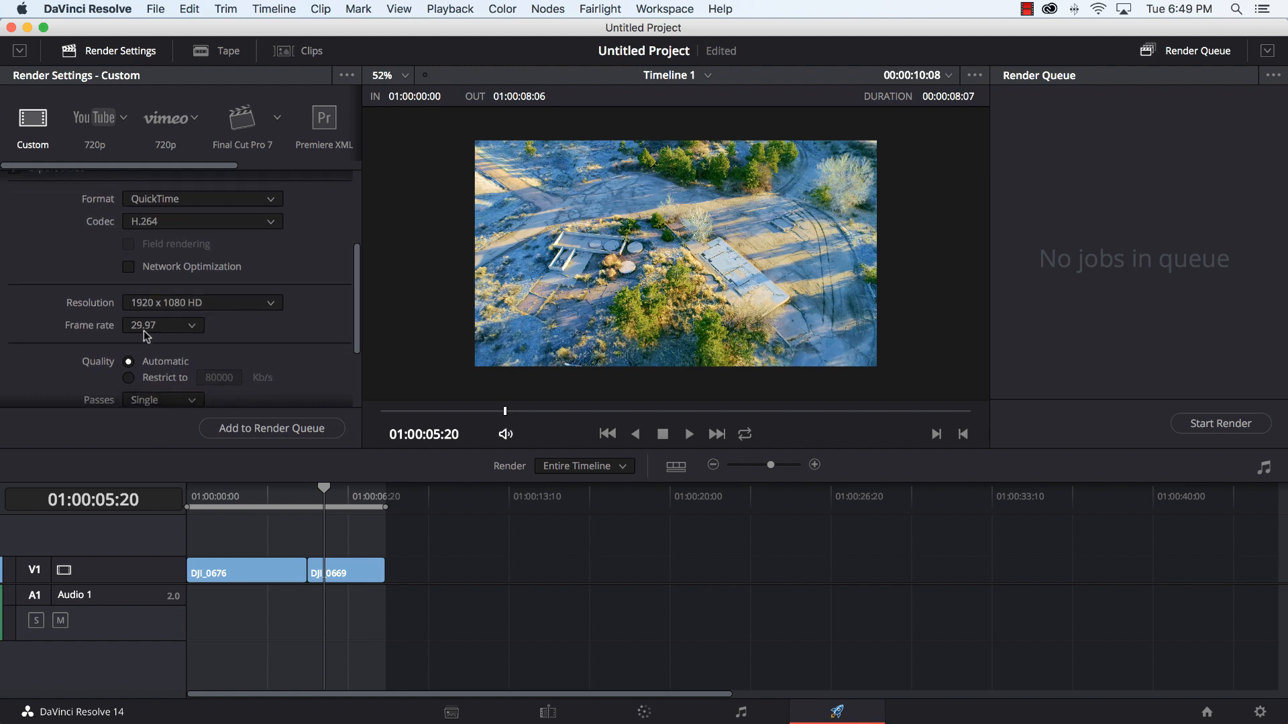
scroll("down", 3)
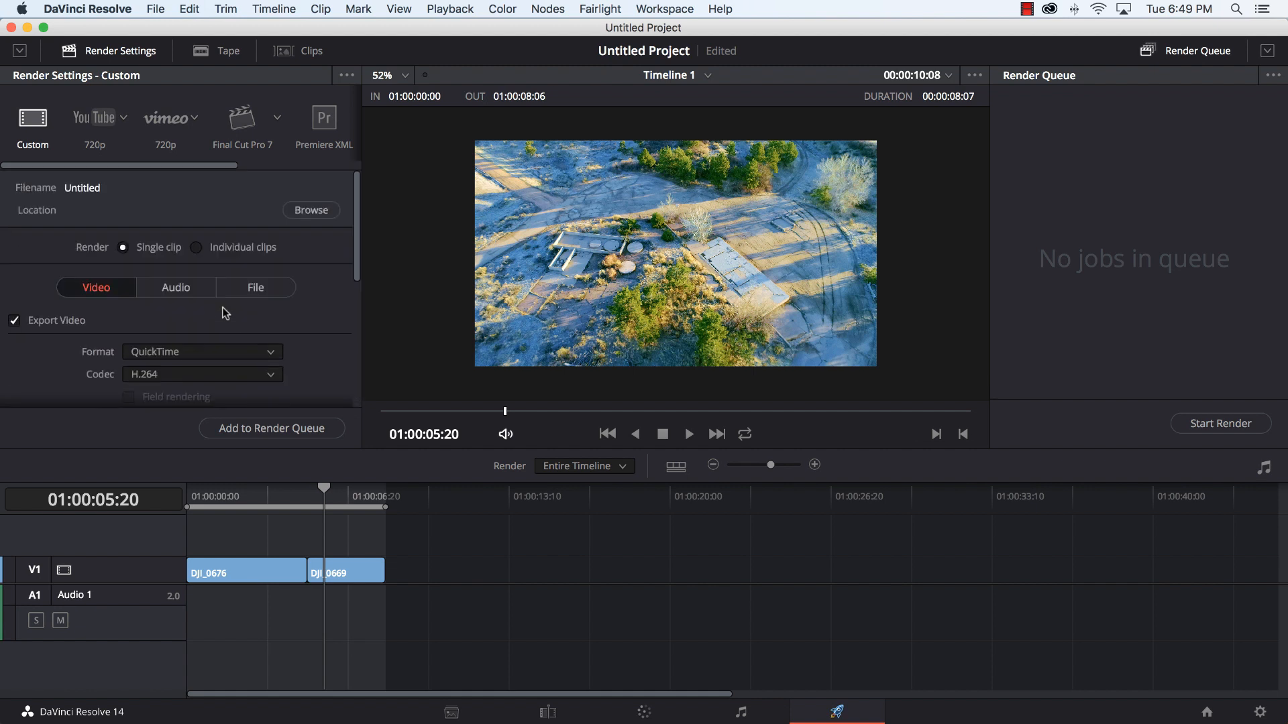
mouse_move(255, 287)
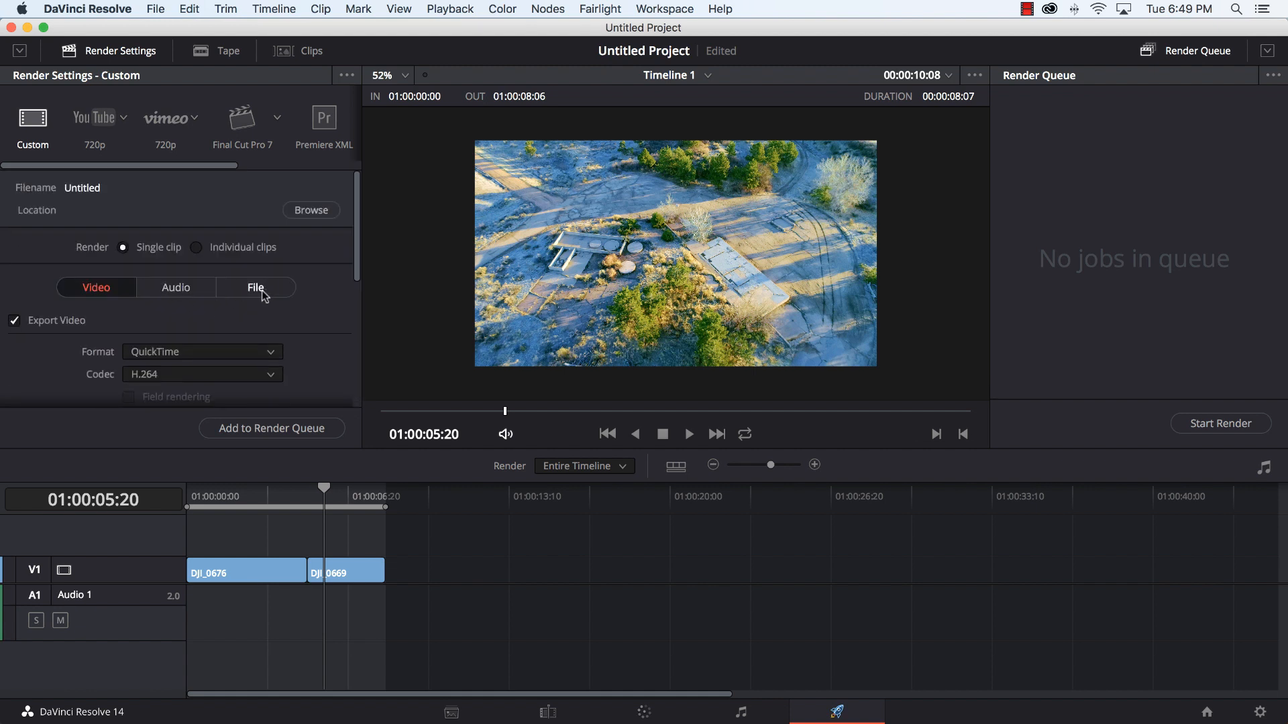
Step: Set a custom file name, add the job to the render queue with Desktop as destination
left_click(255, 287)
type("First Video")
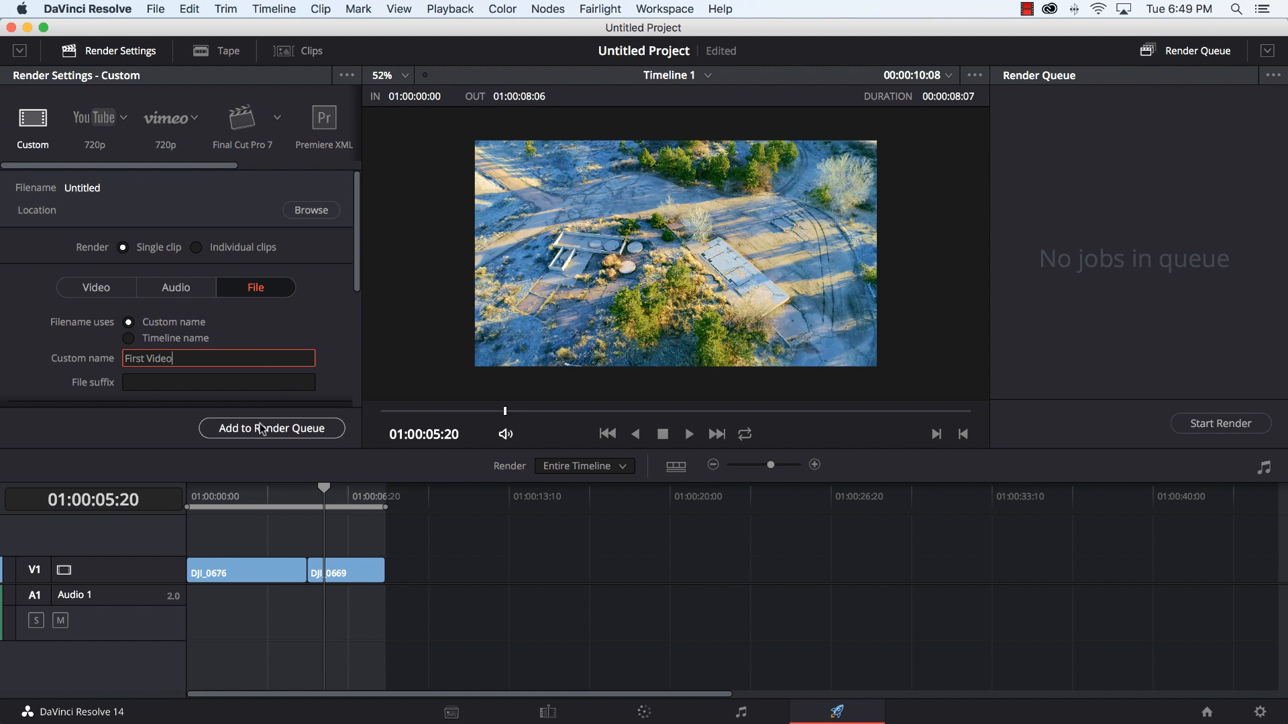
left_click(310, 210)
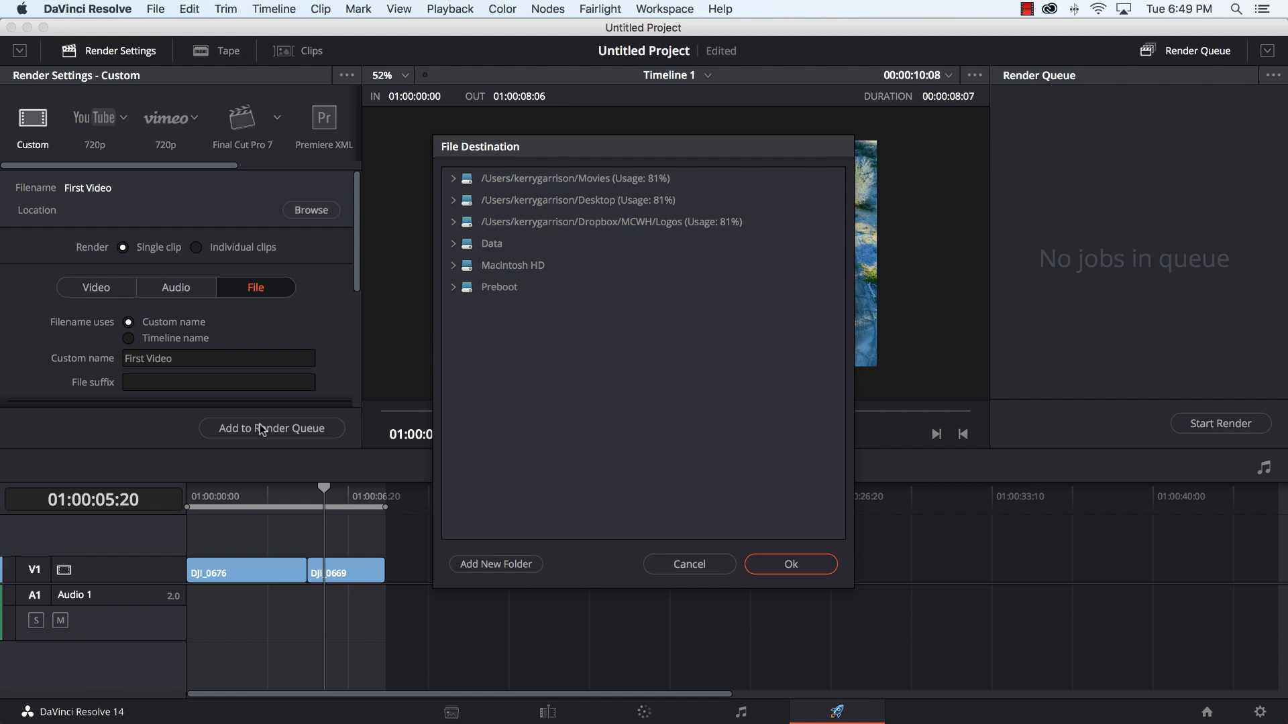
mouse_move(546, 217)
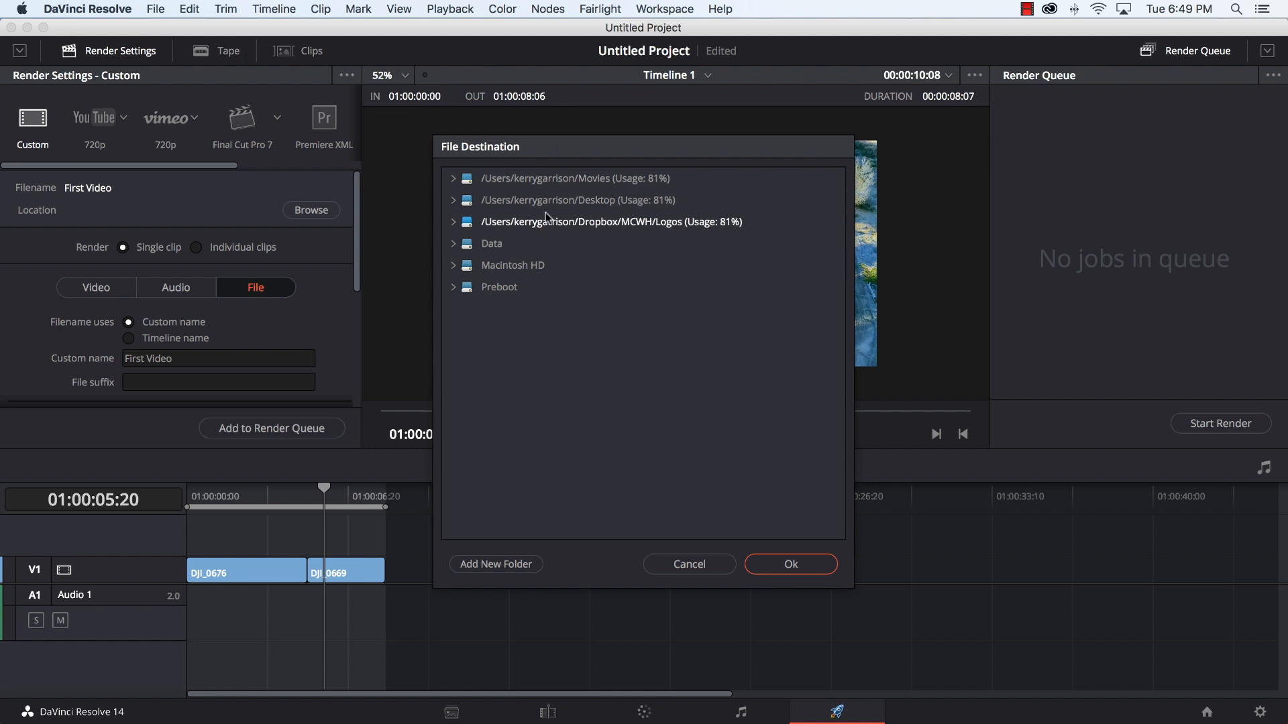
left_click(577, 200)
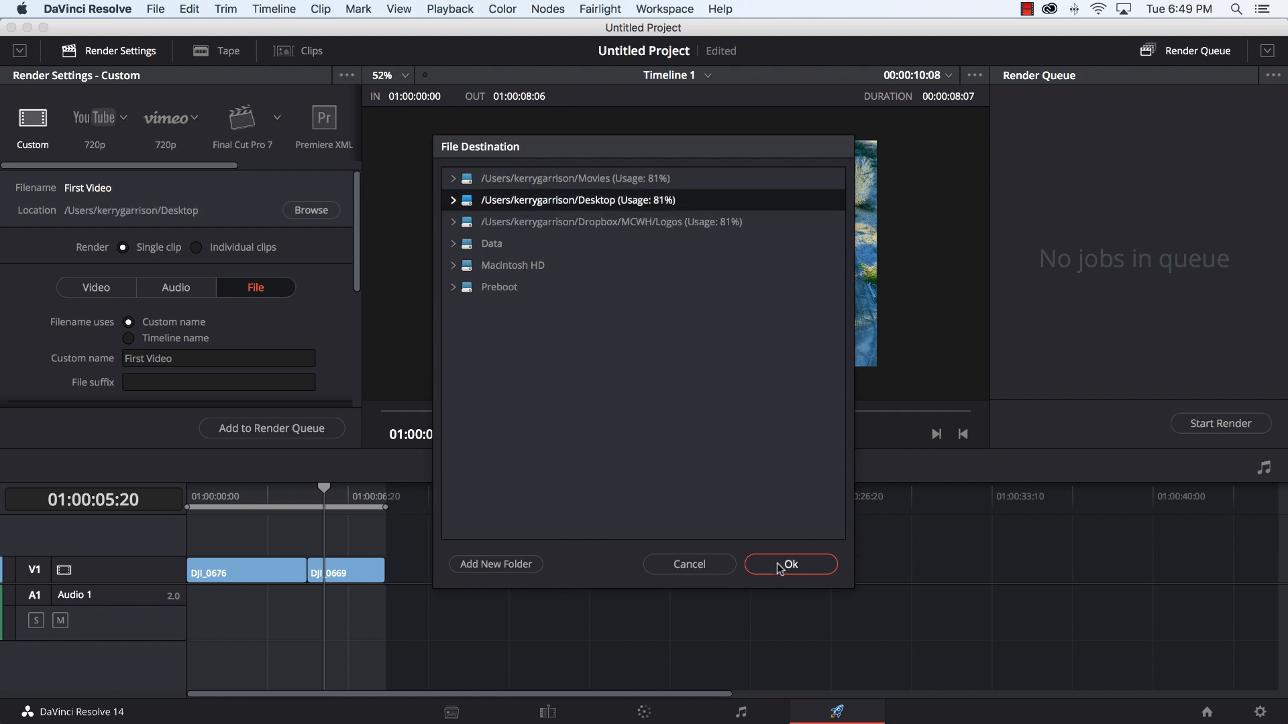
left_click(789, 563)
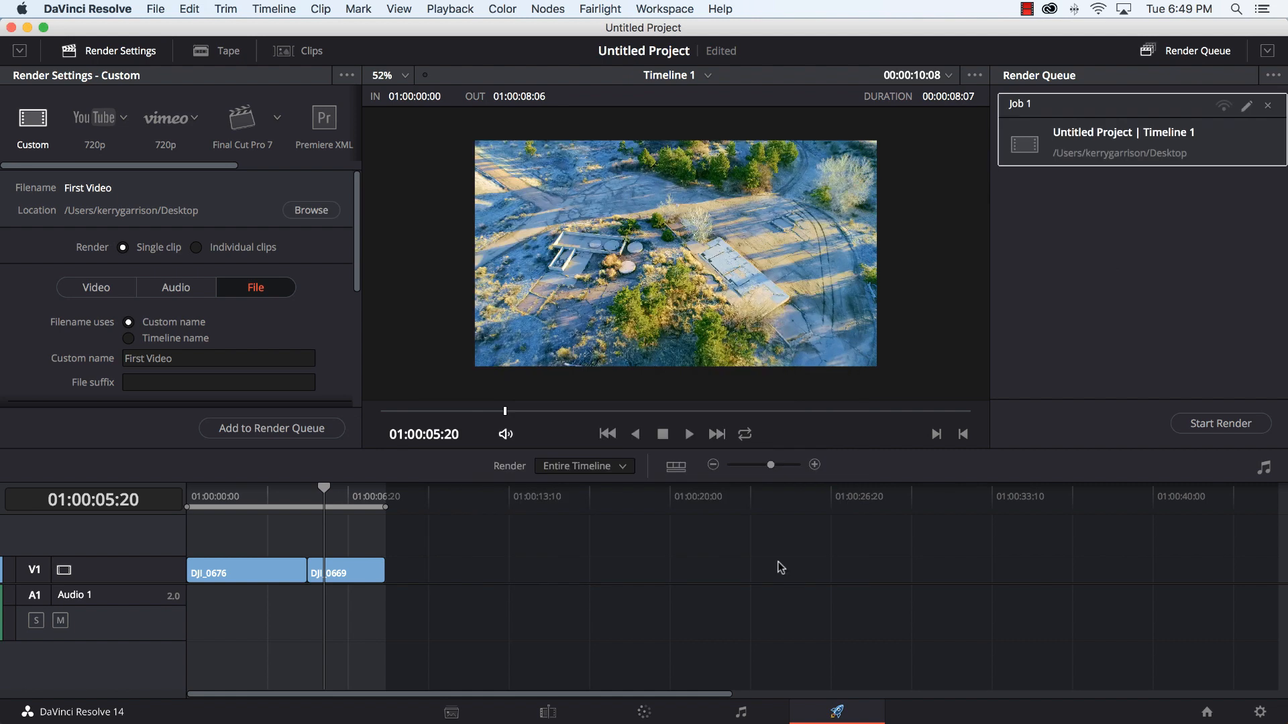
mouse_move(1208, 107)
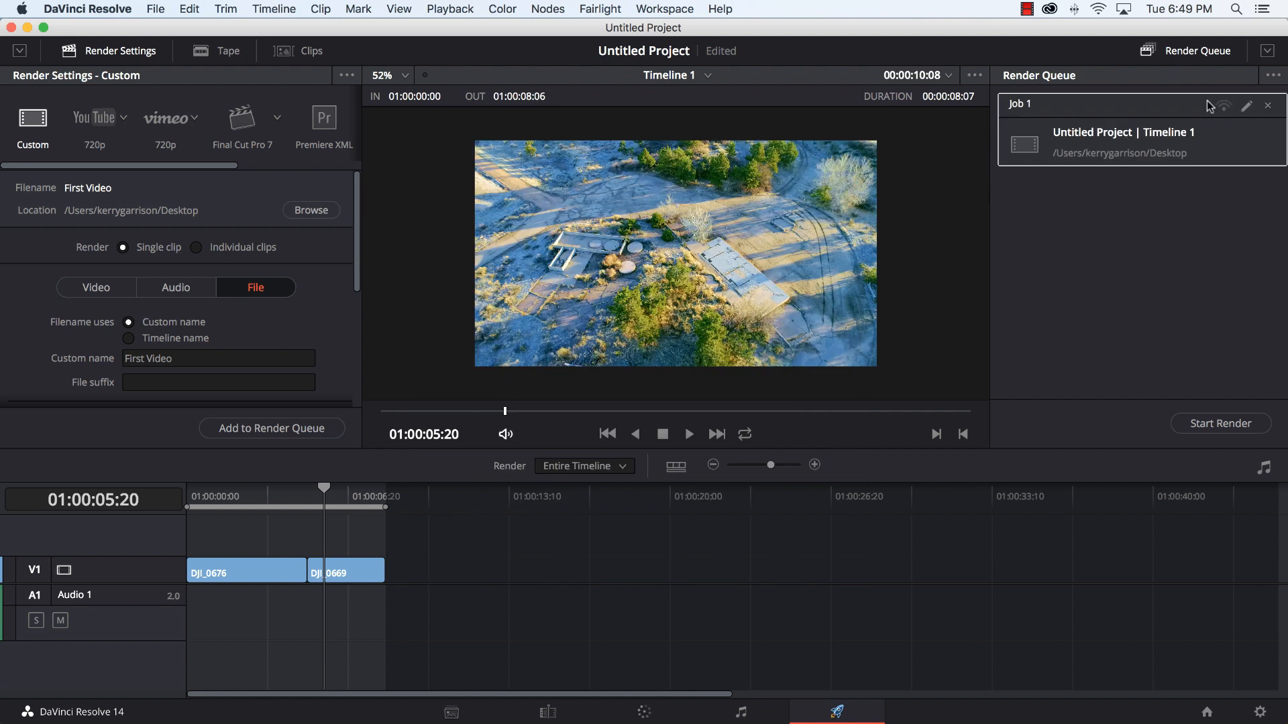
mouse_move(1062, 334)
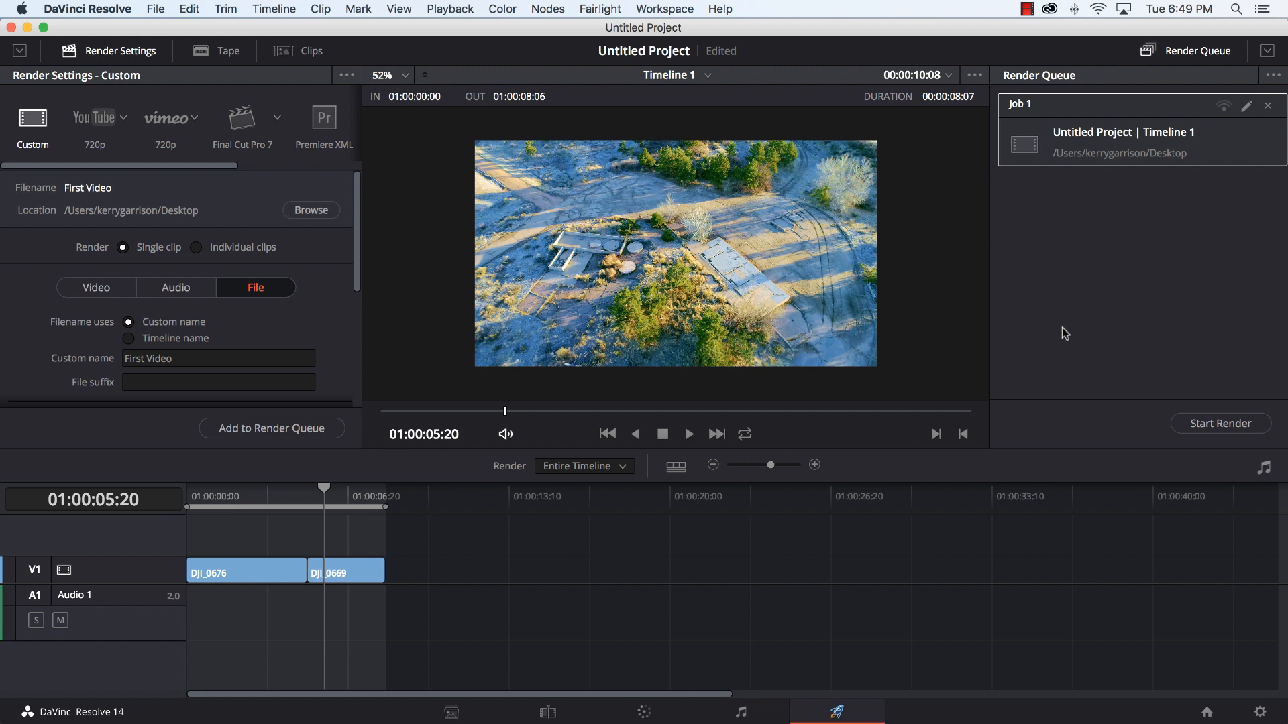
mouse_move(1060, 118)
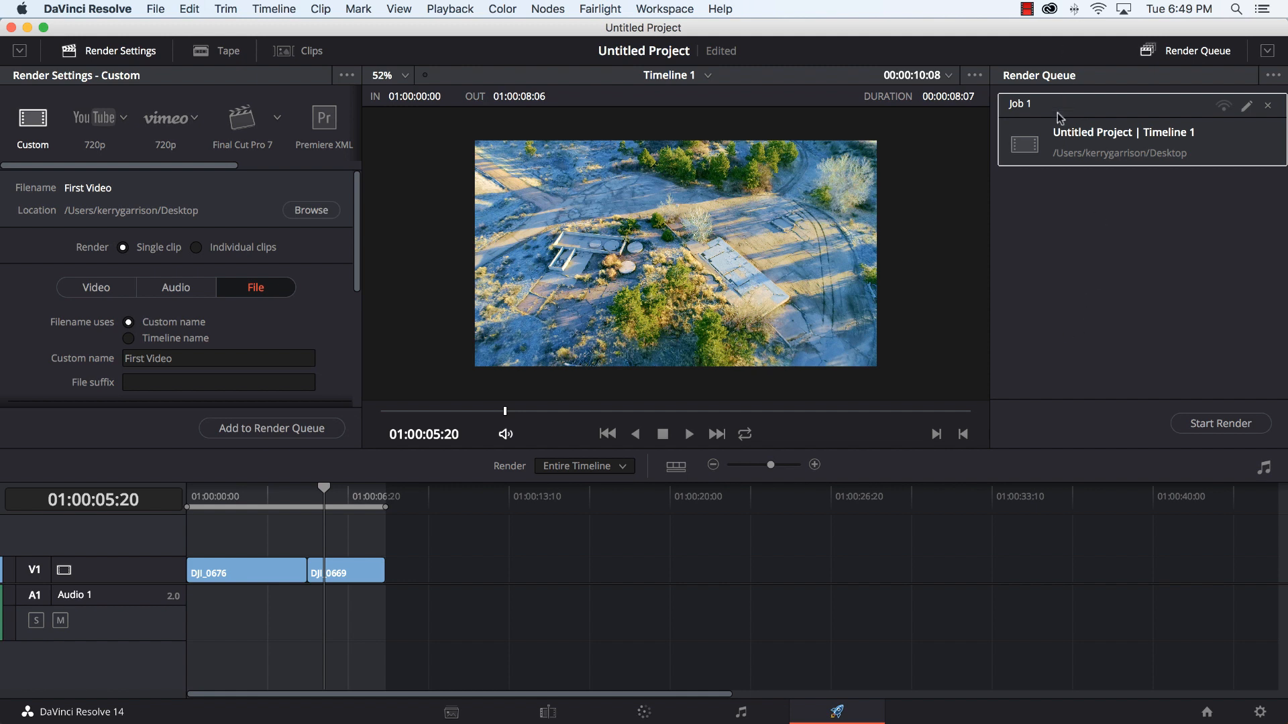
mouse_move(1059, 276)
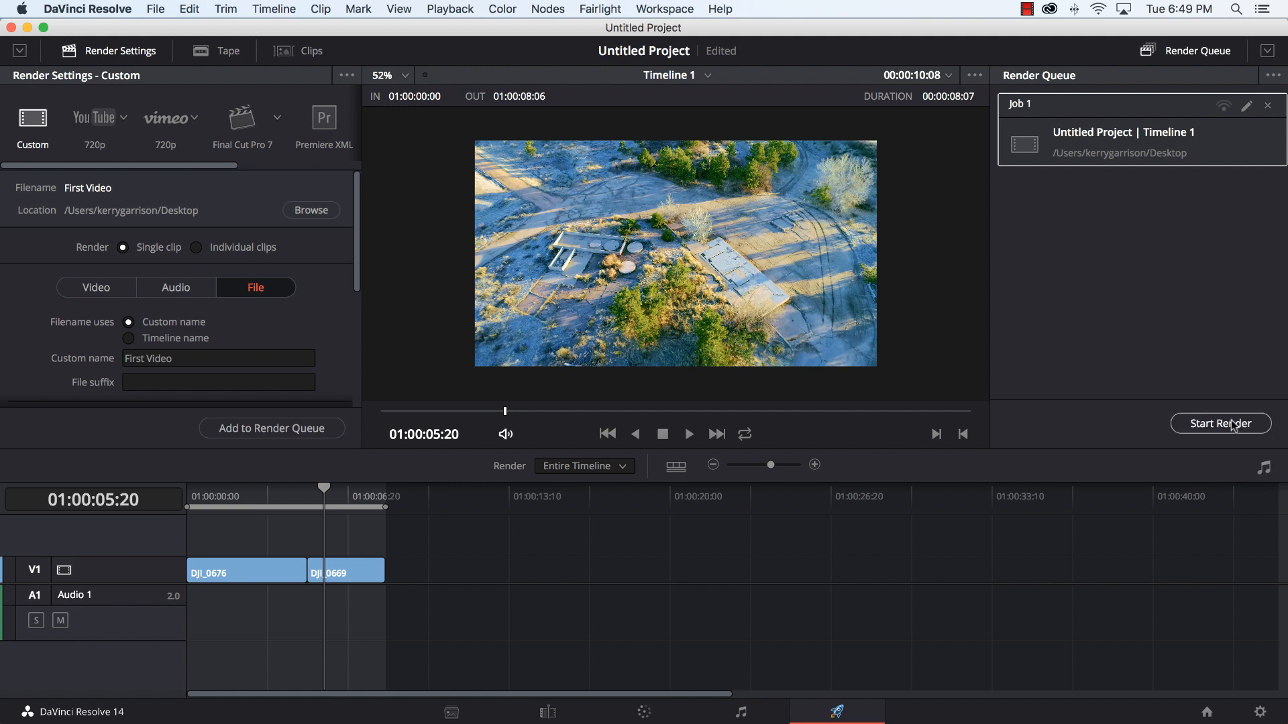
Step: Start rendering the queued job and hide Resolve to reveal the desktop
left_click(1219, 423)
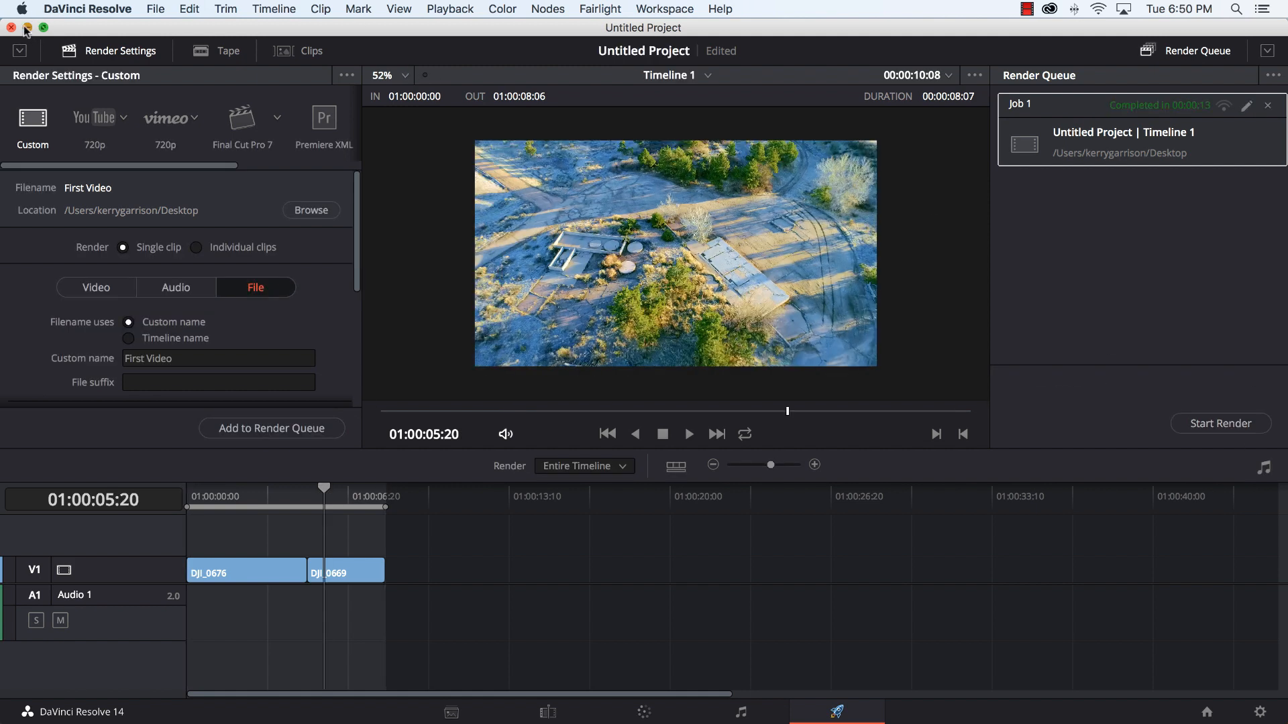
left_click(27, 27)
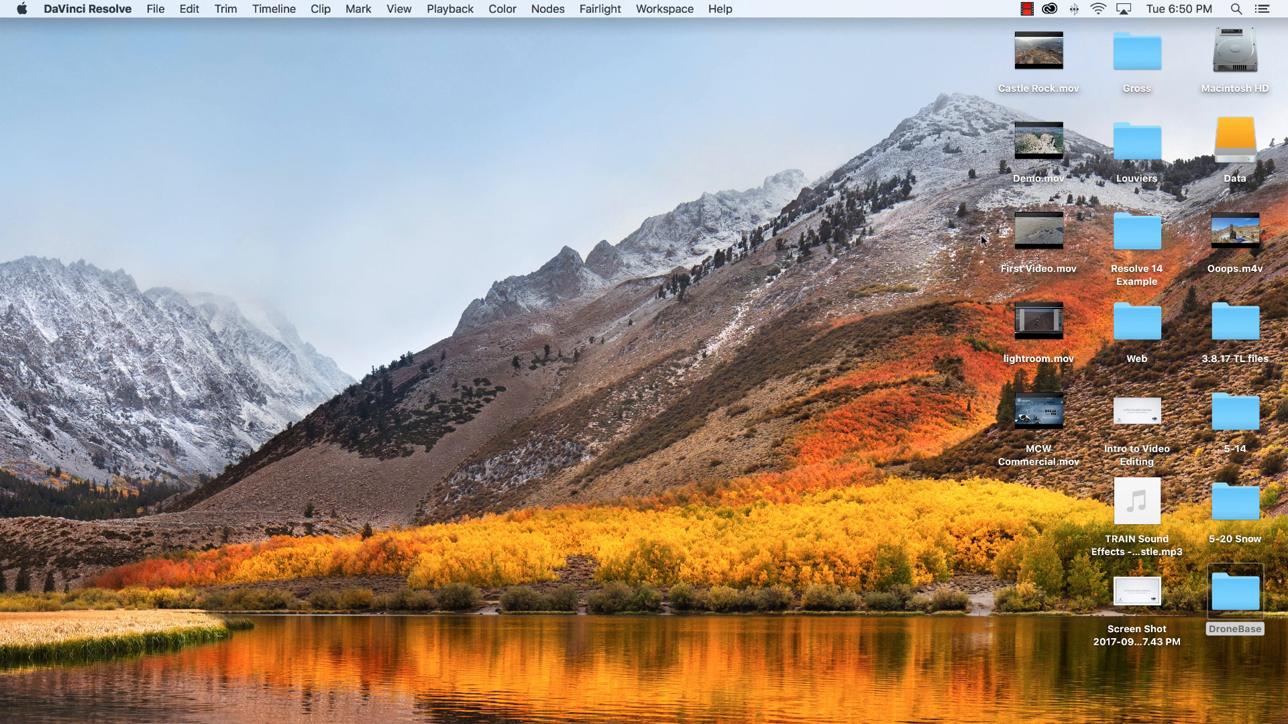
Step: Play the rendered First Video.mov from the desktop in QuickTime Player through to the end
left_click(1037, 143)
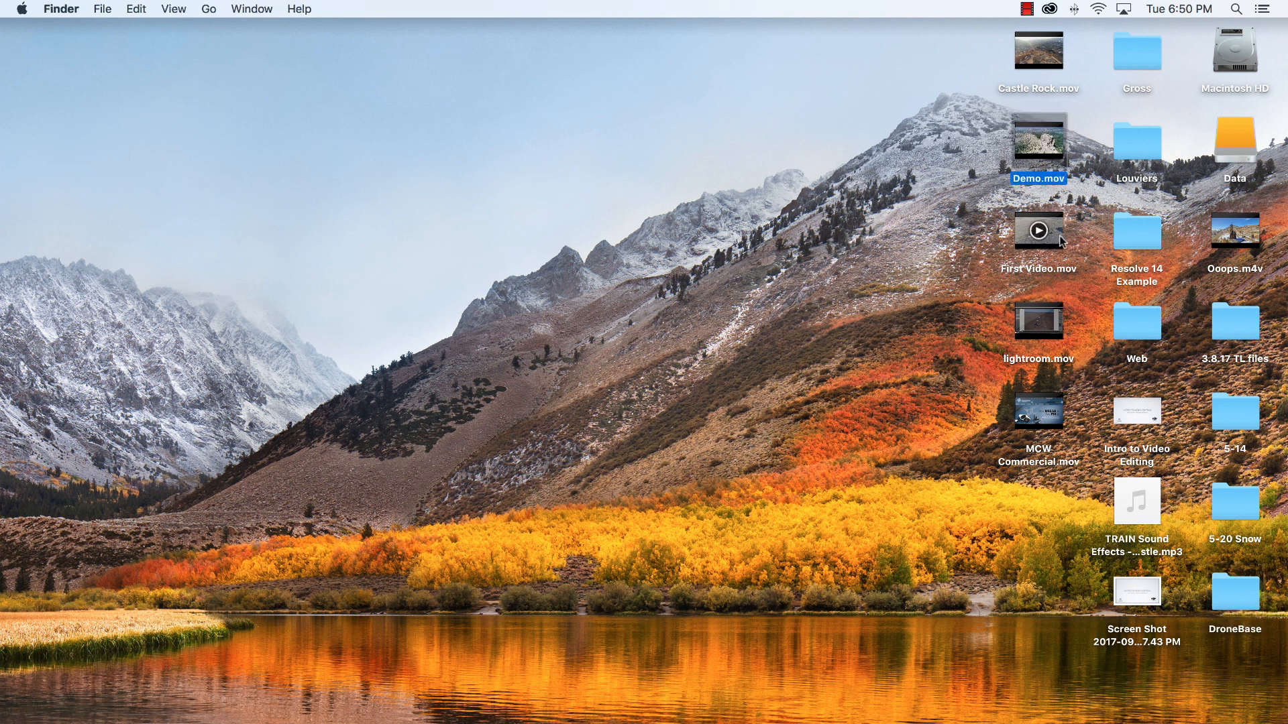
double_click(1037, 228)
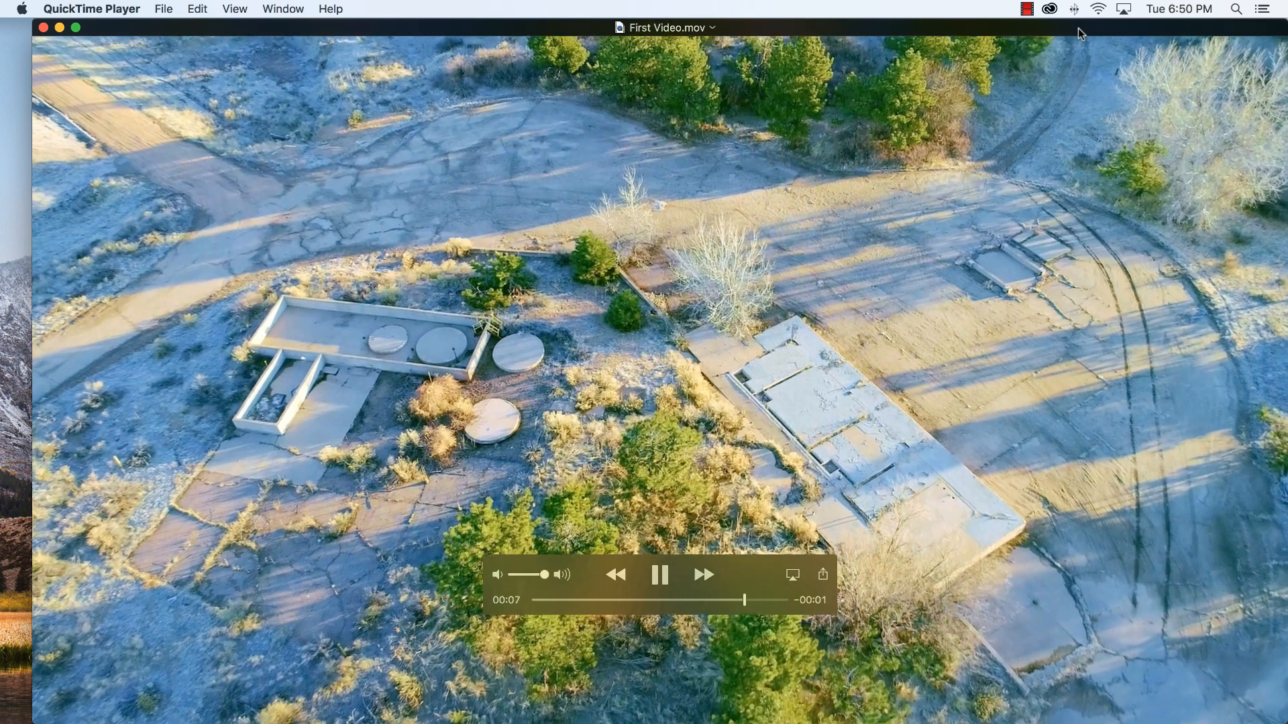
left_click(660, 574)
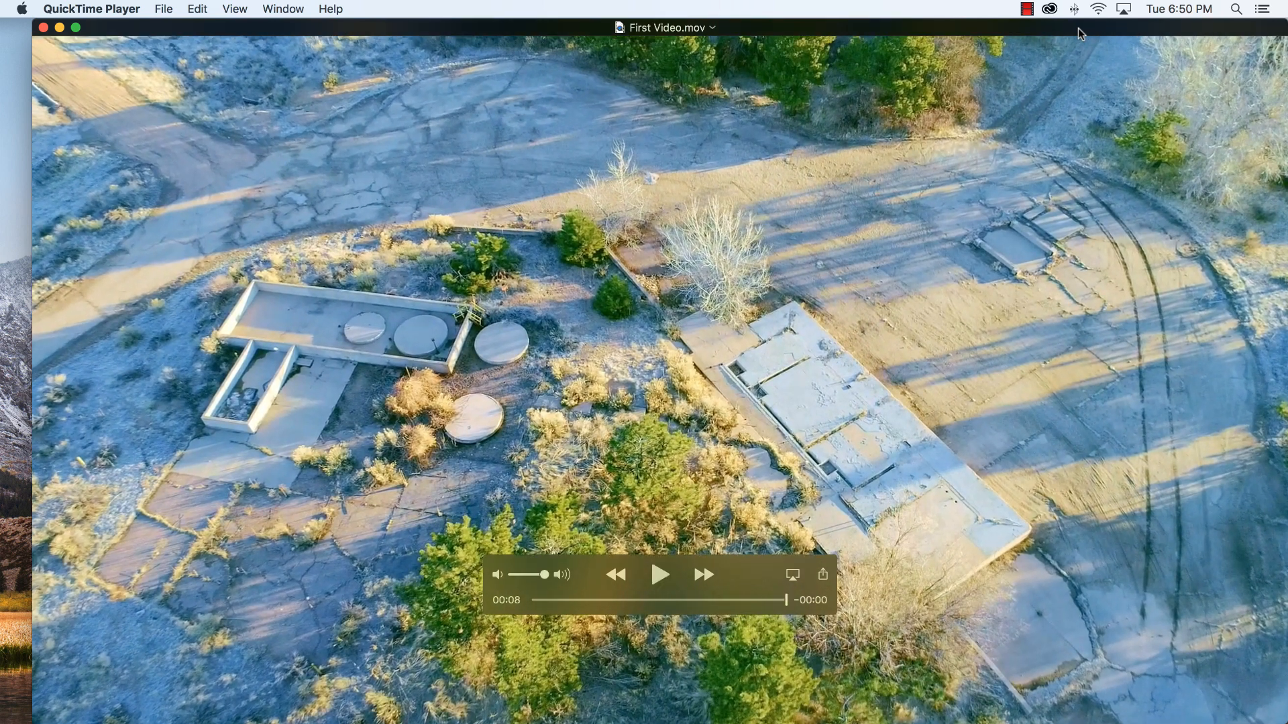